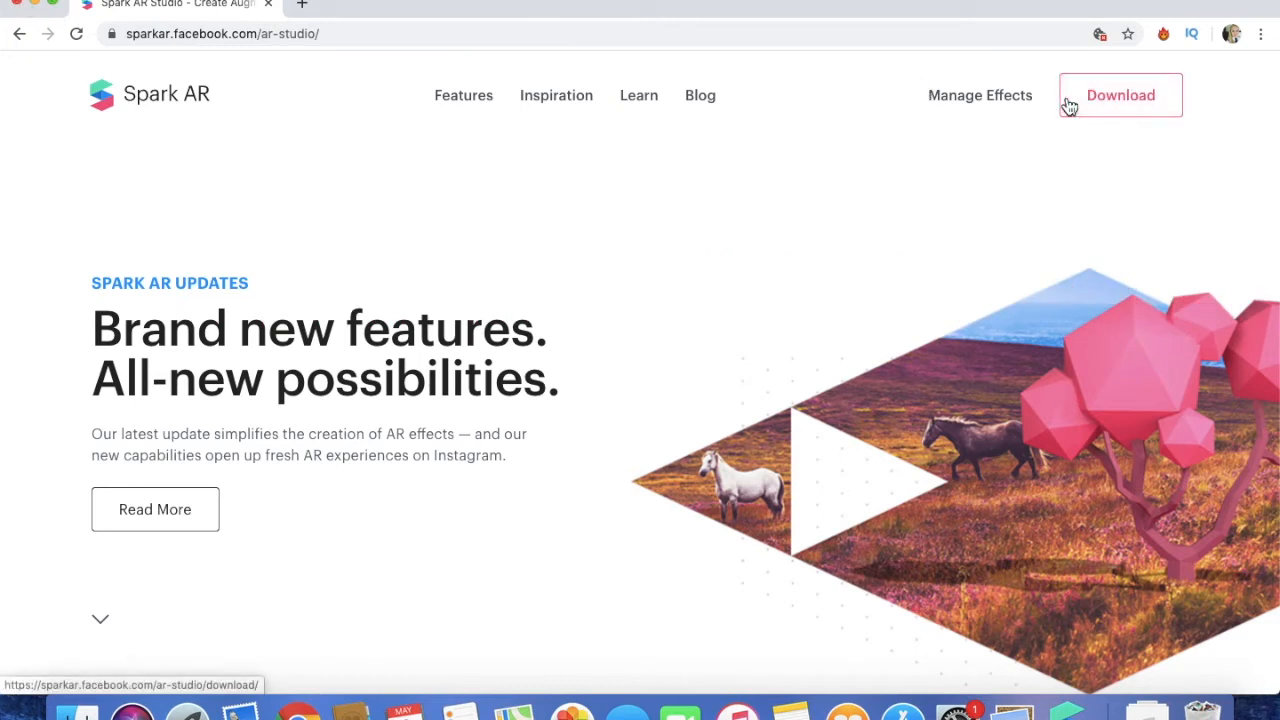
# - Go to the Download page on sparkar.facebook.com and scroll through it
pyautogui.click(1120, 95)
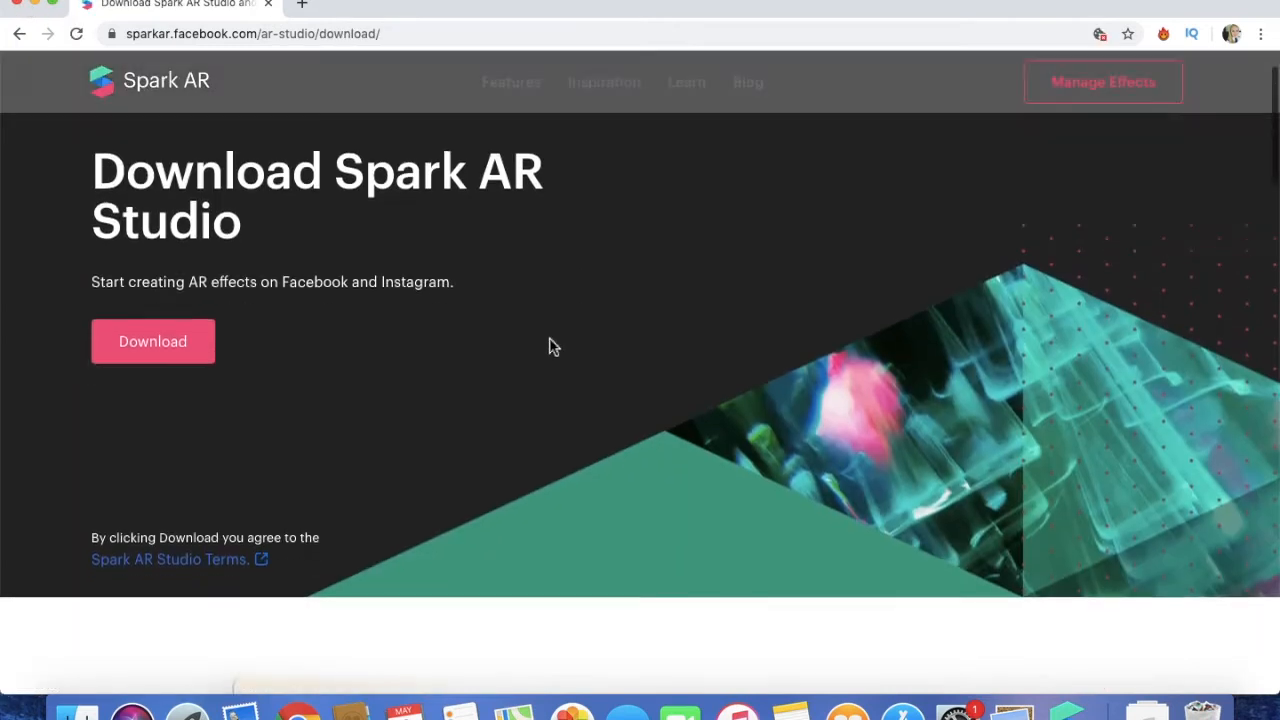
pyautogui.scroll(-3)
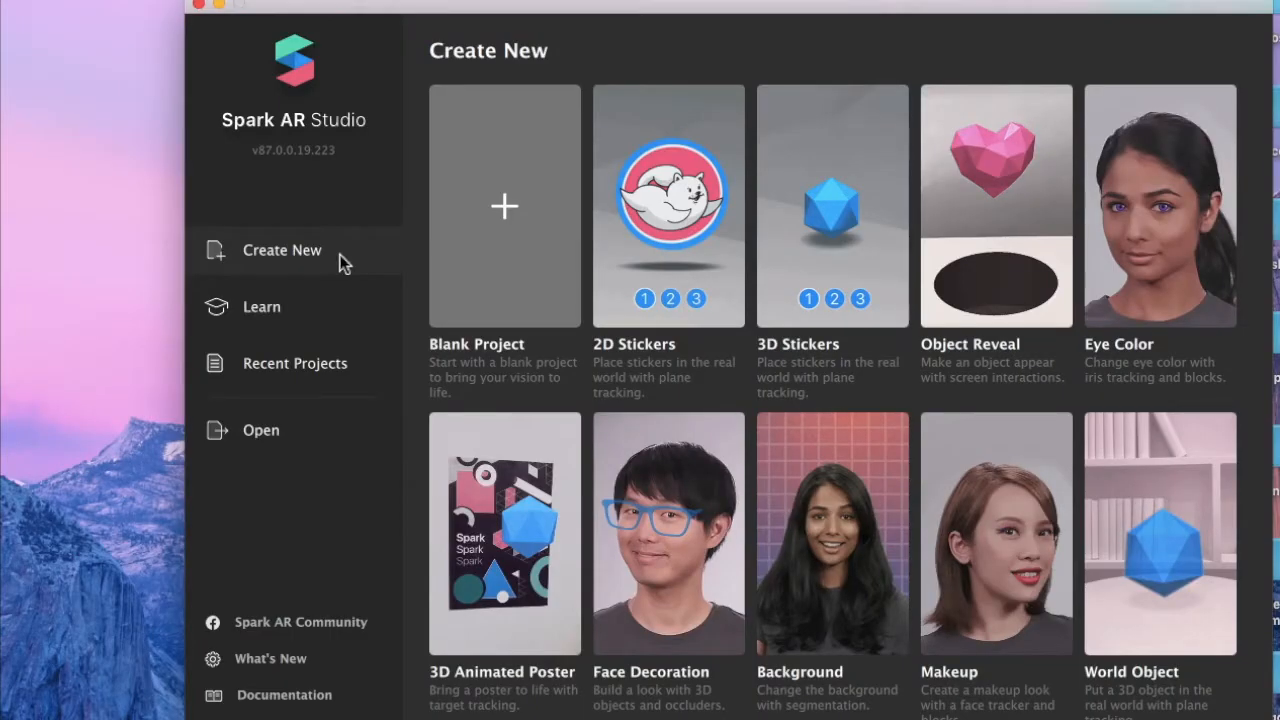
pyautogui.moveTo(505, 207)
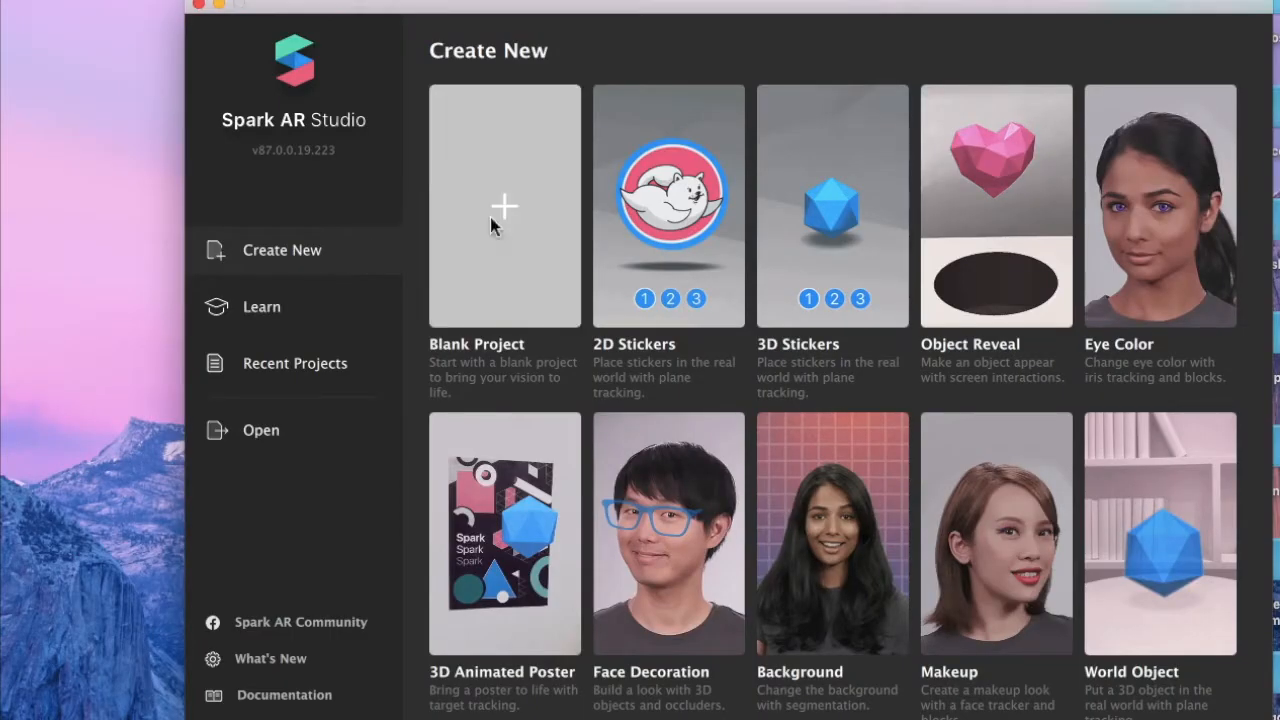
pyautogui.moveTo(535, 217)
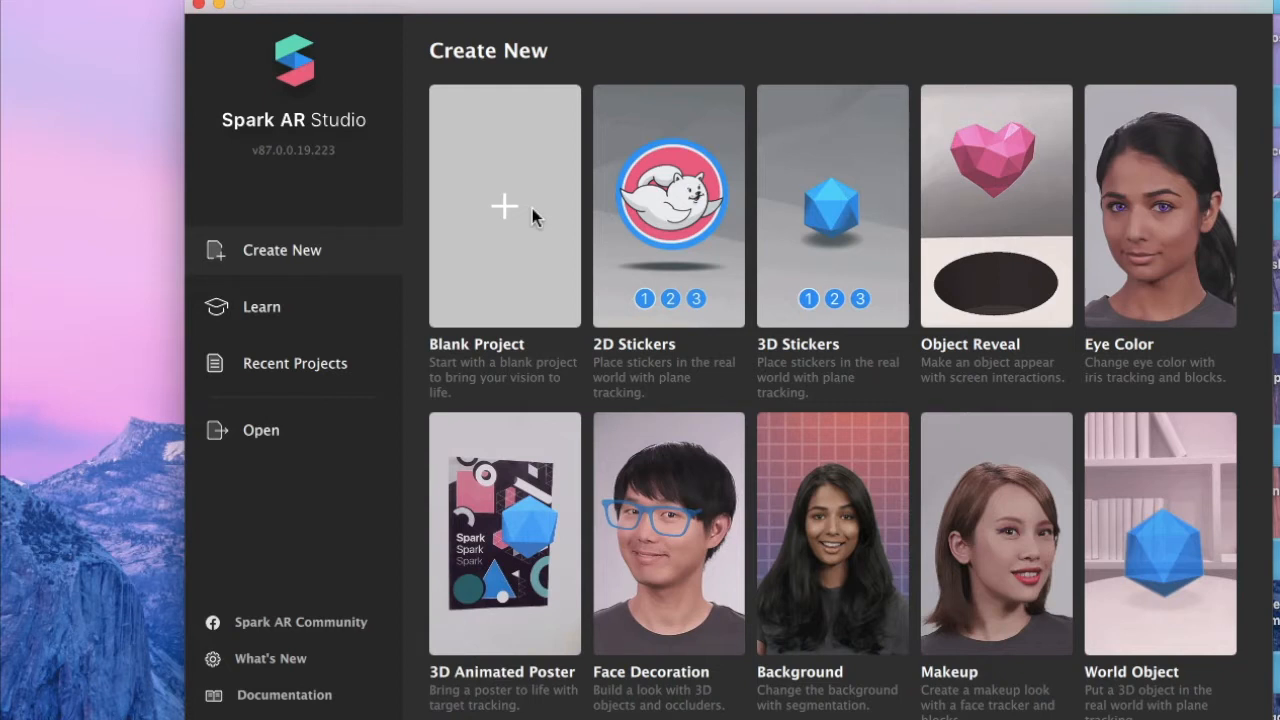
# - Choose the Blank Project tile on the Create New welcome screen
pyautogui.click(504, 207)
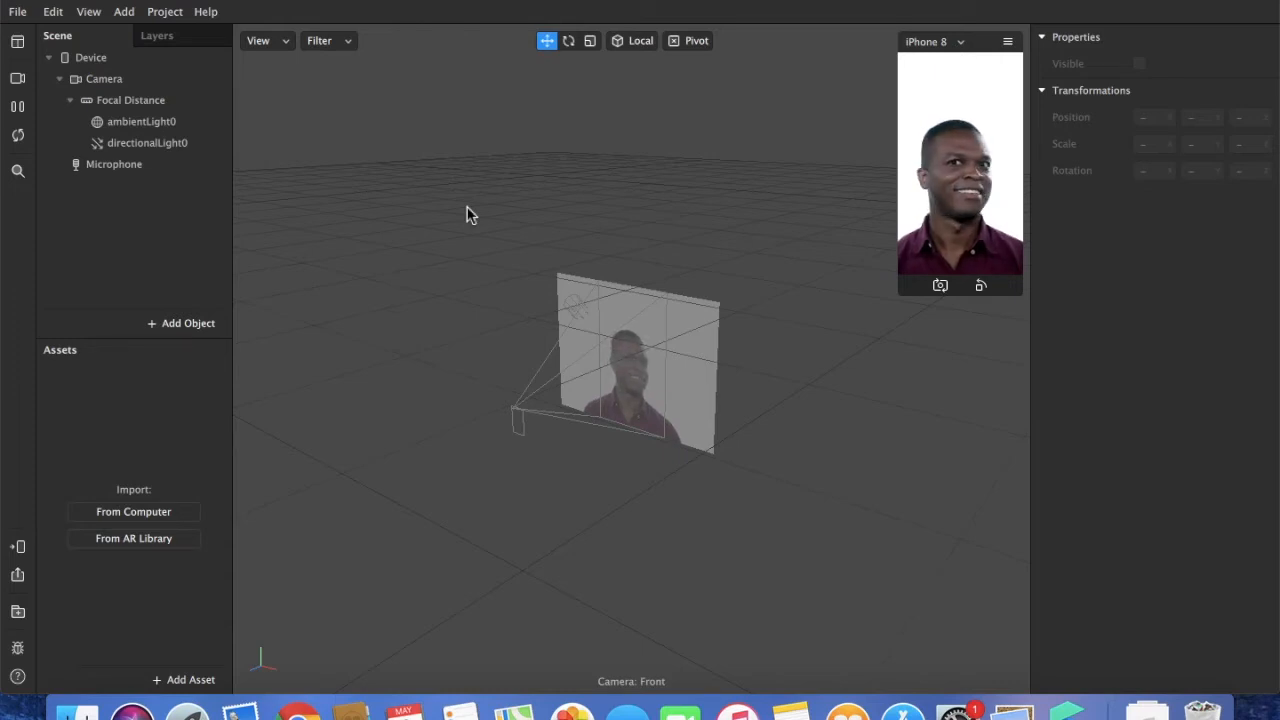
# - Import all the country JPEG pictures from the computer into the project
pyautogui.click(113, 164)
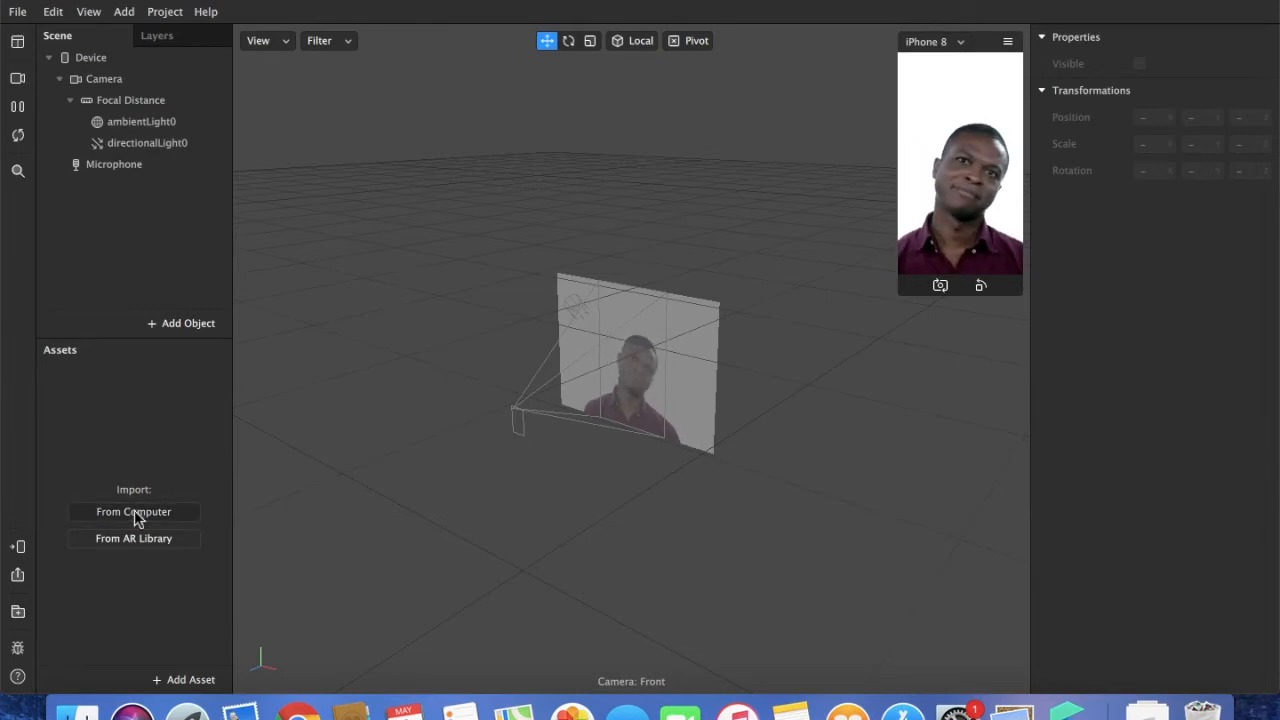
pyautogui.click(133, 511)
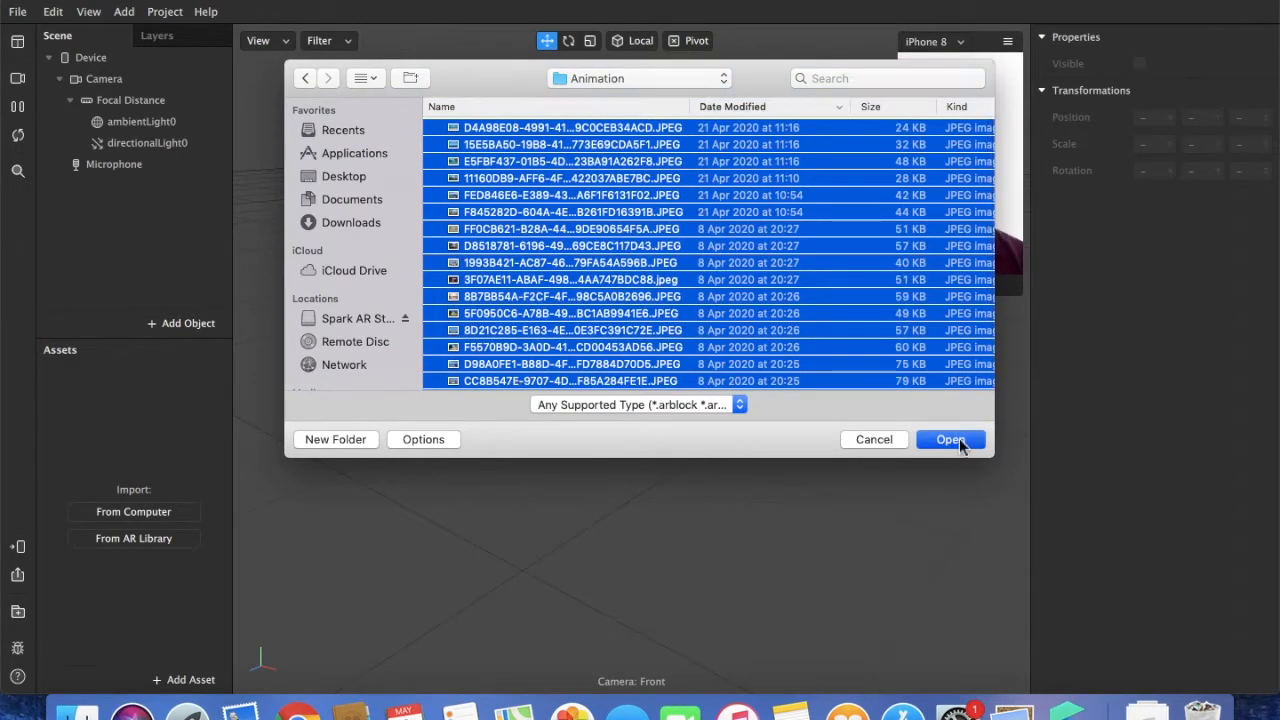
pyautogui.click(950, 439)
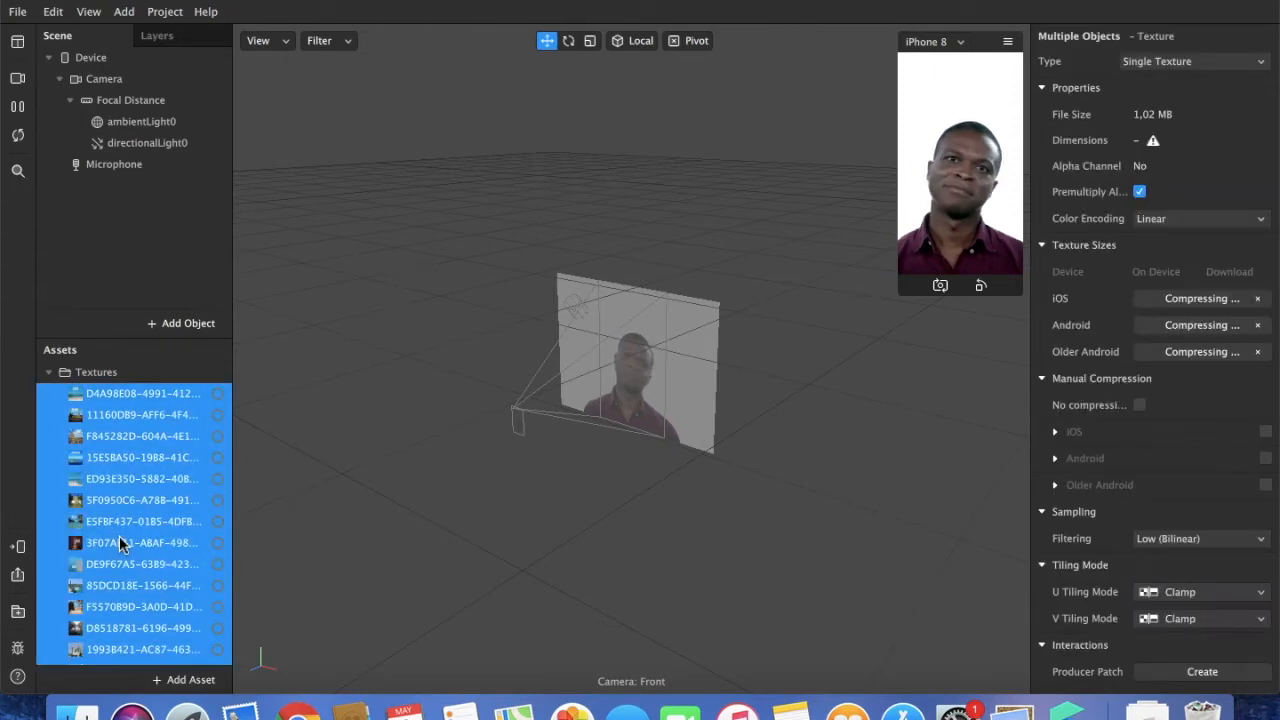
# - Combine the imported pictures into the 21-frame Countries texture sequence
pyautogui.click(1192, 61)
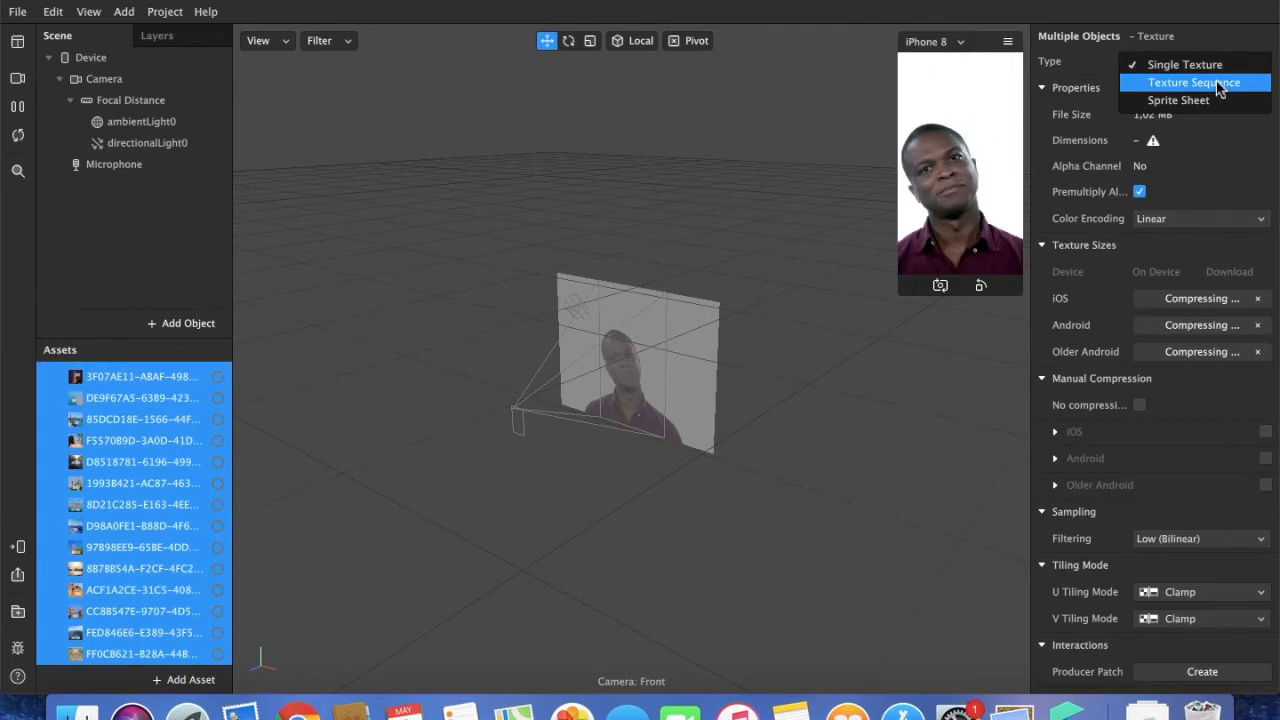
pyautogui.moveTo(1158, 88)
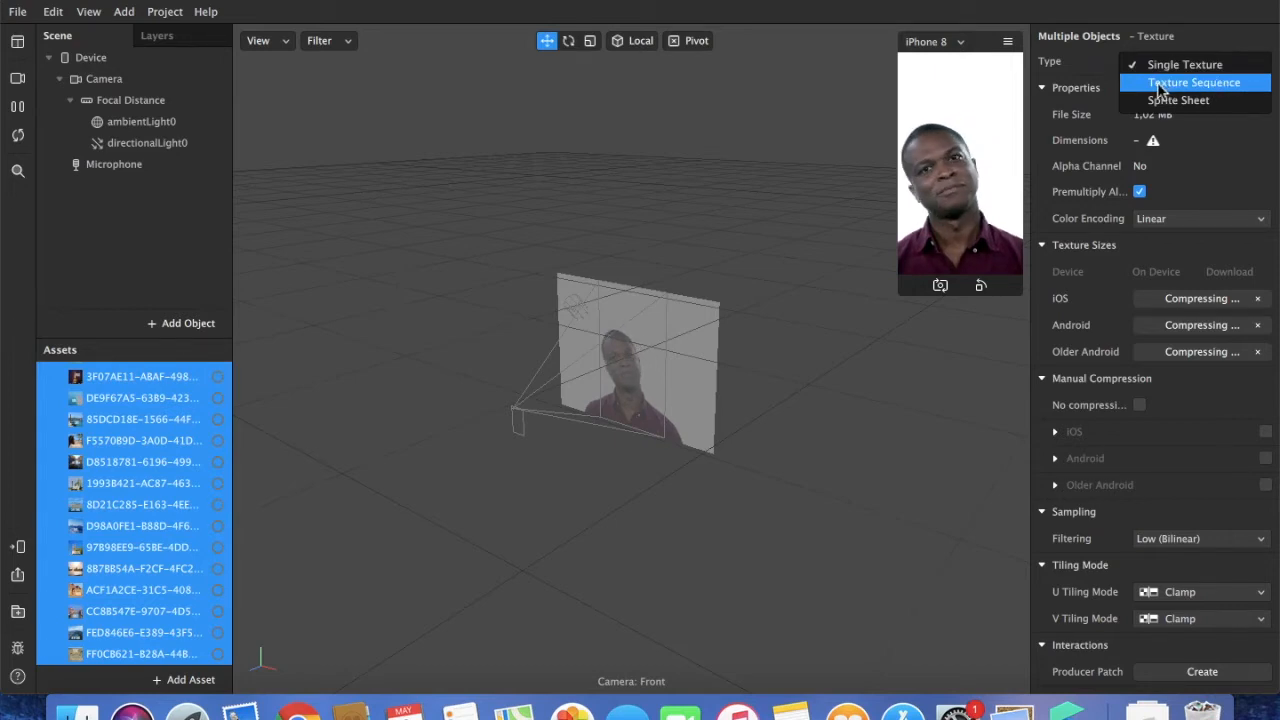
pyautogui.click(1193, 82)
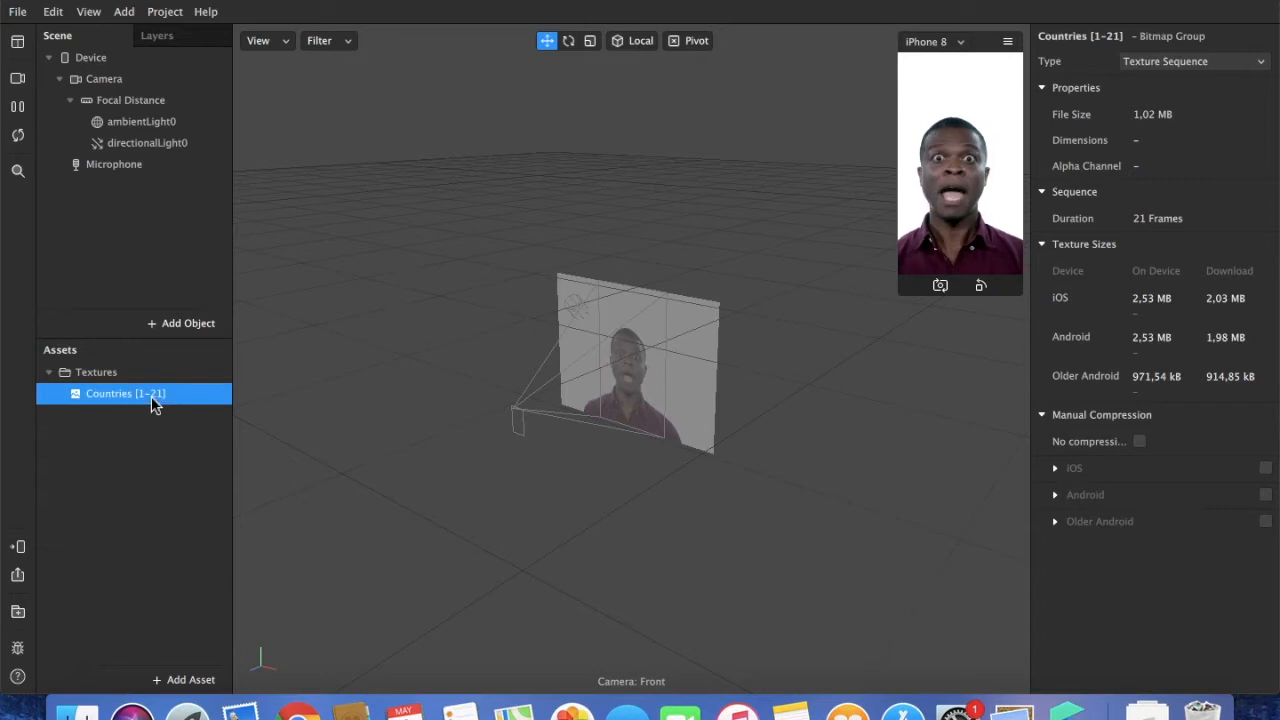
pyautogui.click(130, 420)
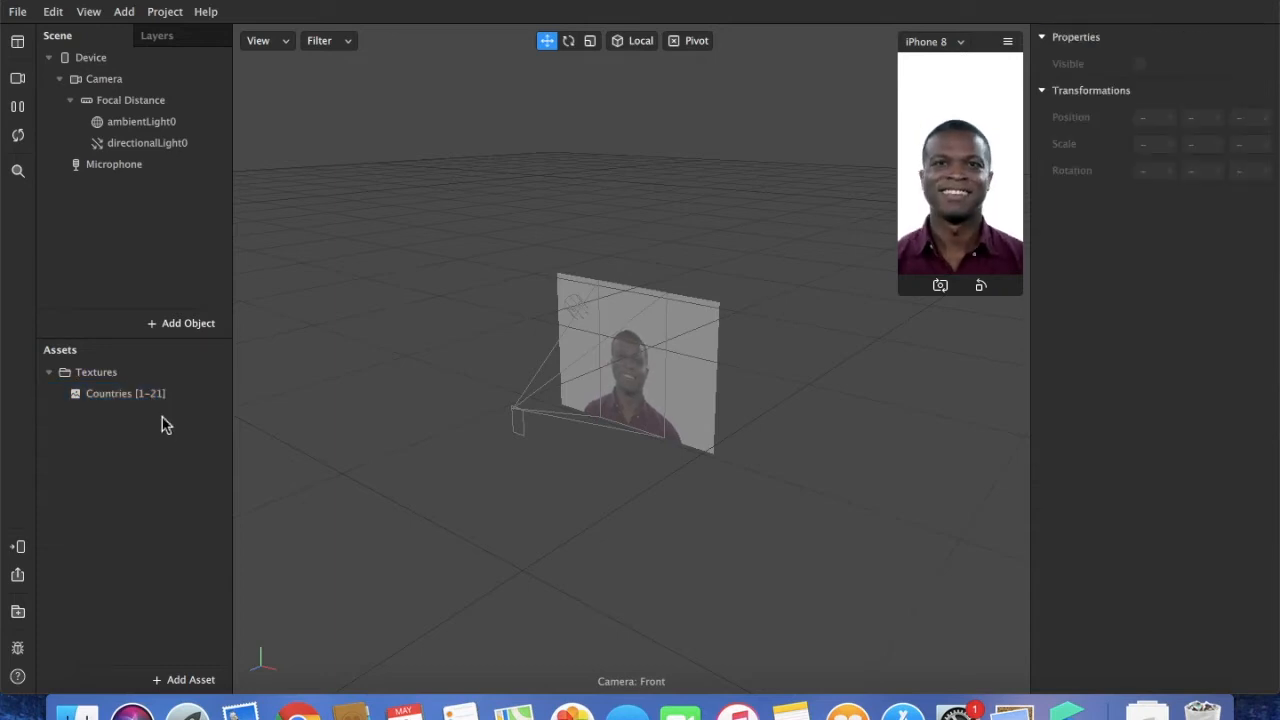
# - Add an animation sequence named Country Selector using the Countries [1-21] textures
pyautogui.click(184, 679)
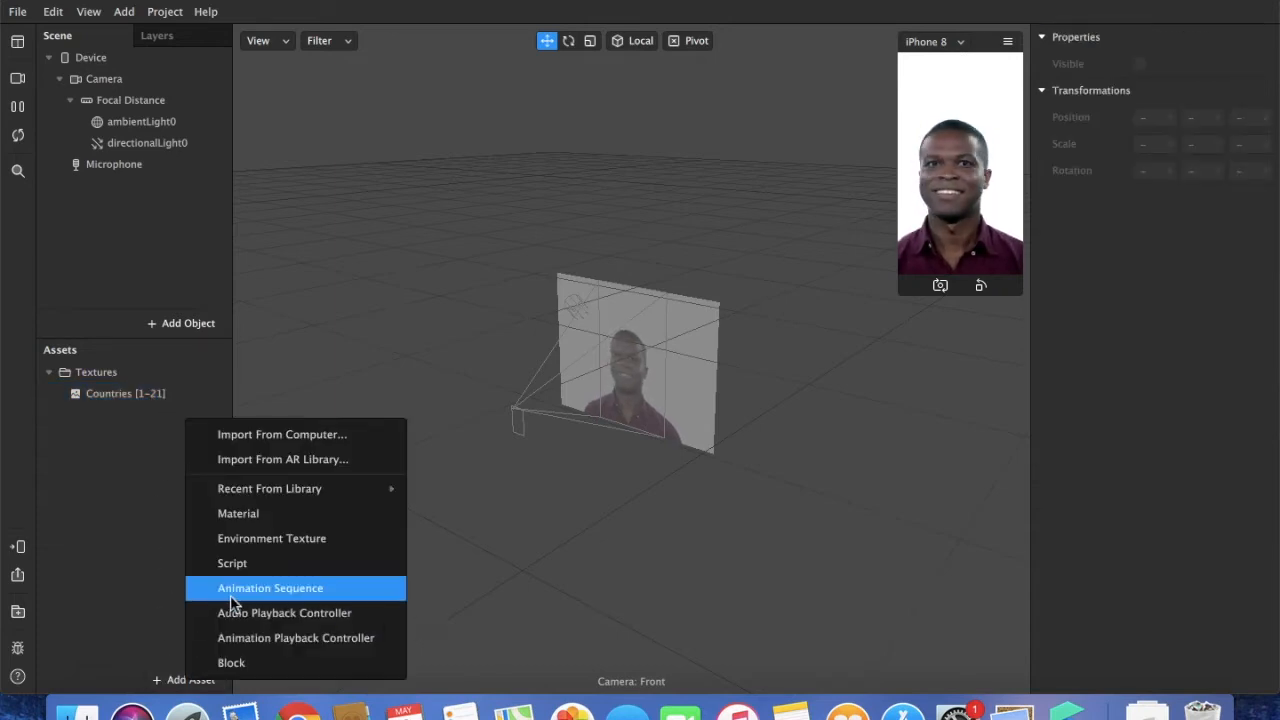
pyautogui.click(270, 588)
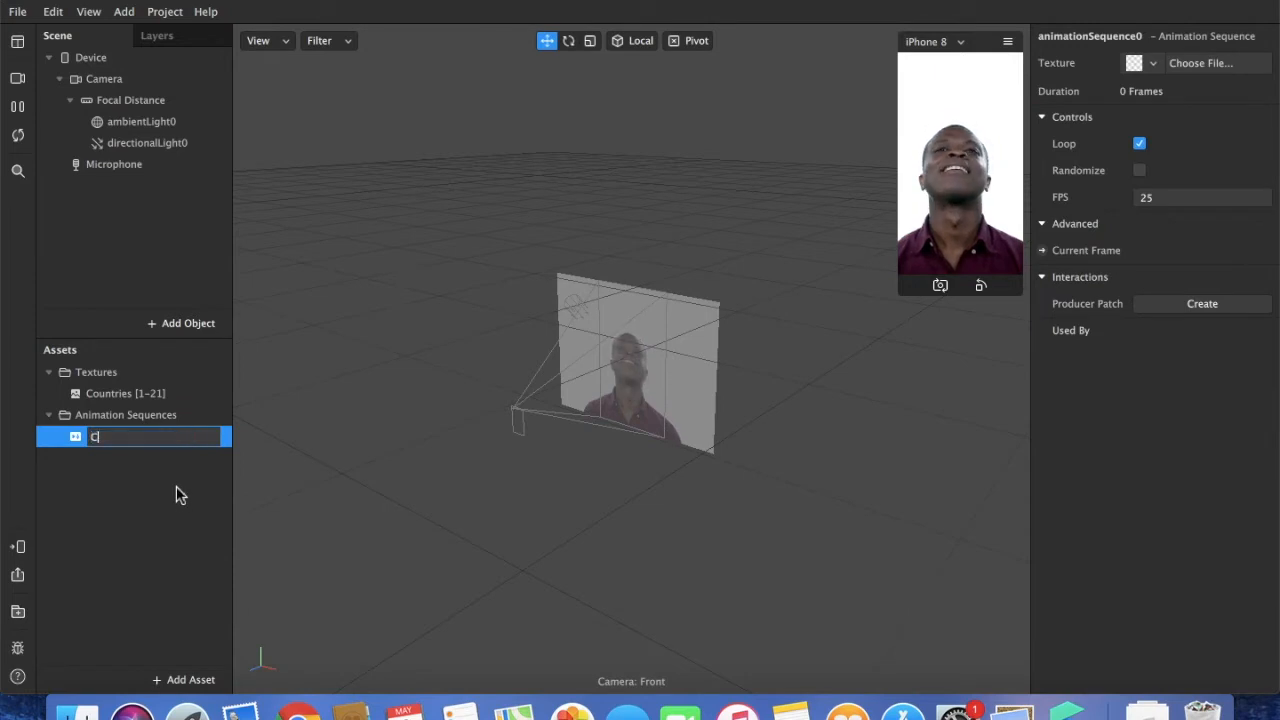
pyautogui.write('Country Selector')
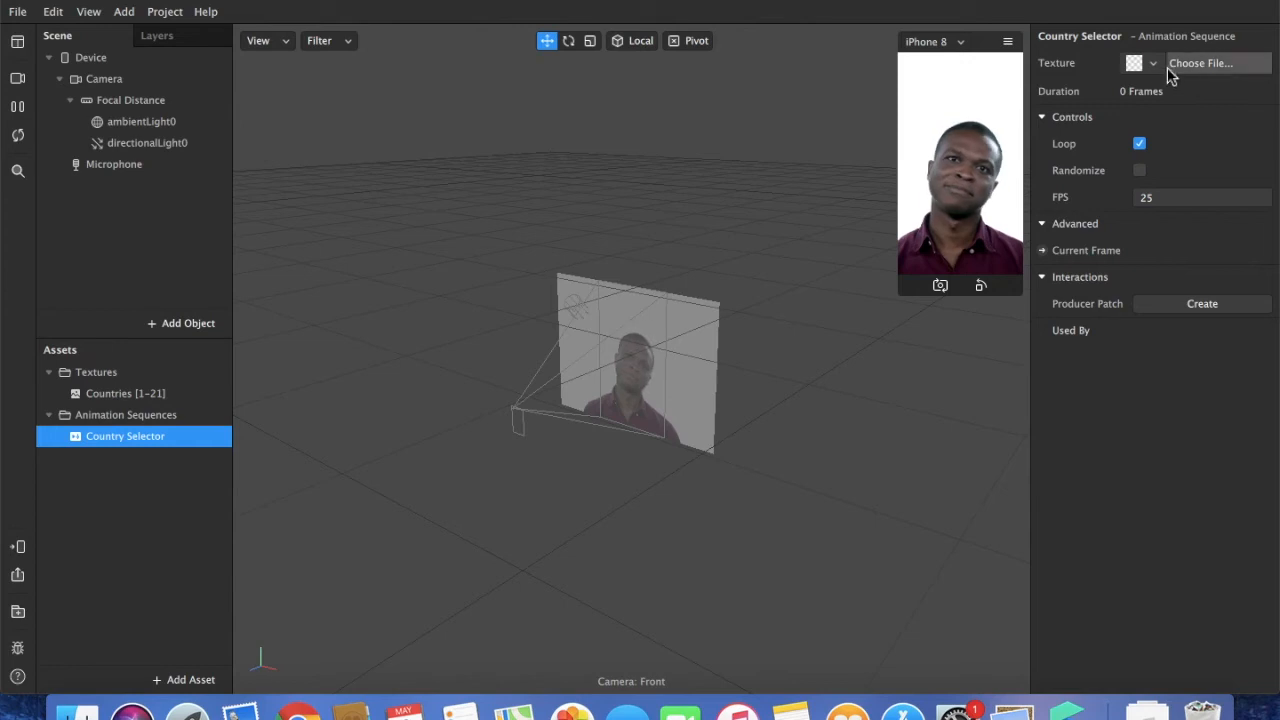
pyautogui.click(1153, 63)
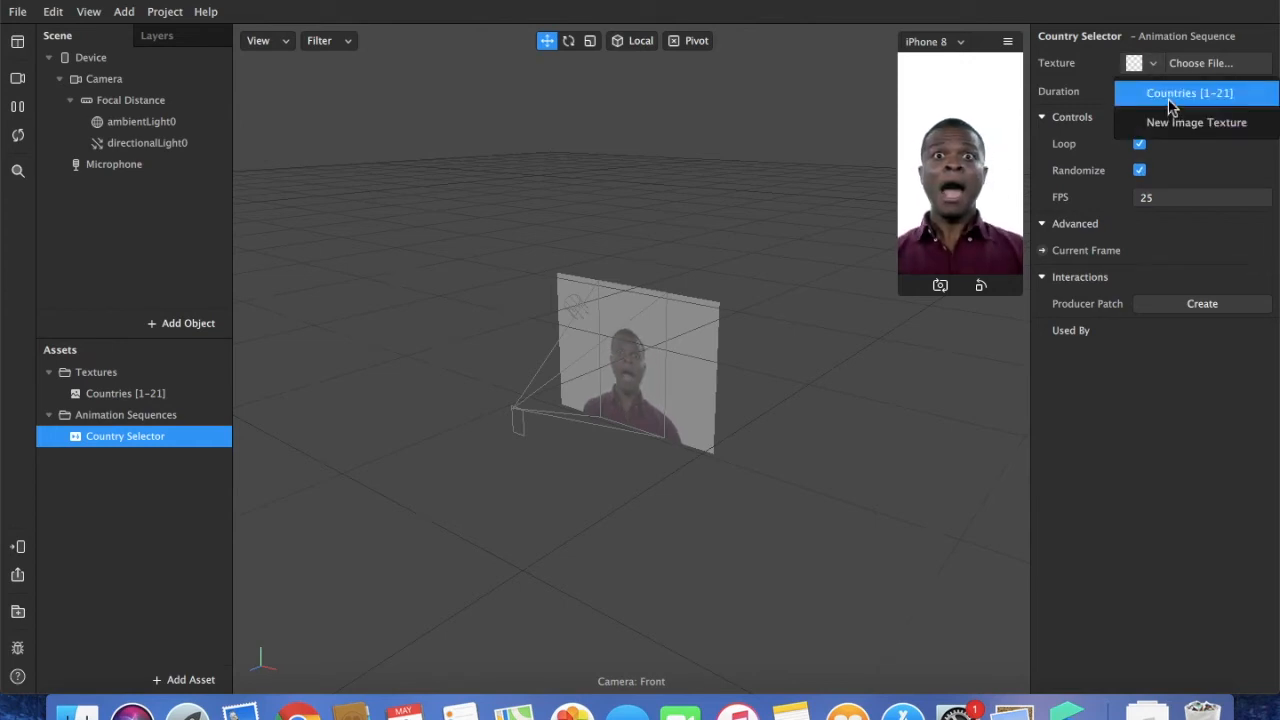
pyautogui.click(1188, 92)
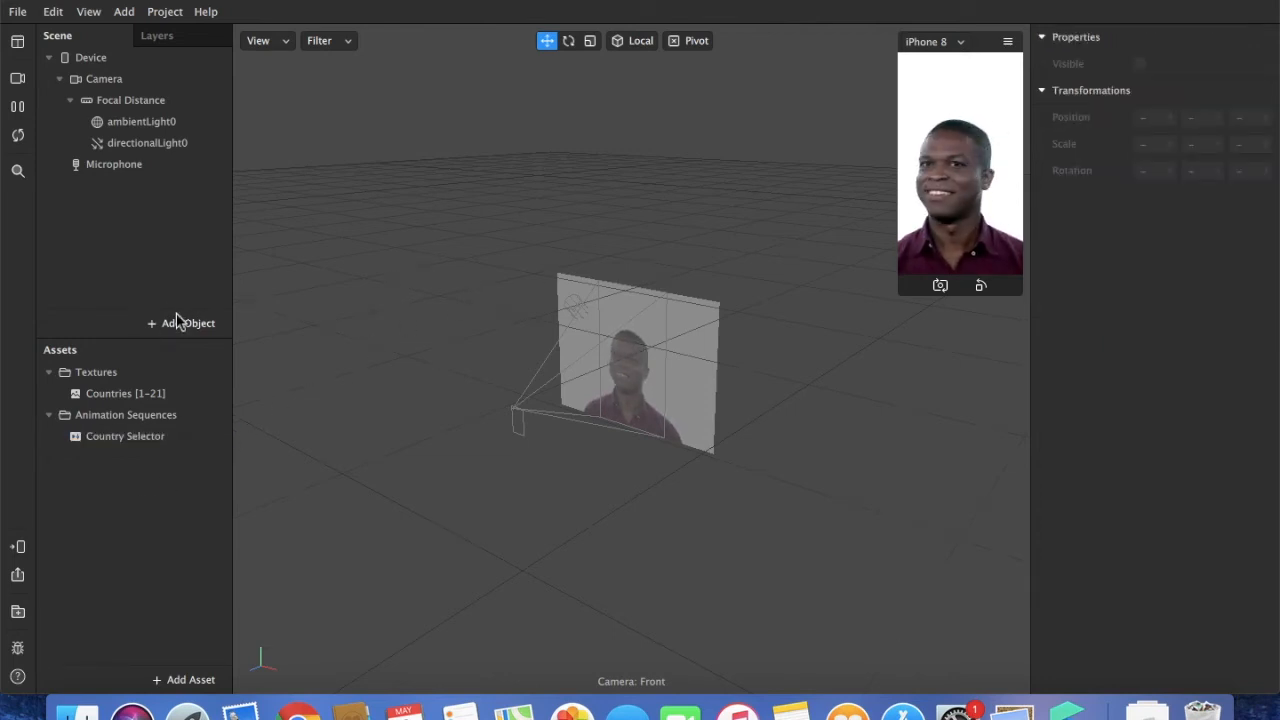
# - Add a face tracker to the scene and attach a plane to faceTracker0
pyautogui.click(181, 323)
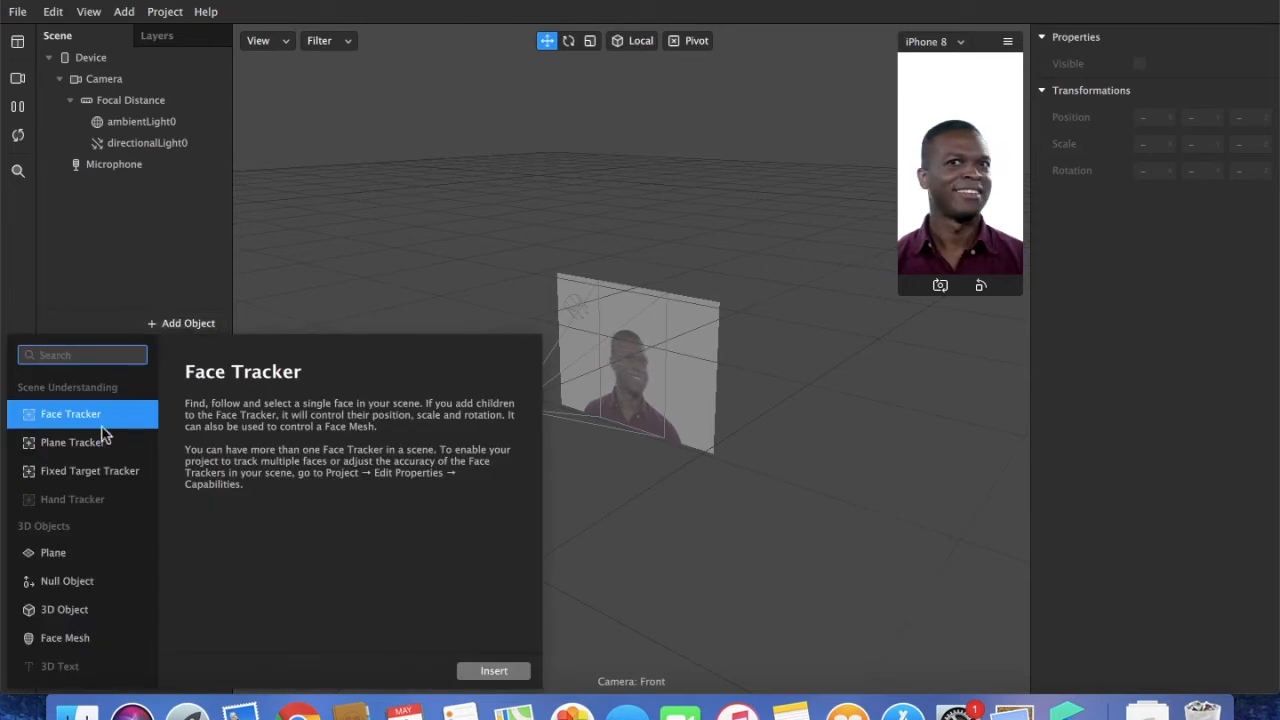
pyautogui.click(493, 670)
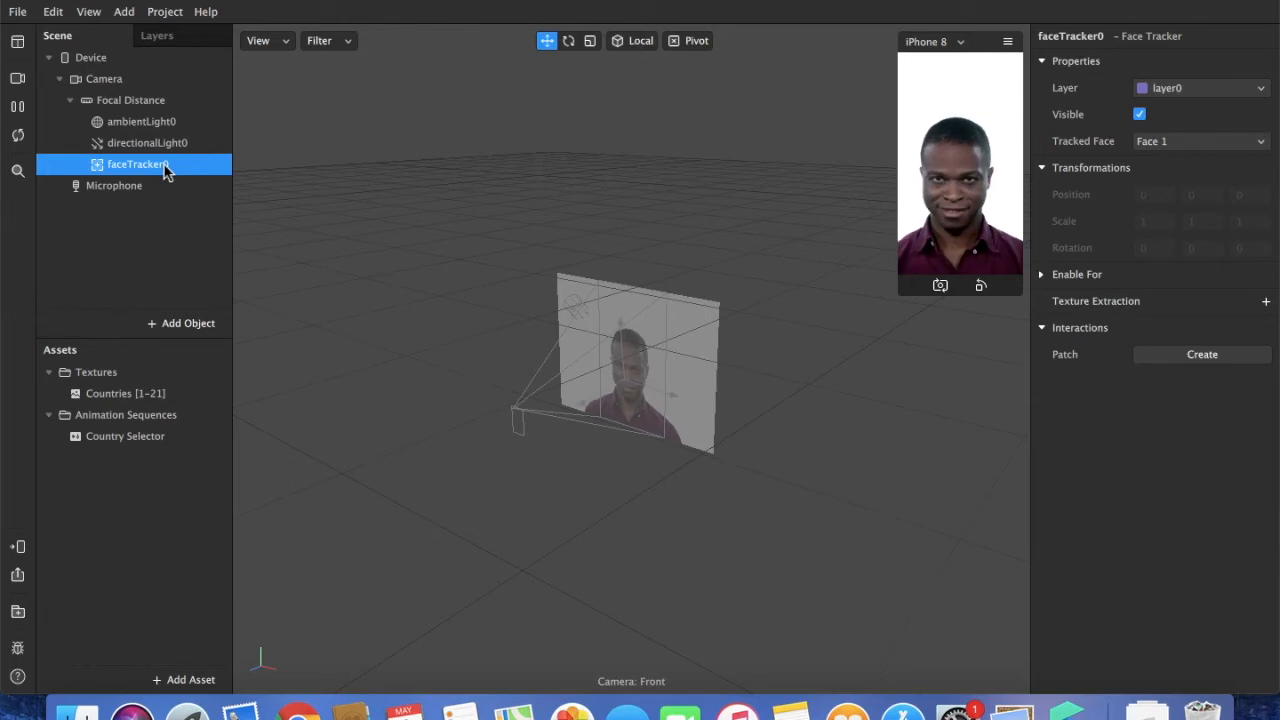
pyautogui.rightClick(138, 164)
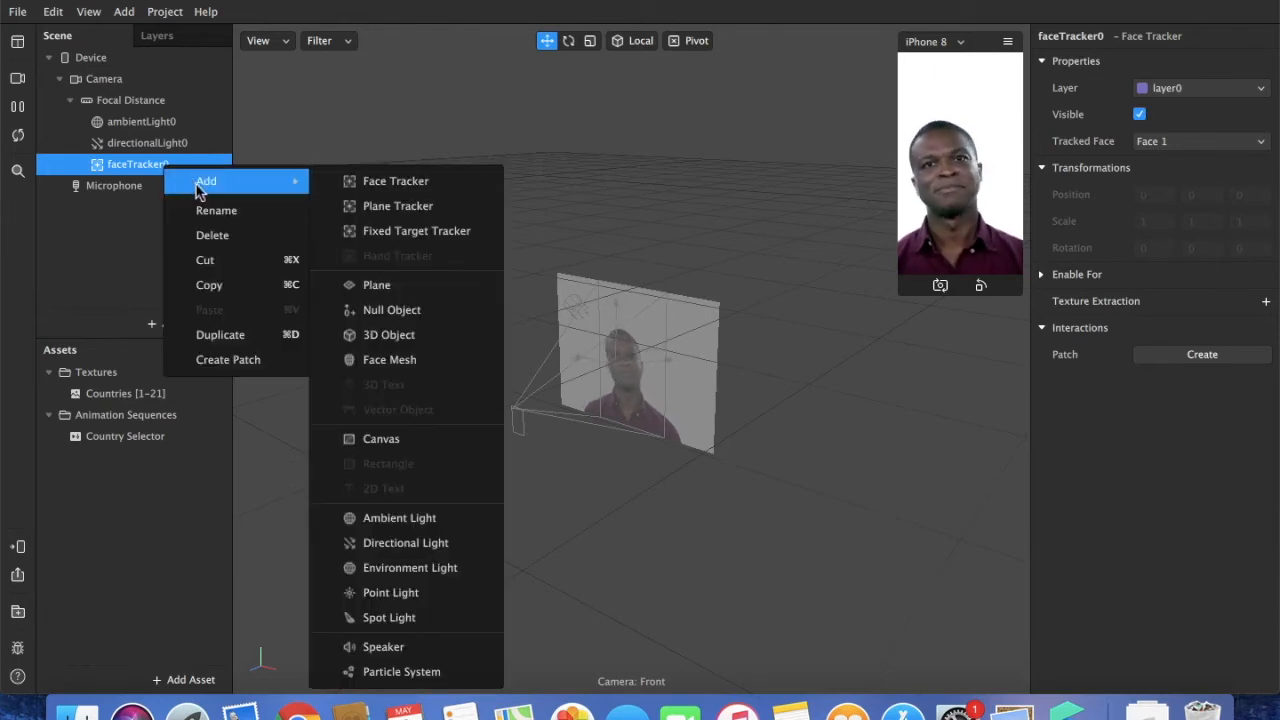
pyautogui.moveTo(389, 359)
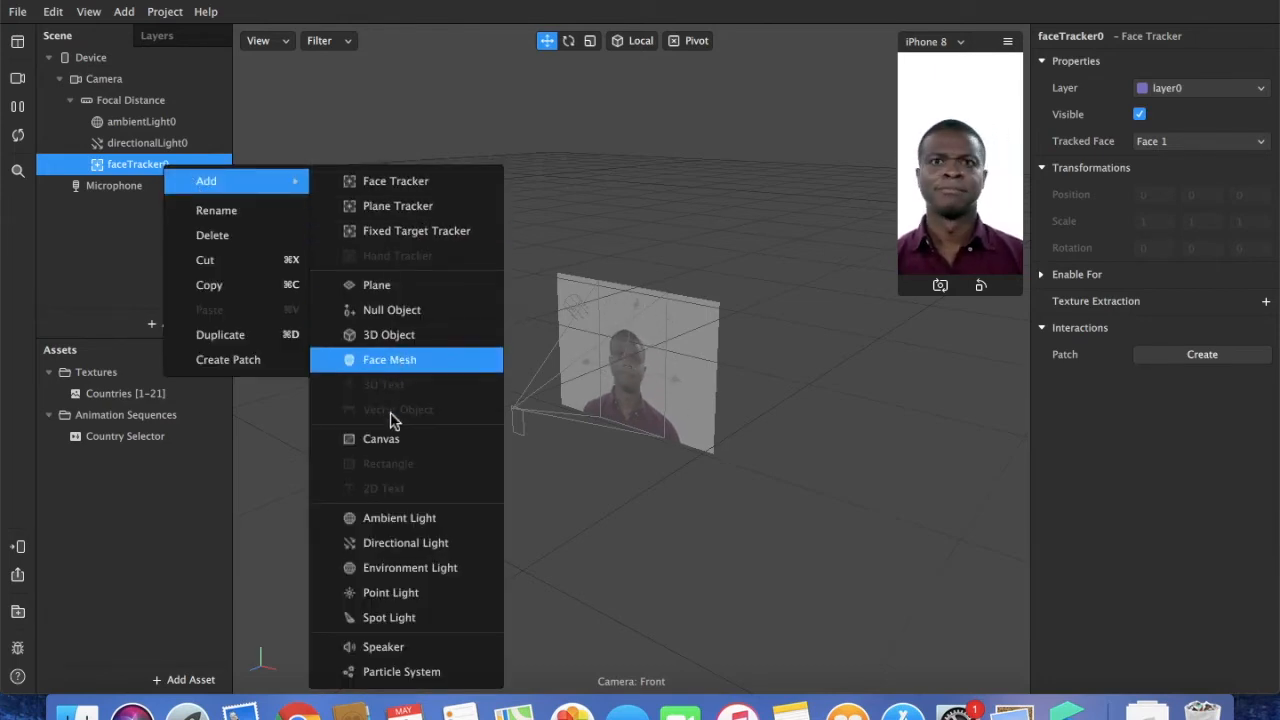
pyautogui.click(377, 284)
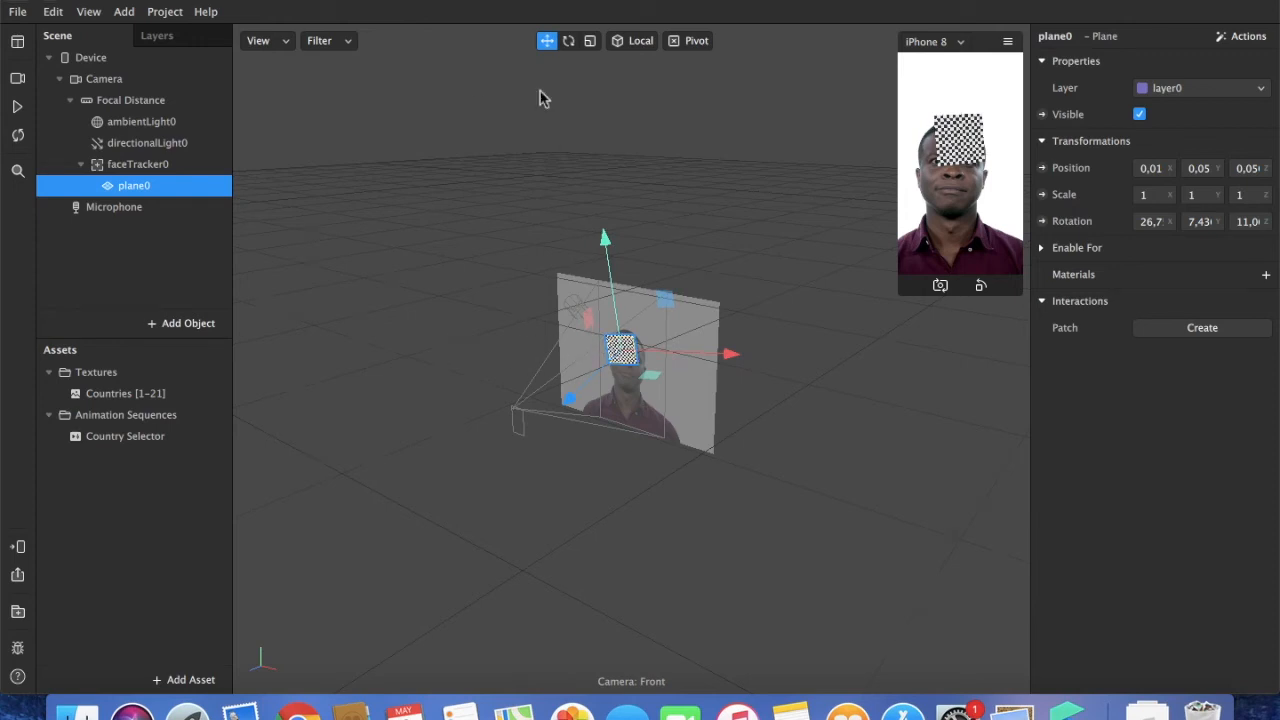
pyautogui.moveTo(770, 248)
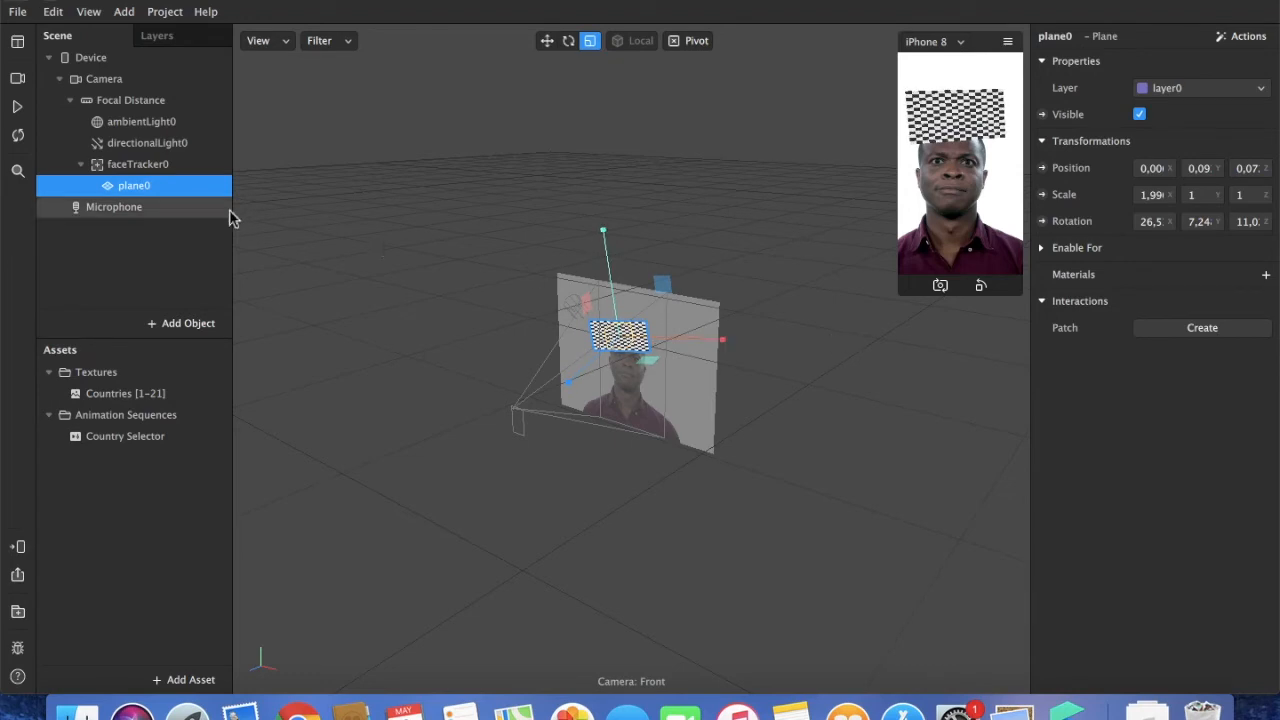
# - Duplicate plane0 and rename the original to Title
pyautogui.rightClick(134, 185)
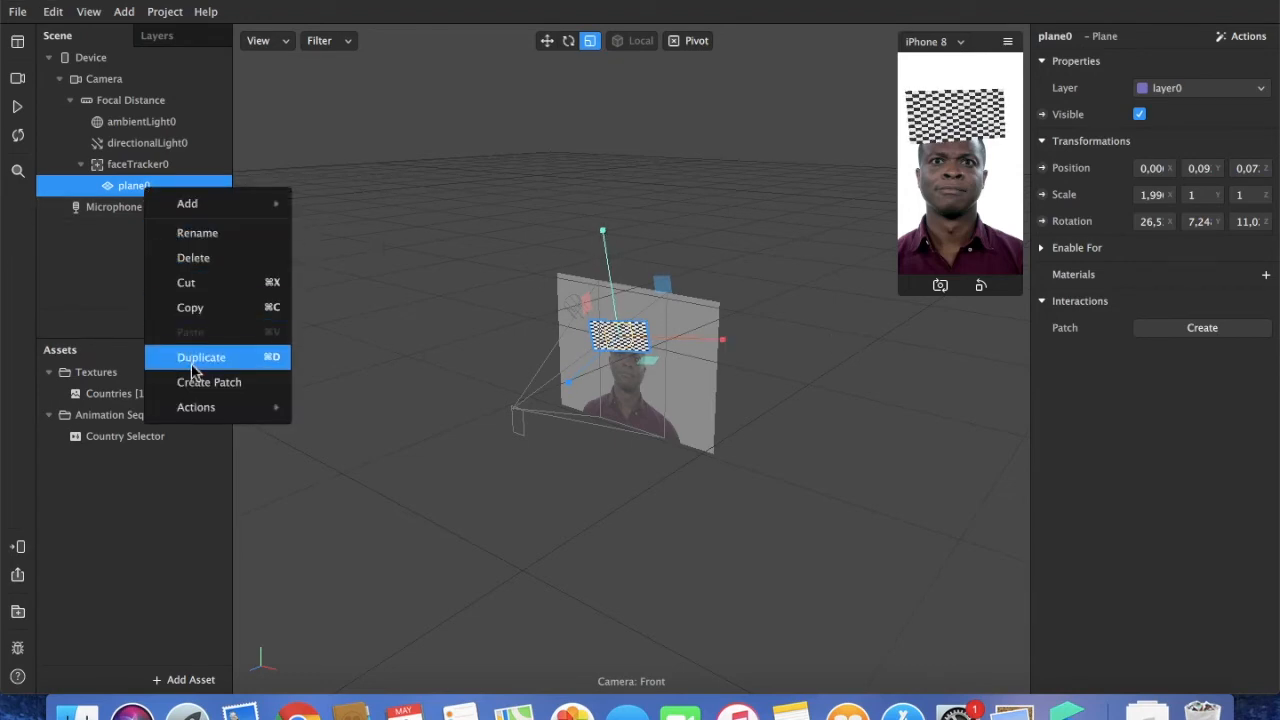
pyautogui.click(201, 357)
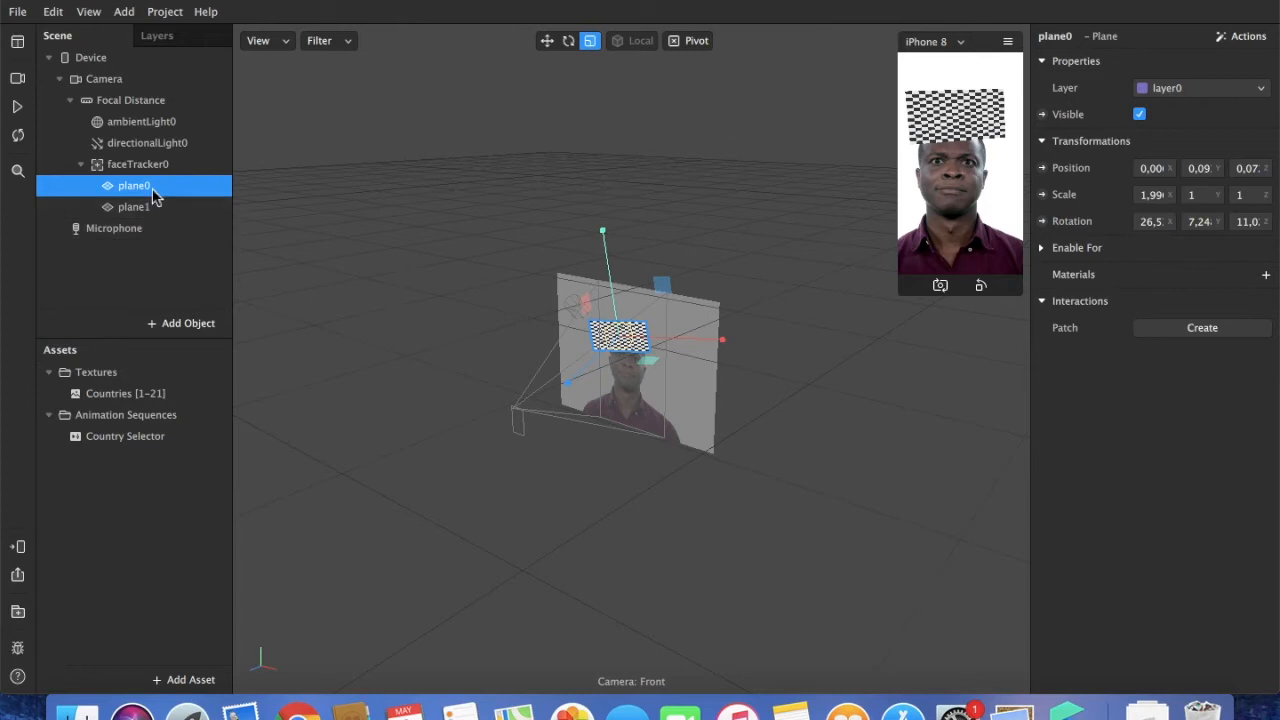
pyautogui.doubleClick(133, 185)
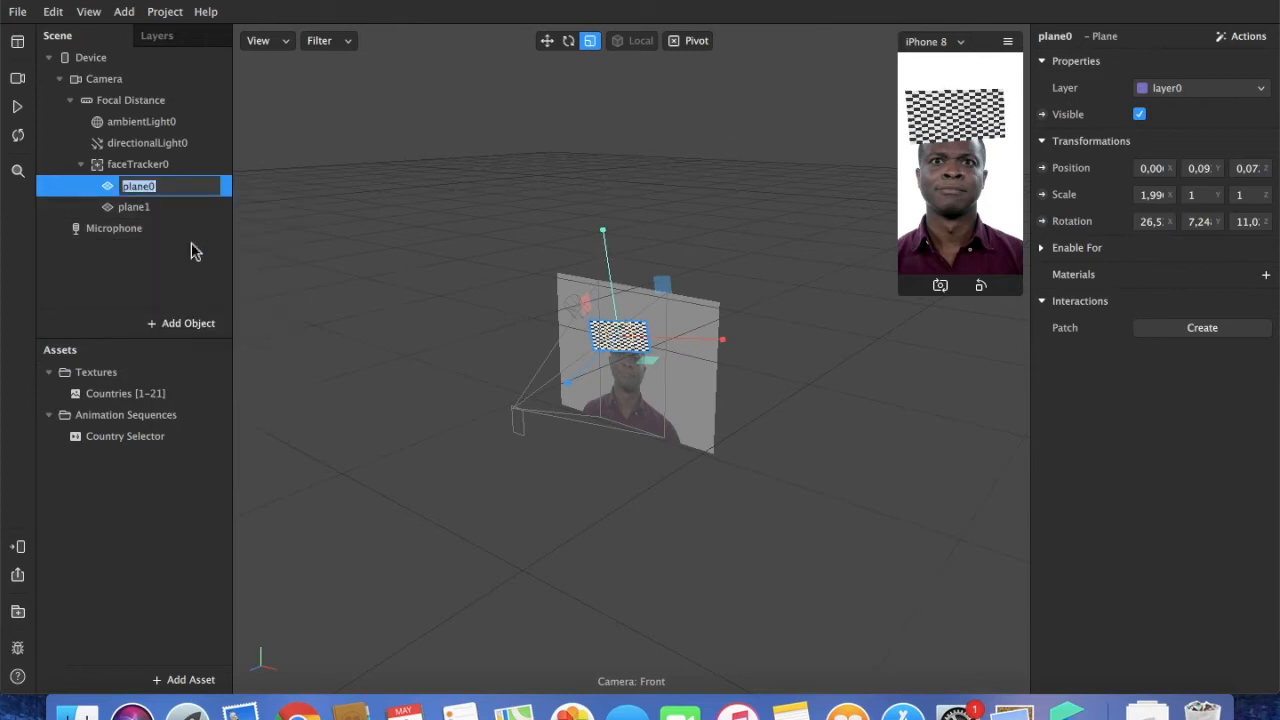
pyautogui.write('Title')
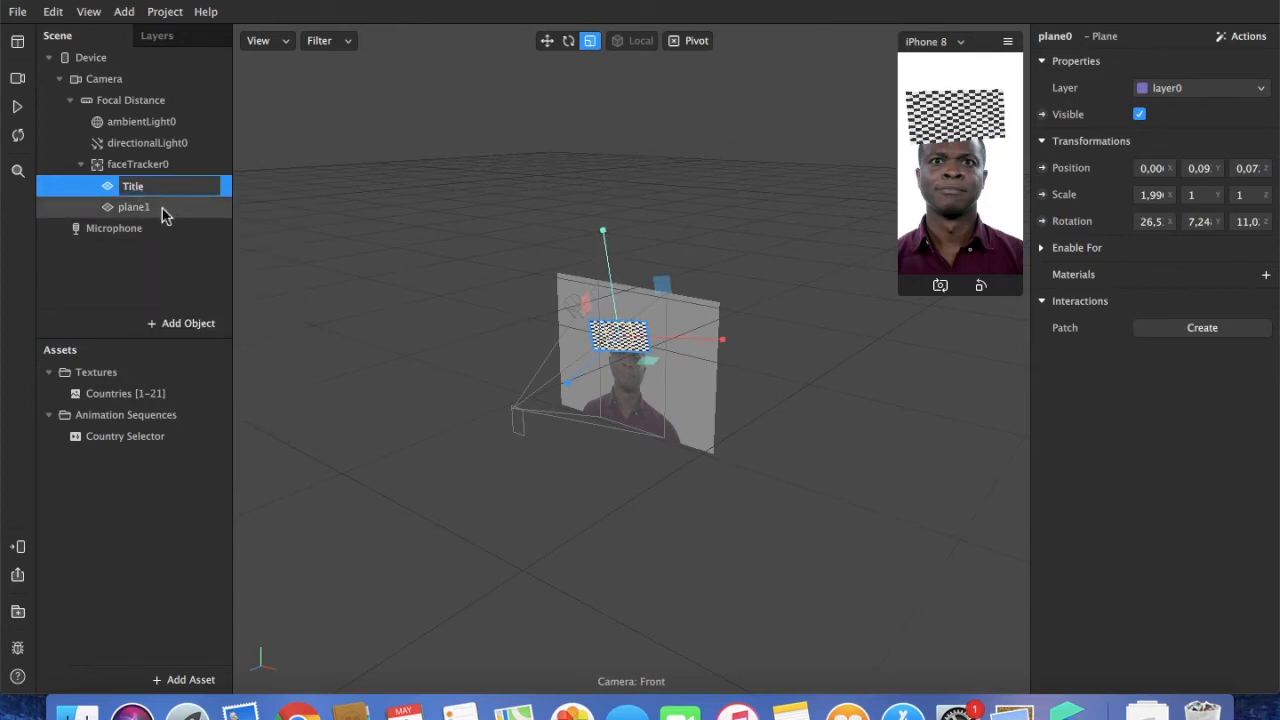
# - Rename the copied plane1 to Who/What are you
pyautogui.doubleClick(134, 207)
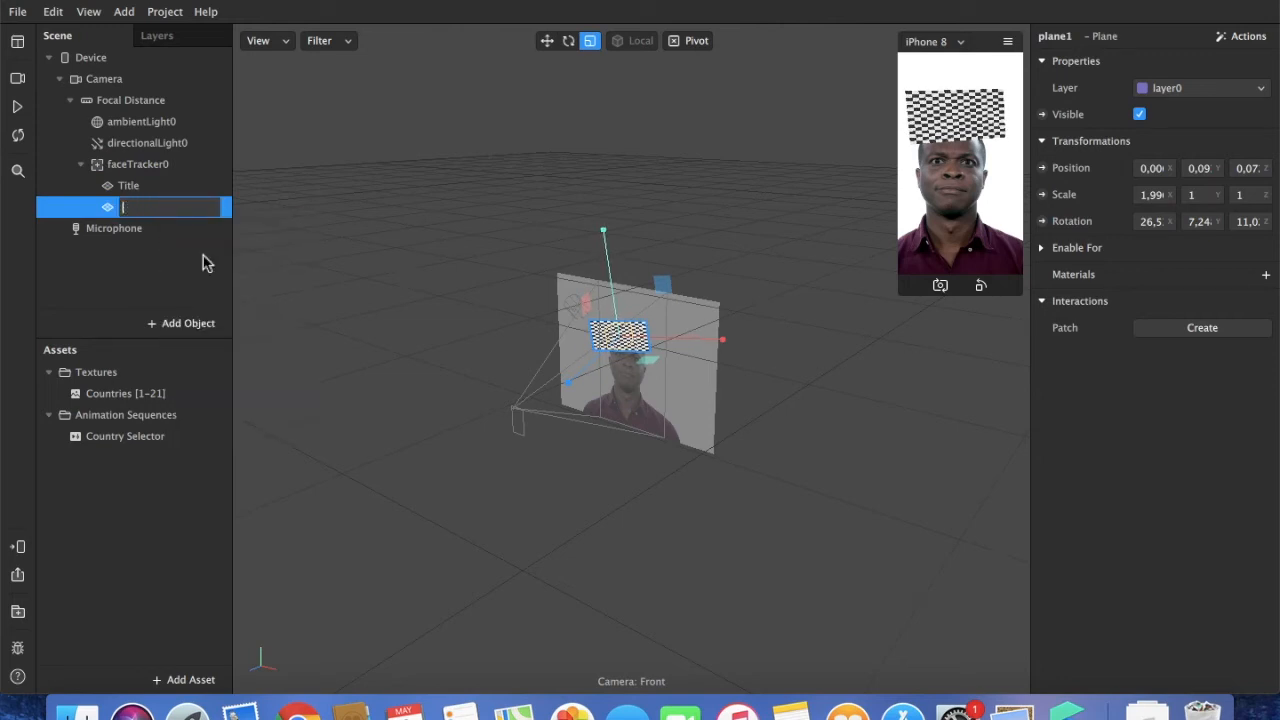
pyautogui.write('Who/What are you')
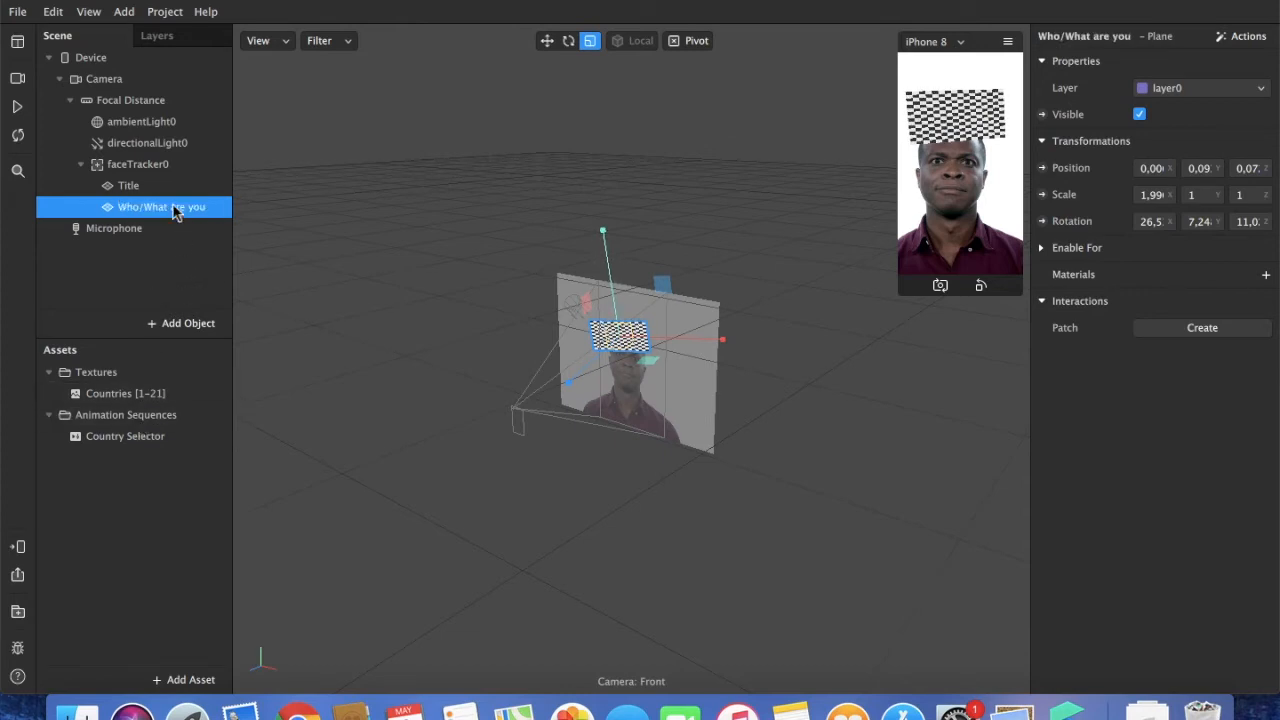
pyautogui.click(128, 185)
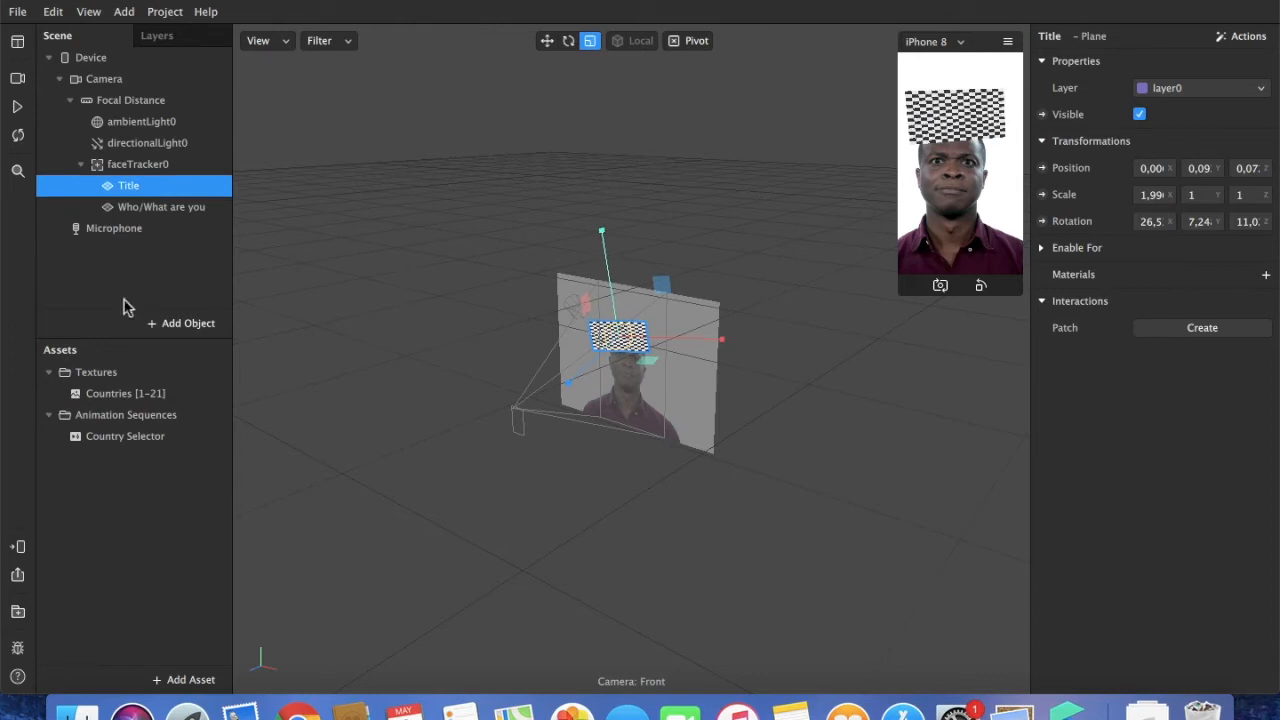
# - Texture the Who/What are you plane's material with the Country Selector sequence
pyautogui.click(161, 207)
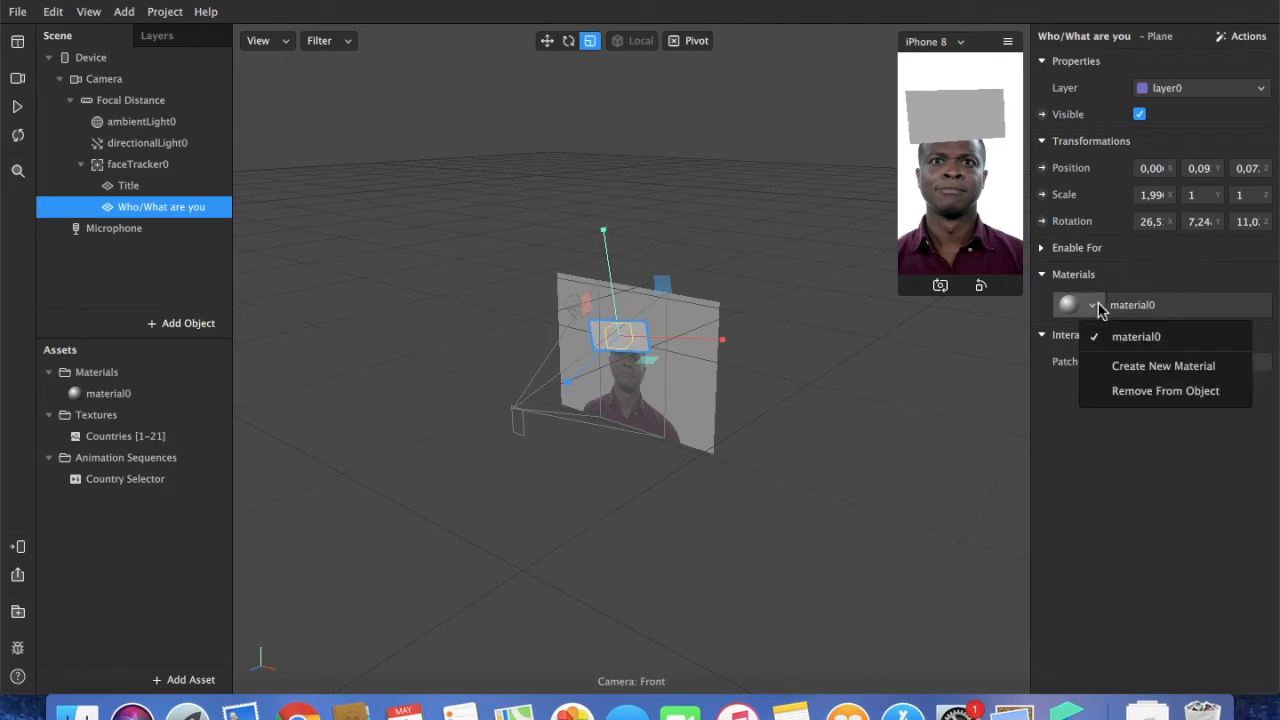
pyautogui.moveTo(1164, 366)
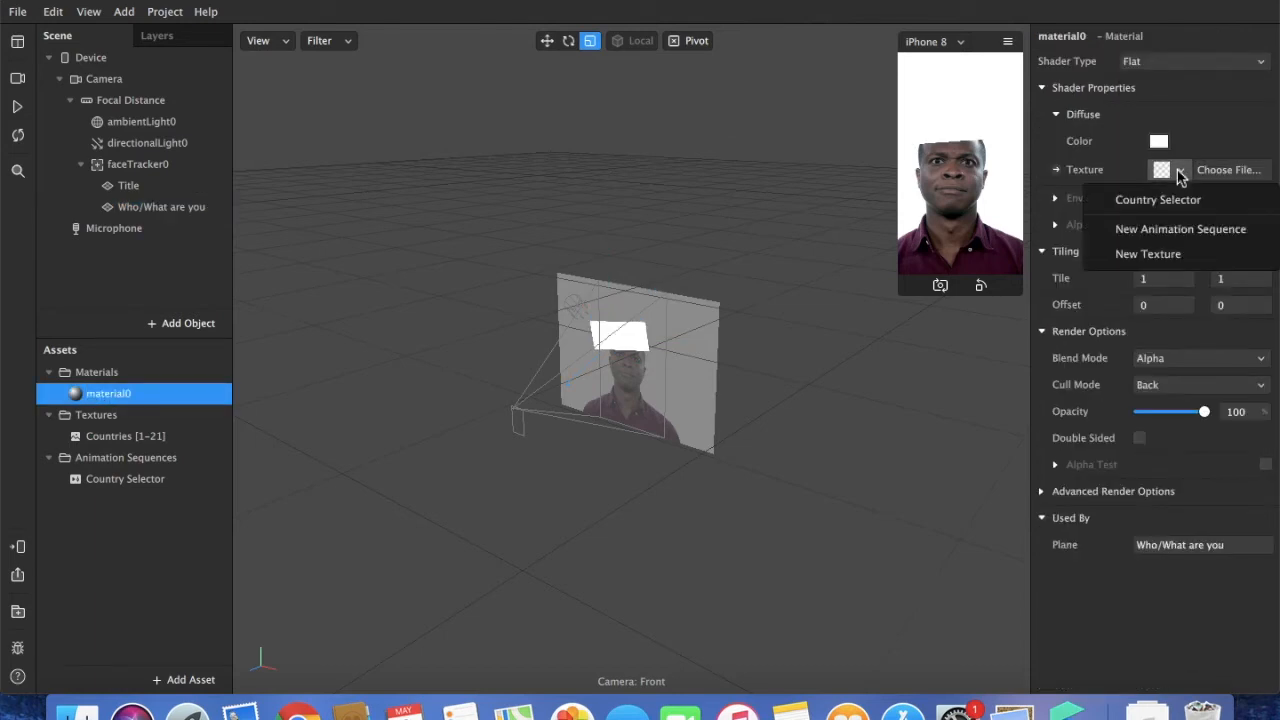
pyautogui.click(1158, 199)
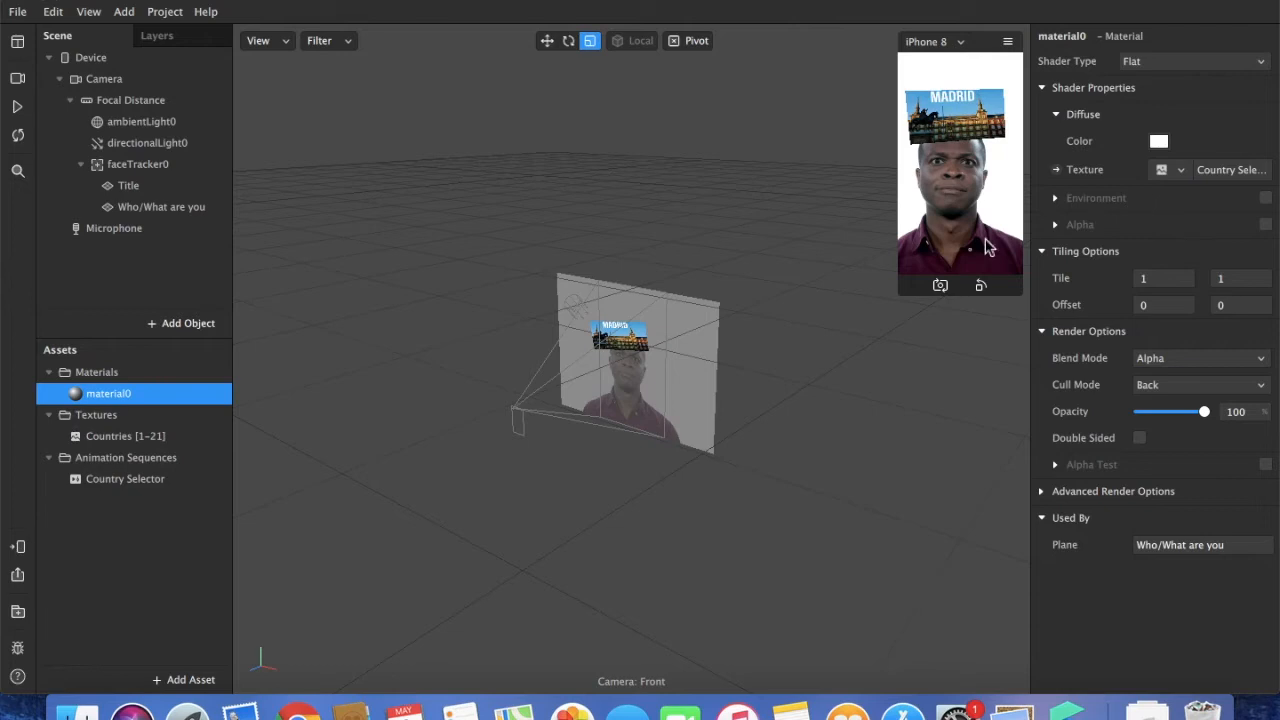
pyautogui.moveTo(1038, 363)
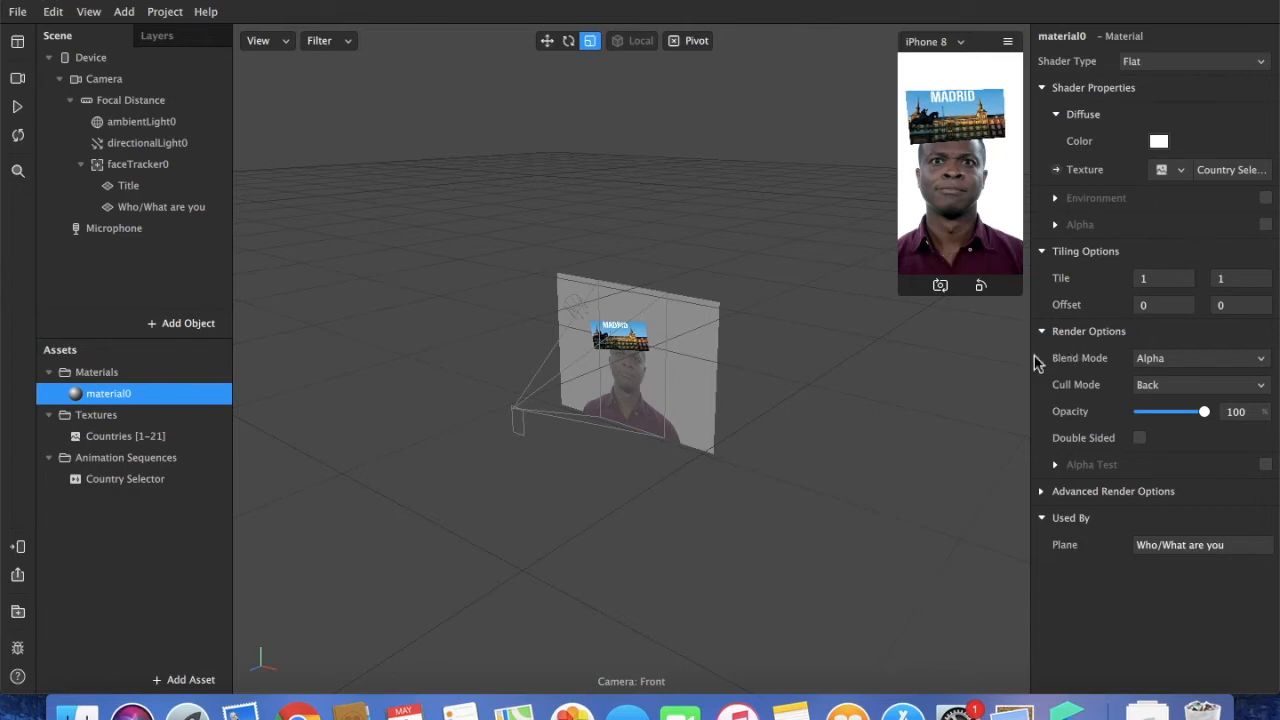
pyautogui.moveTo(147, 588)
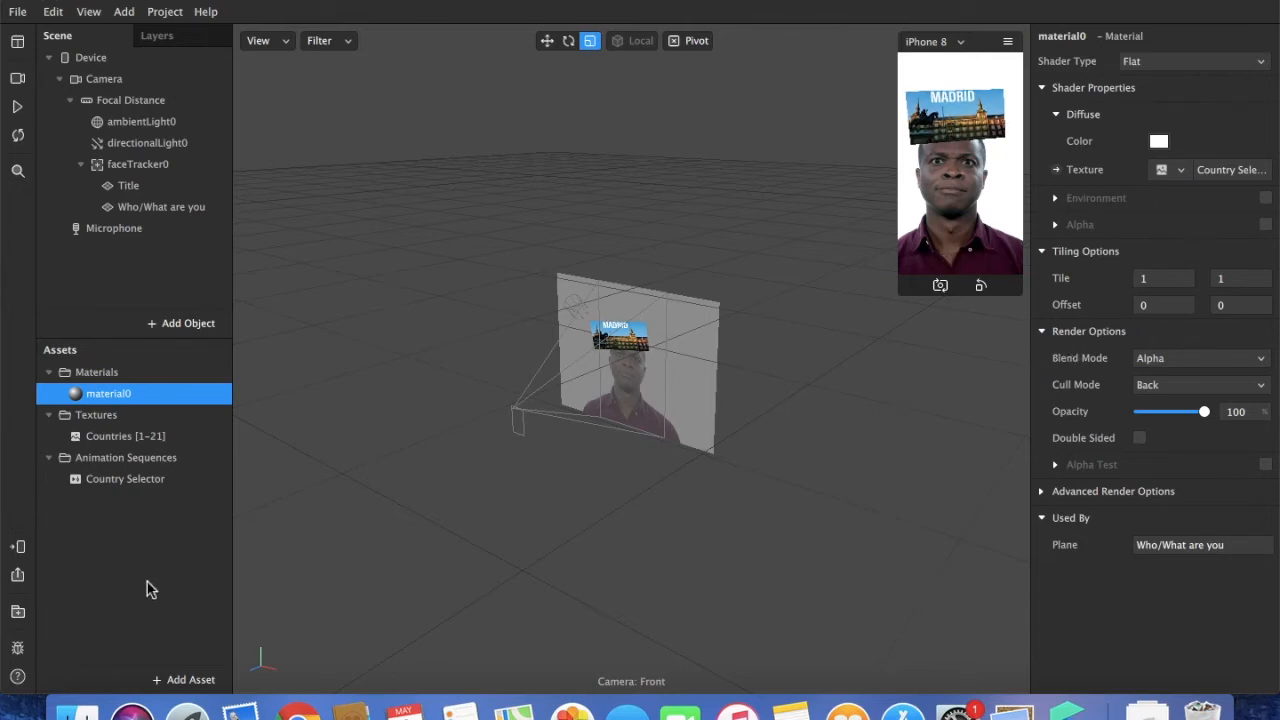
pyautogui.click(435, 305)
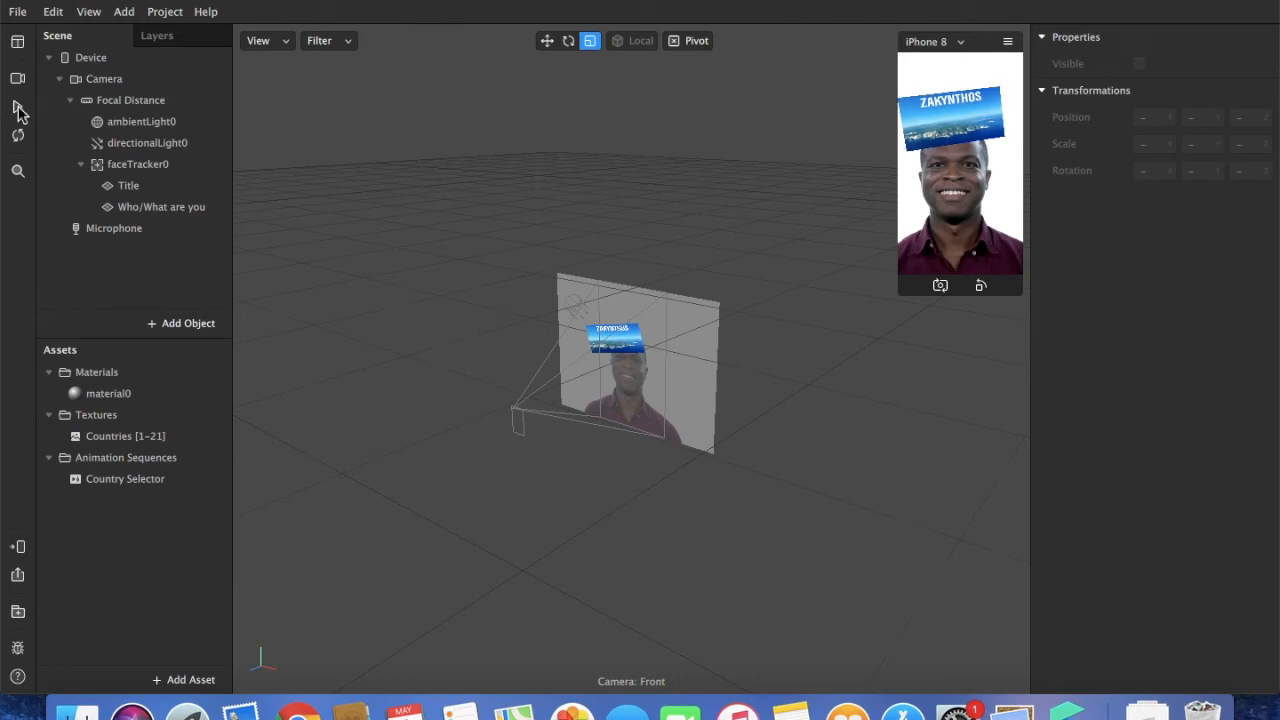
# - Rotate the Title plane slightly with the Rotate tool
pyautogui.click(128, 185)
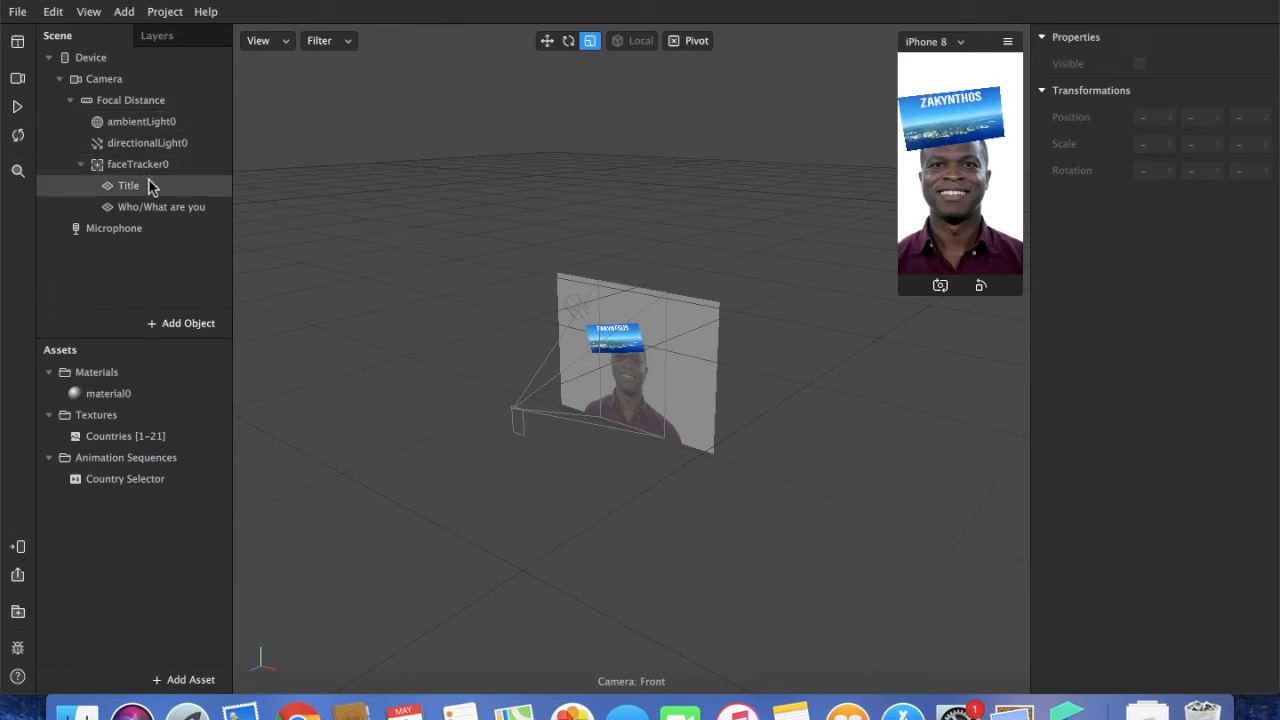
pyautogui.click(128, 185)
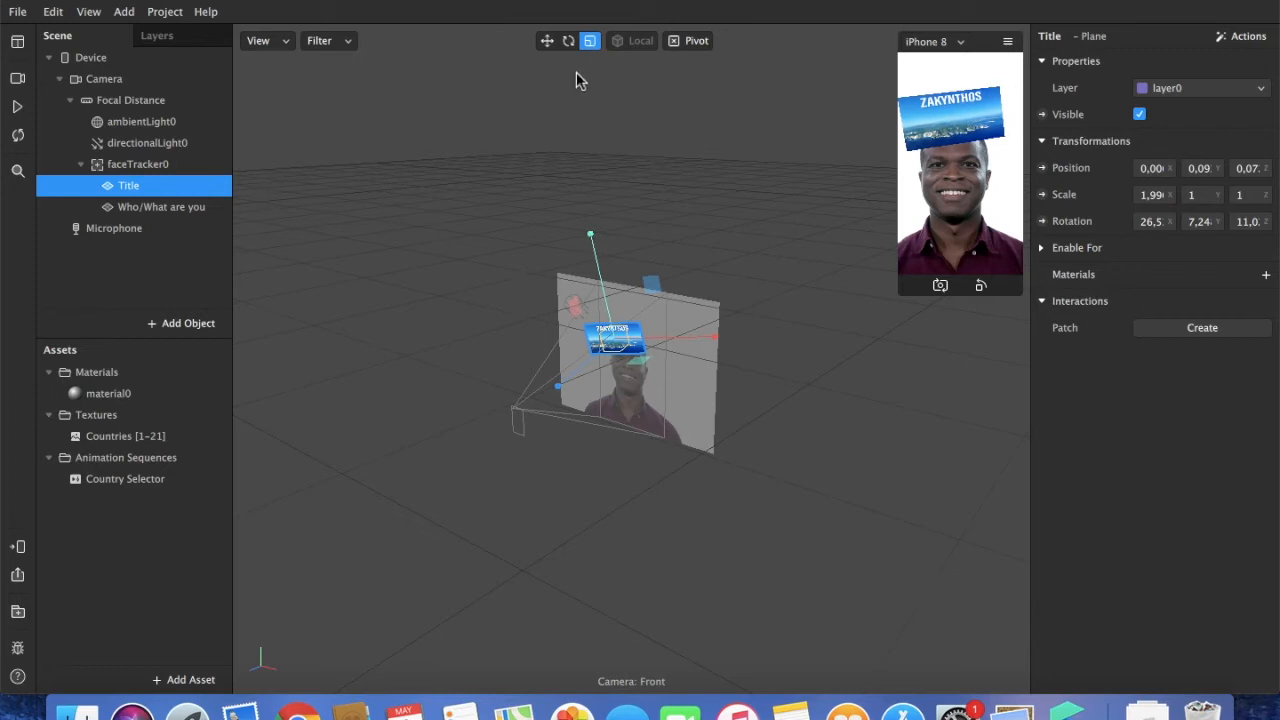
pyautogui.click(568, 40)
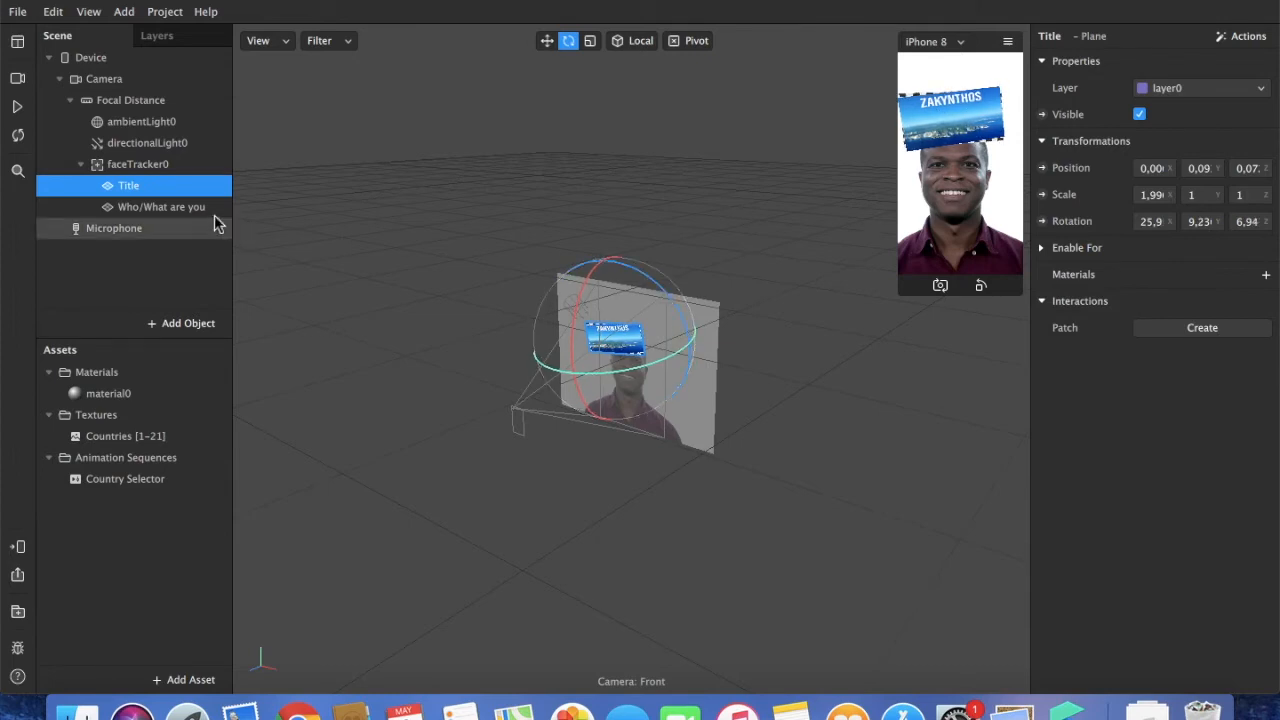
pyautogui.click(162, 207)
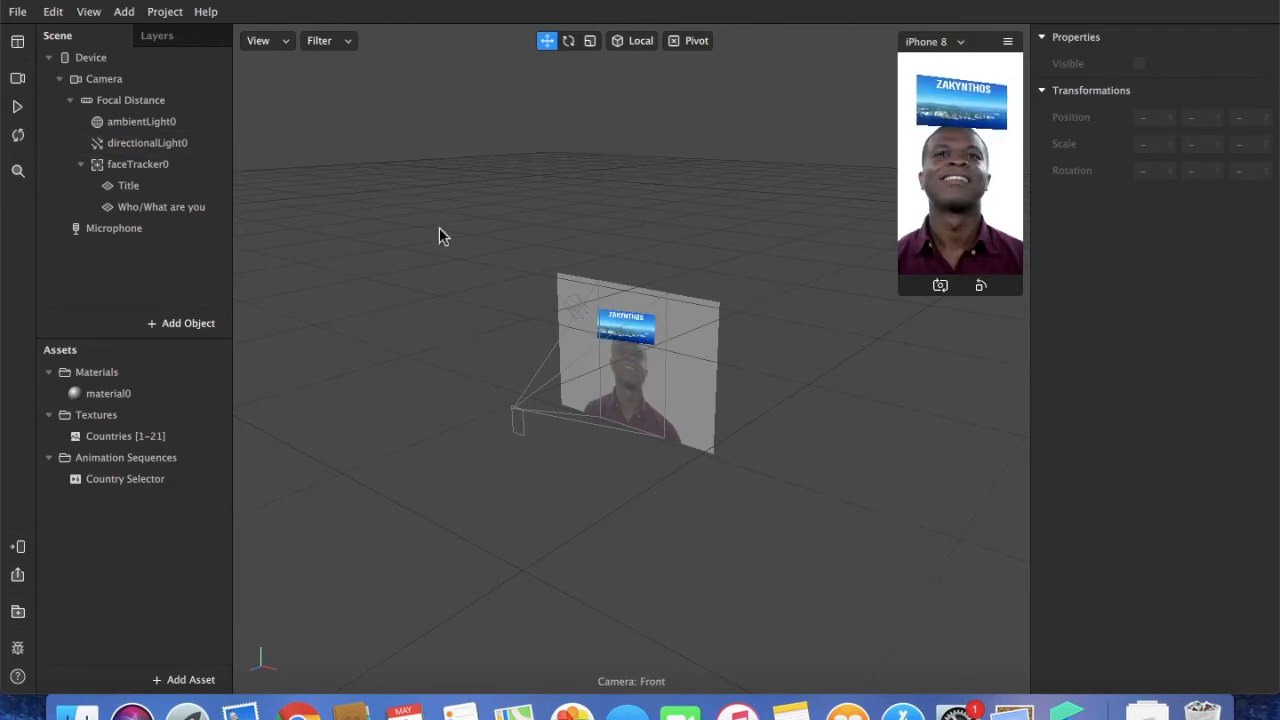
# - Begin renaming material0 from the Assets panel
pyautogui.click(108, 393)
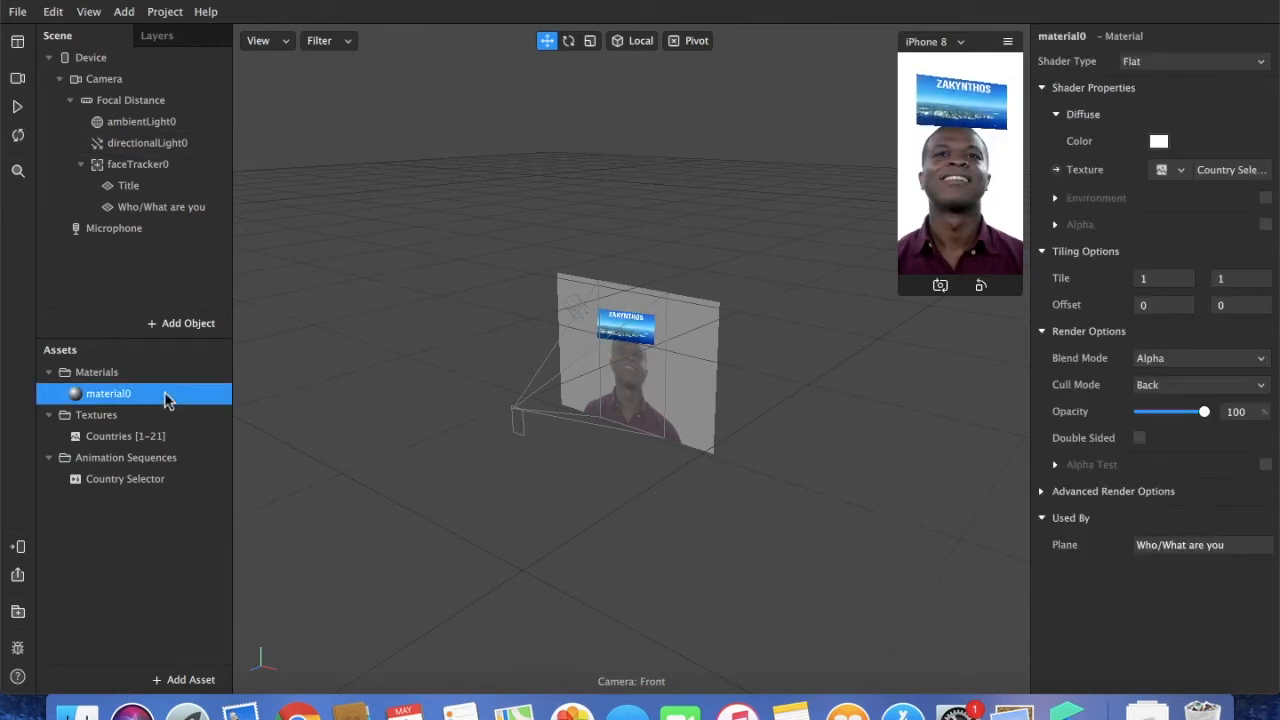
pyautogui.doubleClick(108, 393)
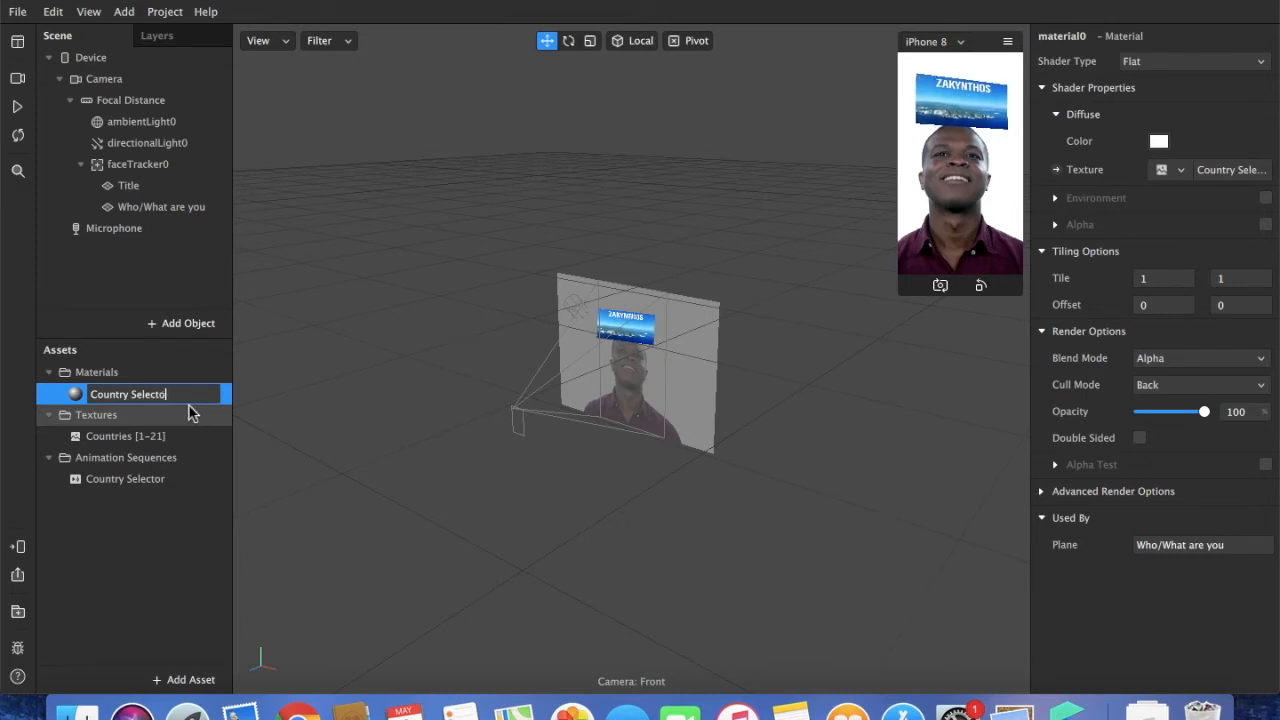
# - Name the material Country Selector_mat and give the Title plane a new material
pyautogui.write('Country Selector_mat')
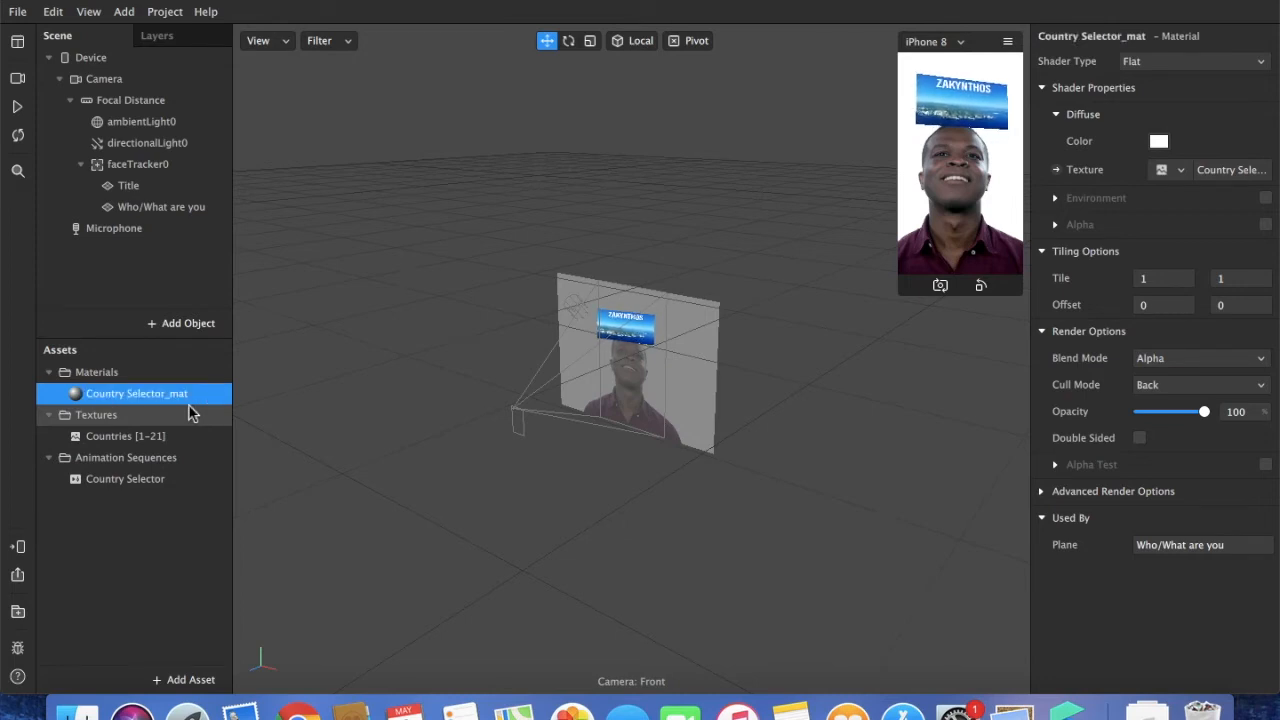
pyautogui.click(136, 393)
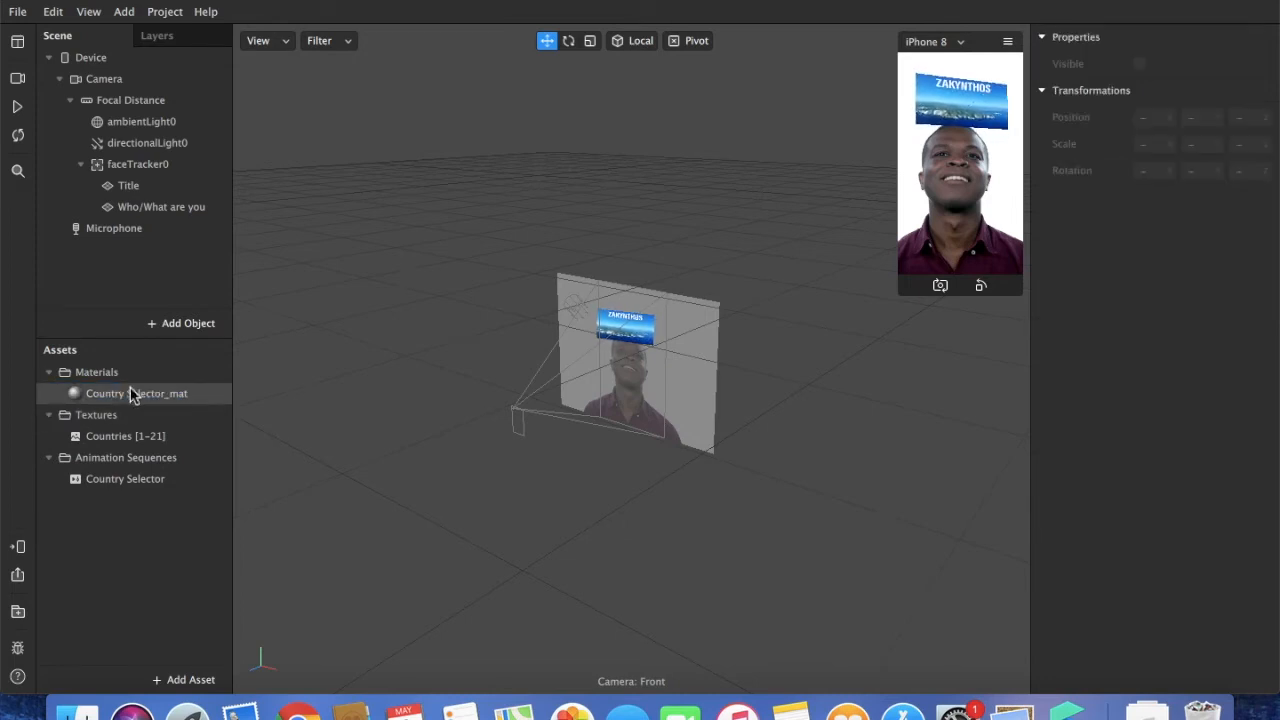
pyautogui.click(128, 185)
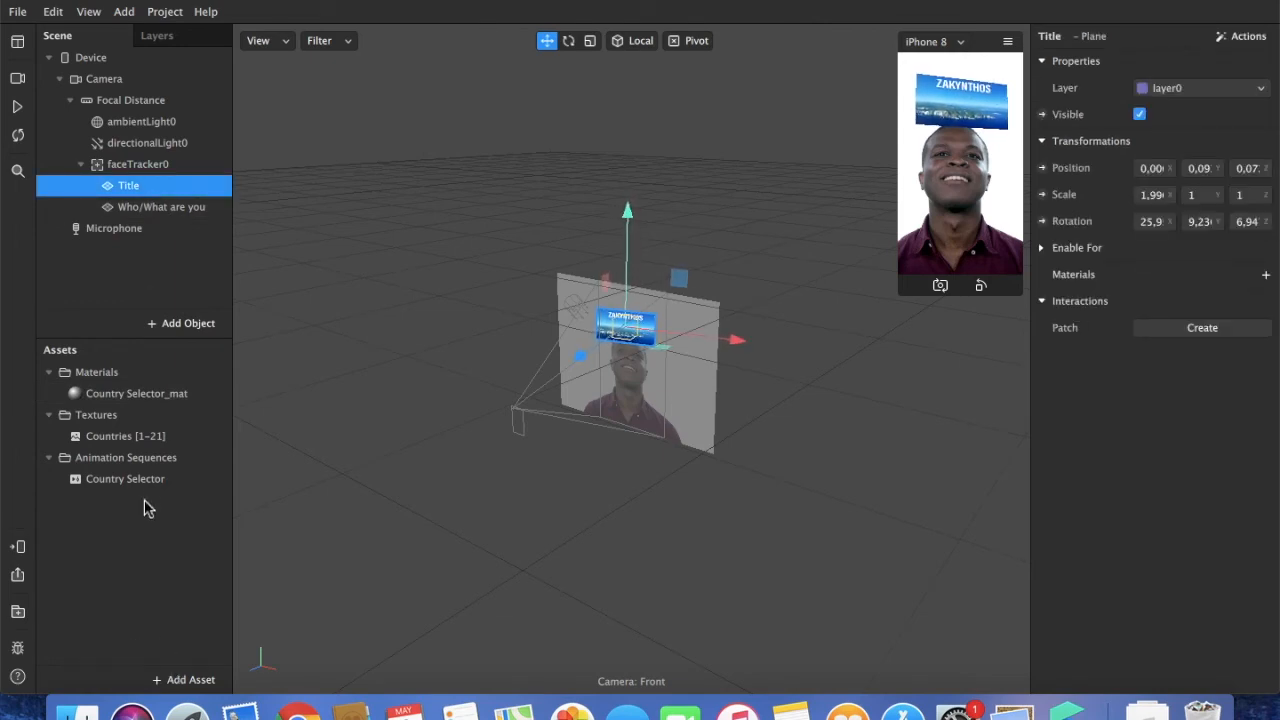
pyautogui.click(1265, 274)
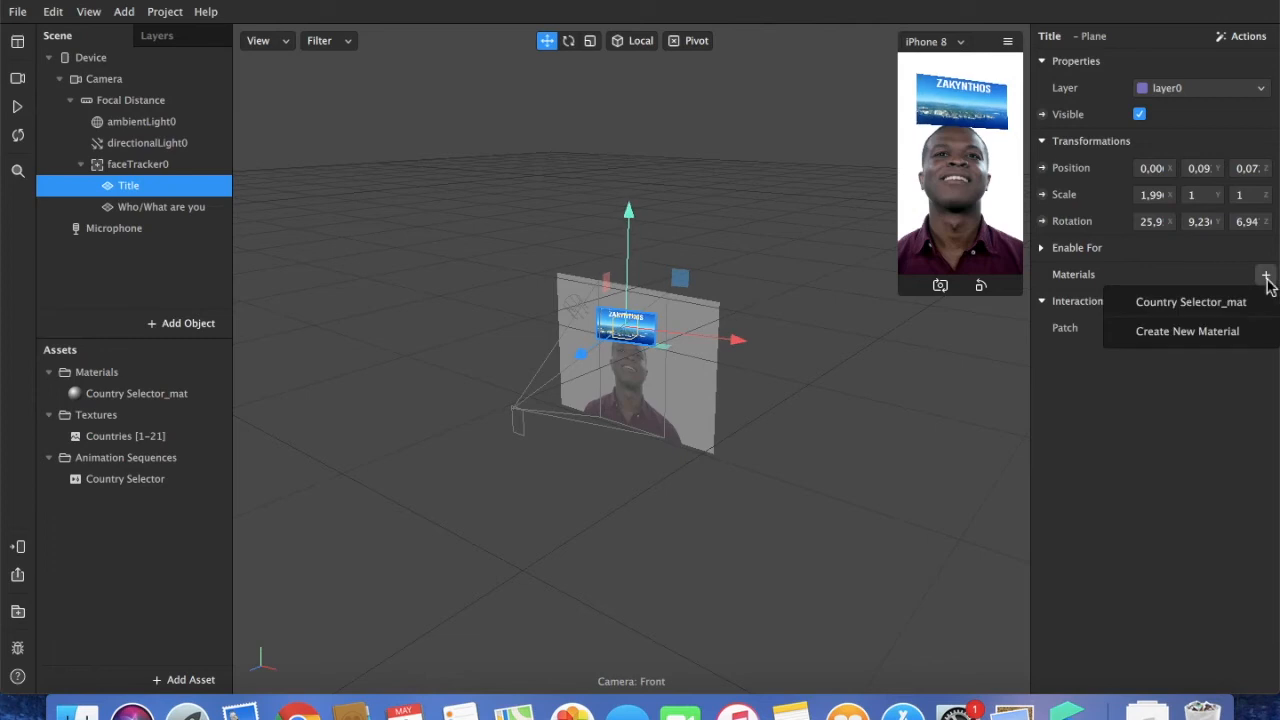
pyautogui.click(1187, 331)
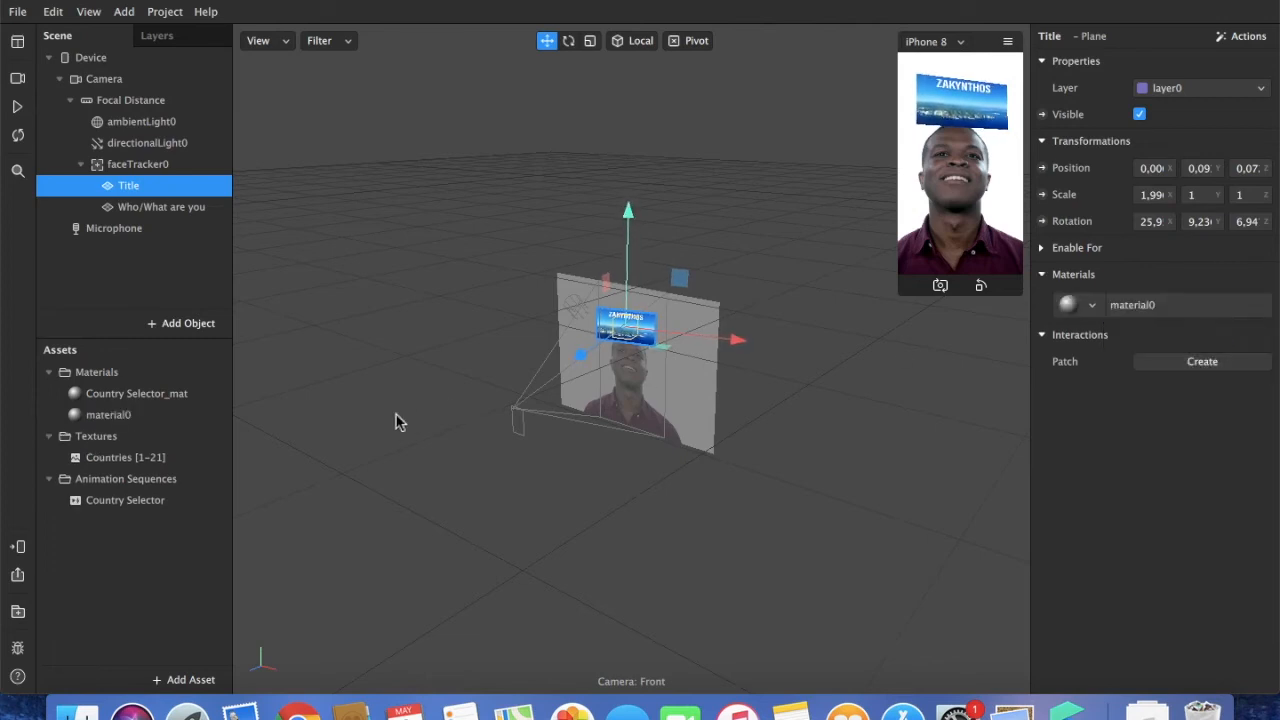
pyautogui.rightClick(108, 414)
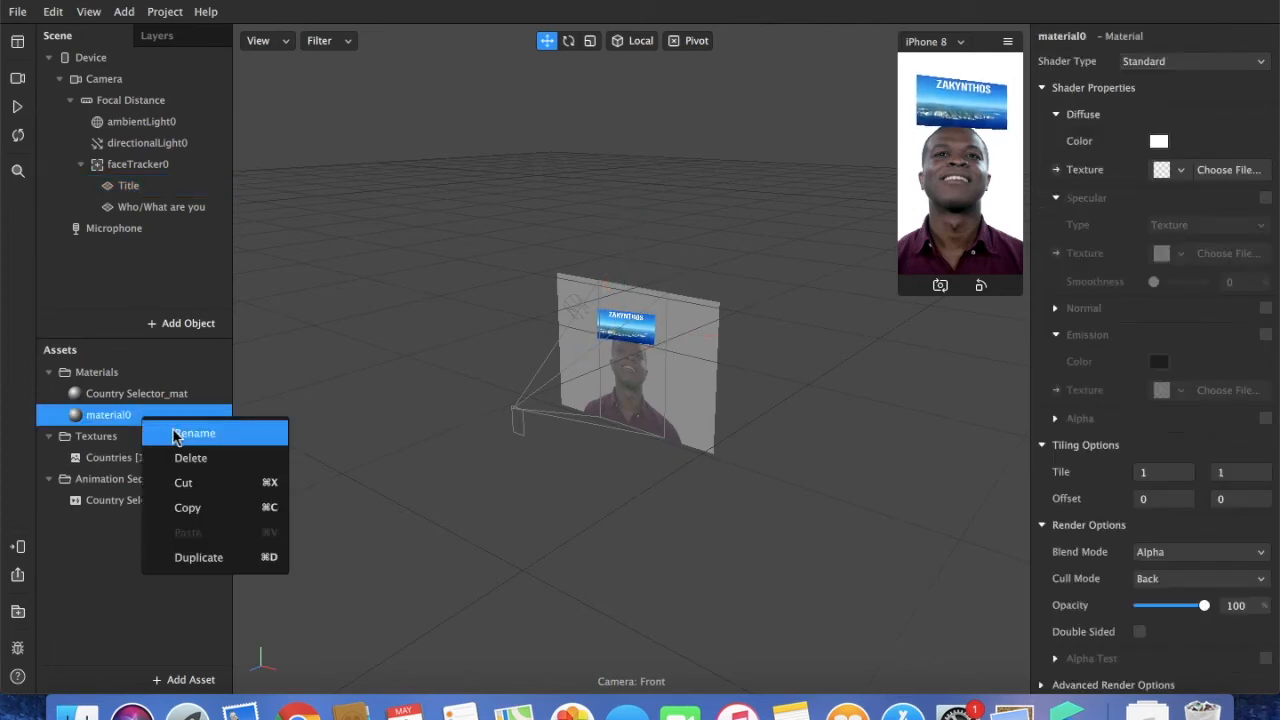
pyautogui.click(194, 433)
pyautogui.write('Title_mat')
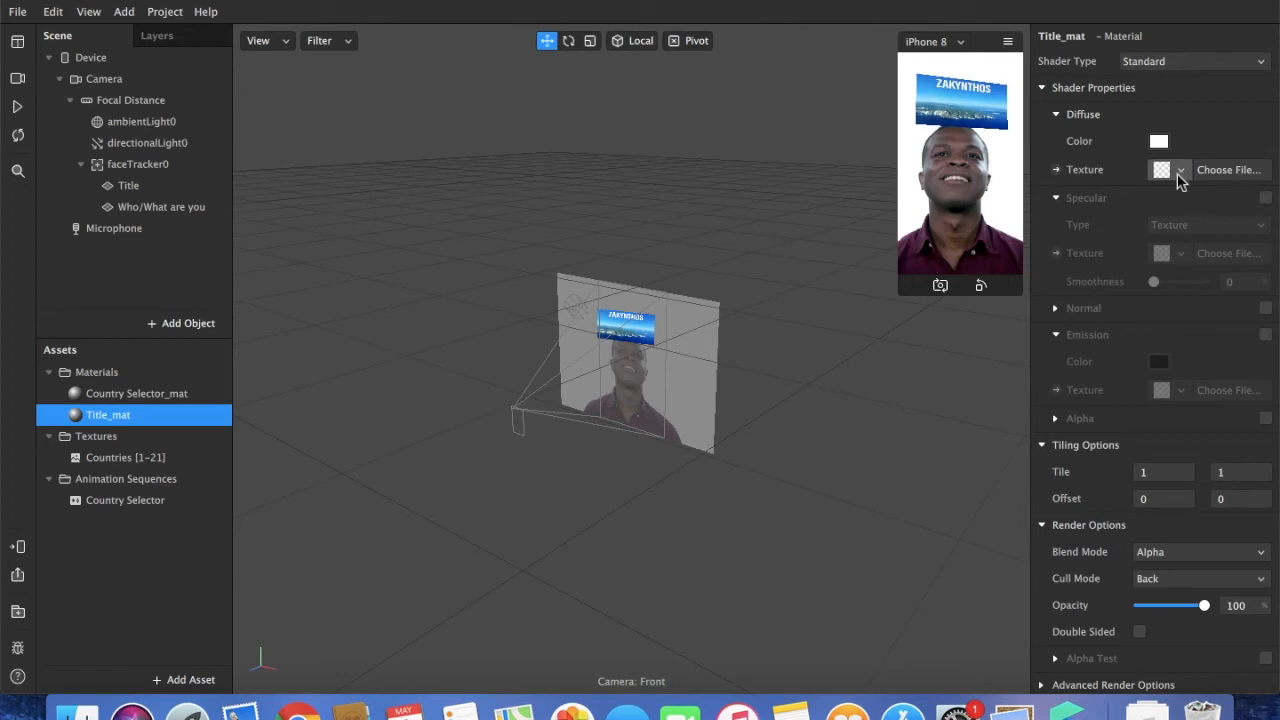
# - Texture the new Title_mat material with the imported Title.png image
pyautogui.click(1192, 61)
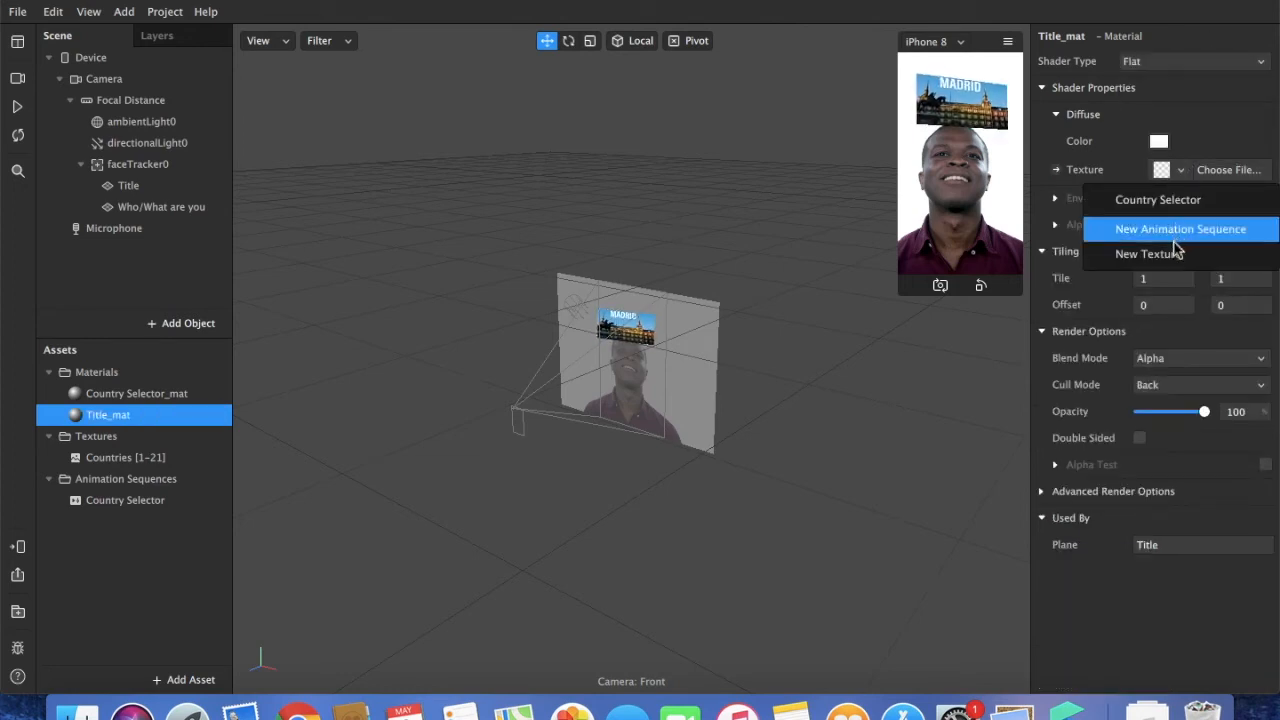
pyautogui.click(1148, 253)
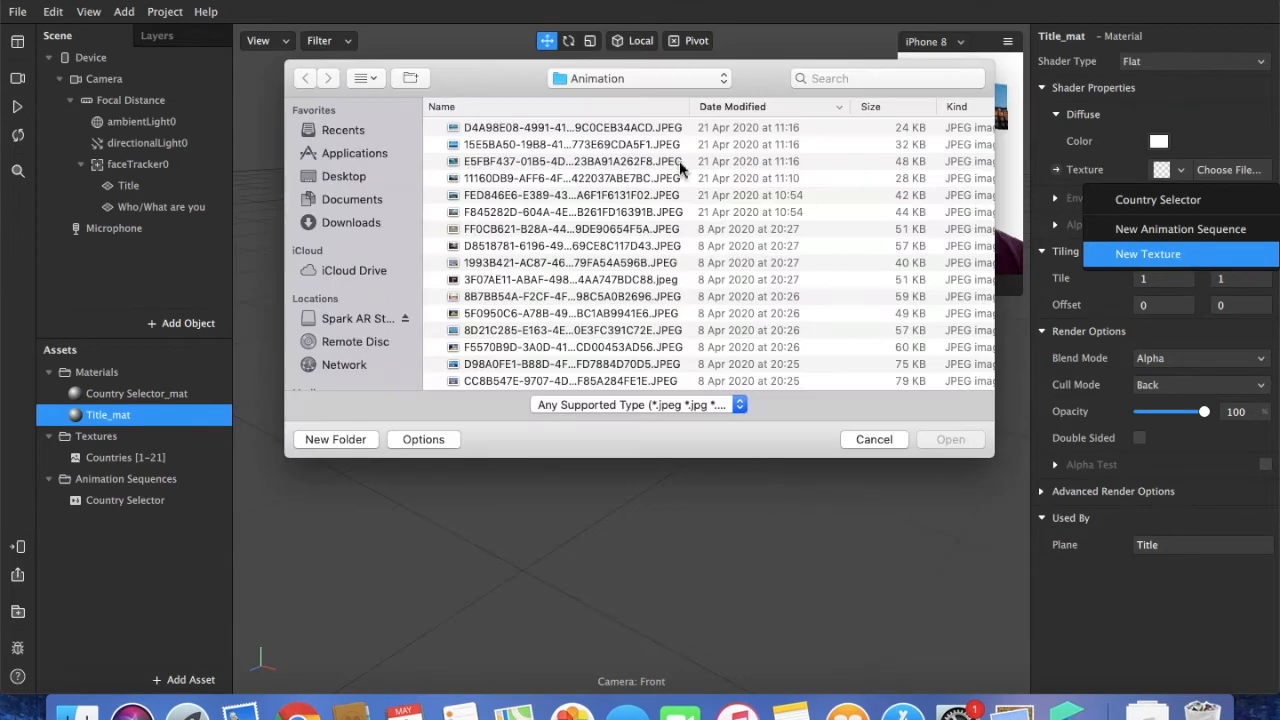
pyautogui.click(474, 127)
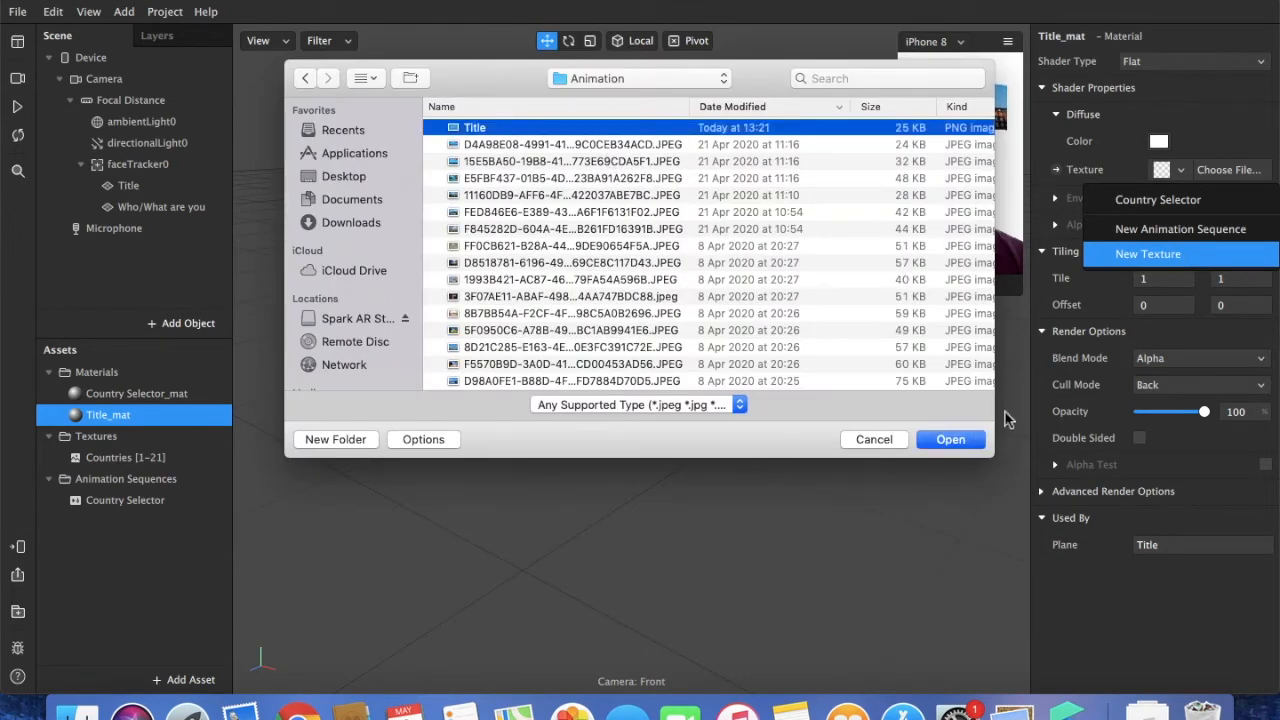
pyautogui.click(948, 439)
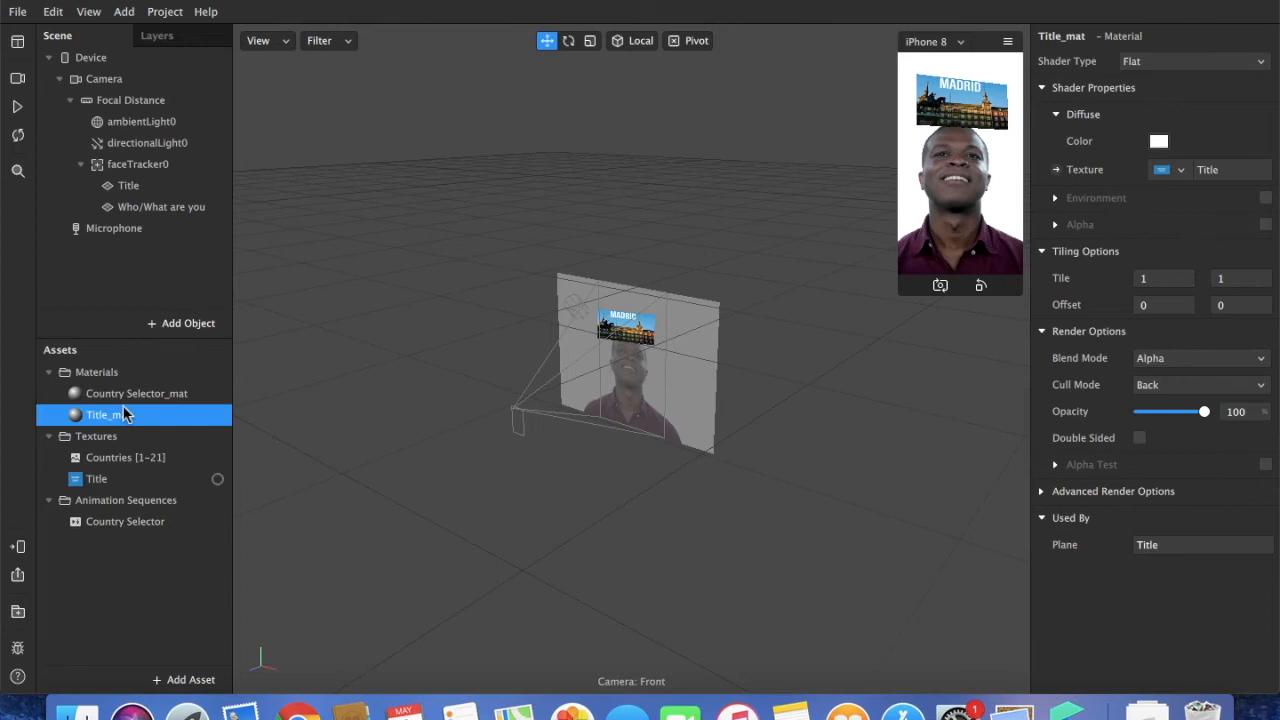
pyautogui.click(97, 478)
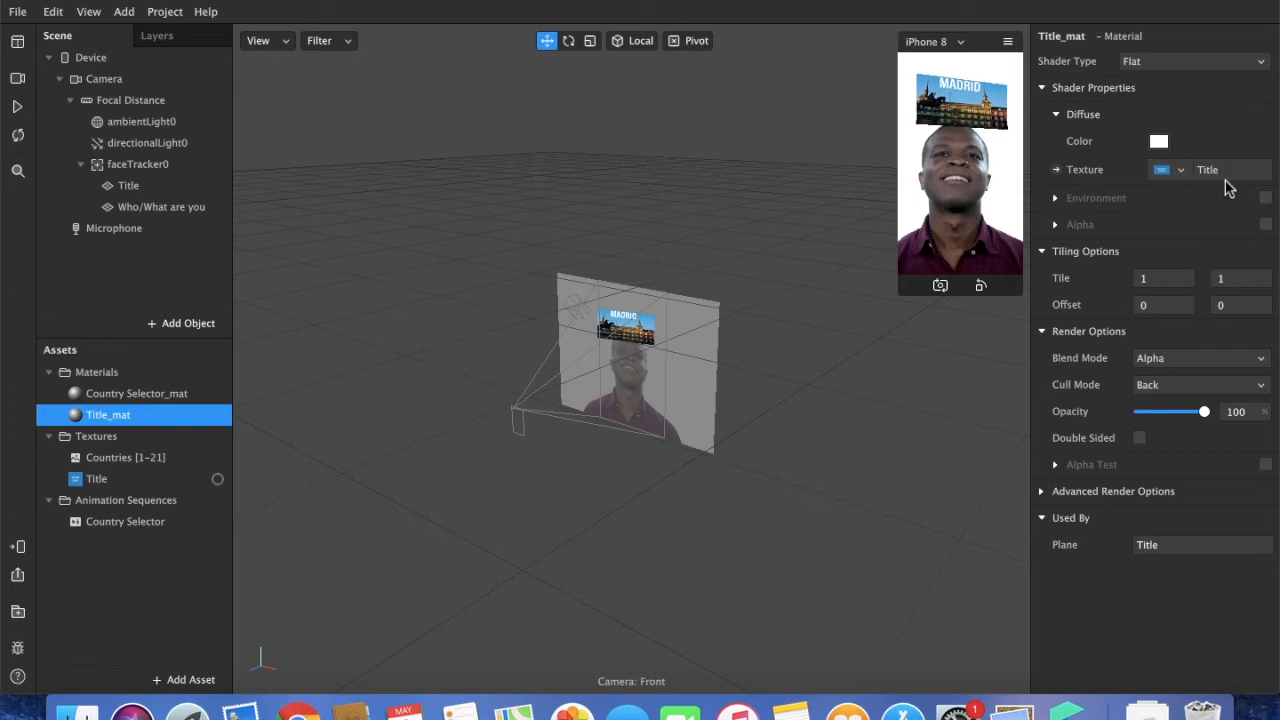
# - Resize the Title image to 10 cm wide with Tools > Adjust Size
pyautogui.click(403, 13)
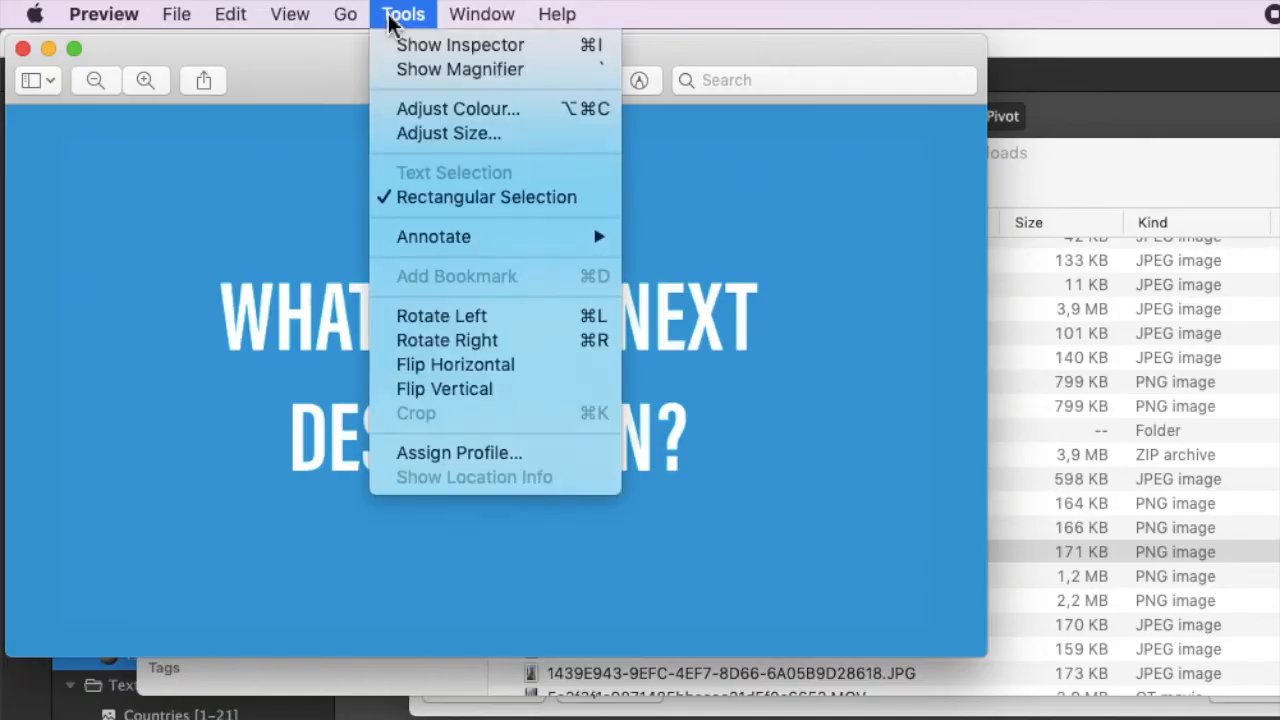
pyautogui.moveTo(449, 133)
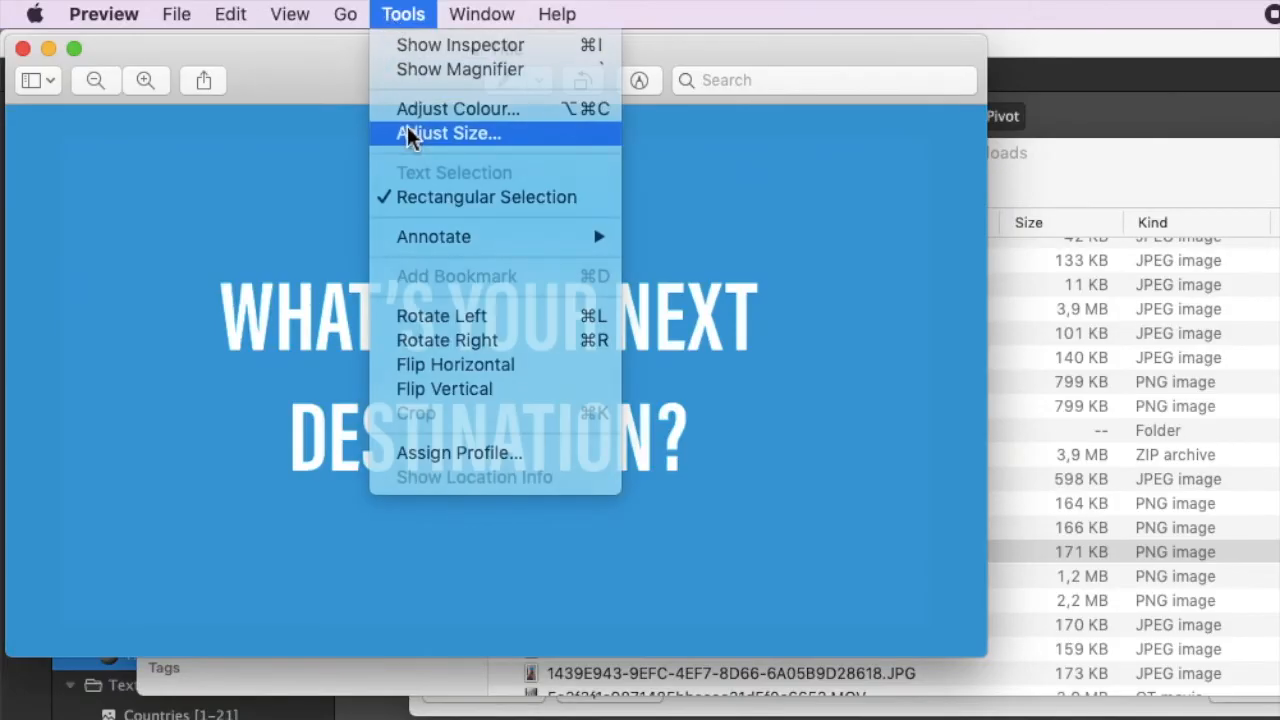
pyautogui.click(448, 133)
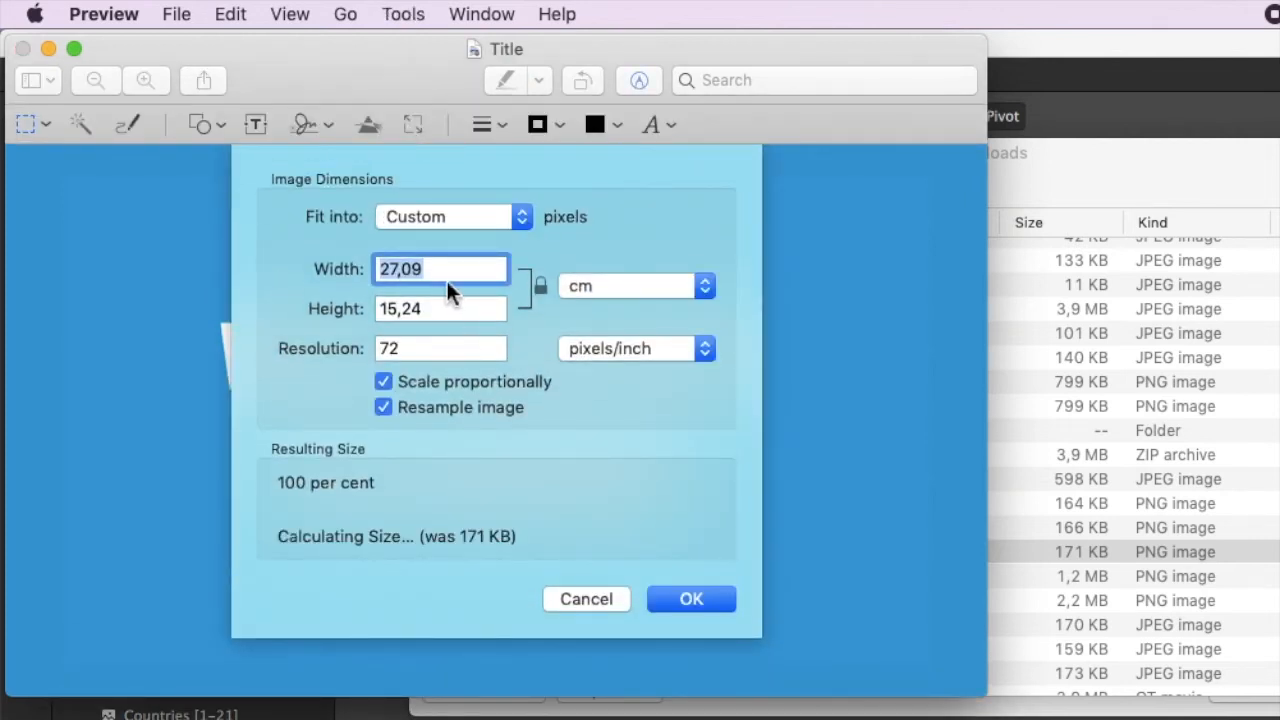
pyautogui.write('10')
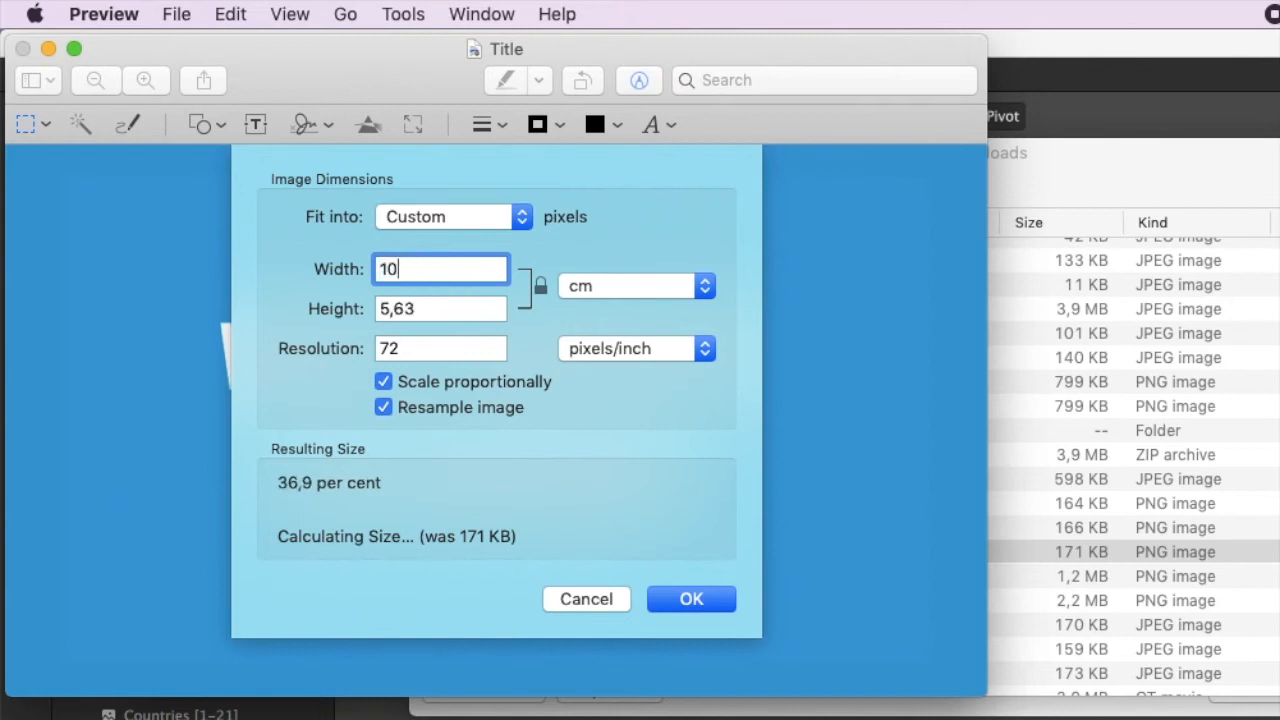
pyautogui.click(691, 598)
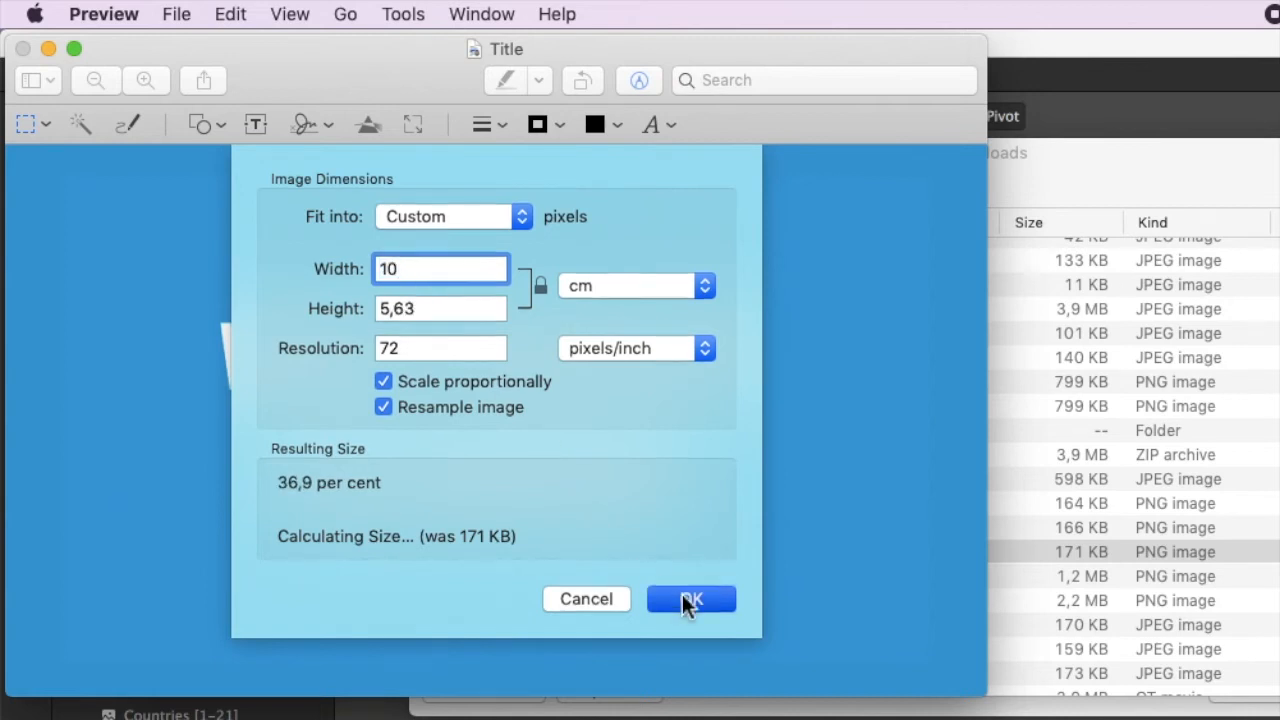
pyautogui.click(691, 598)
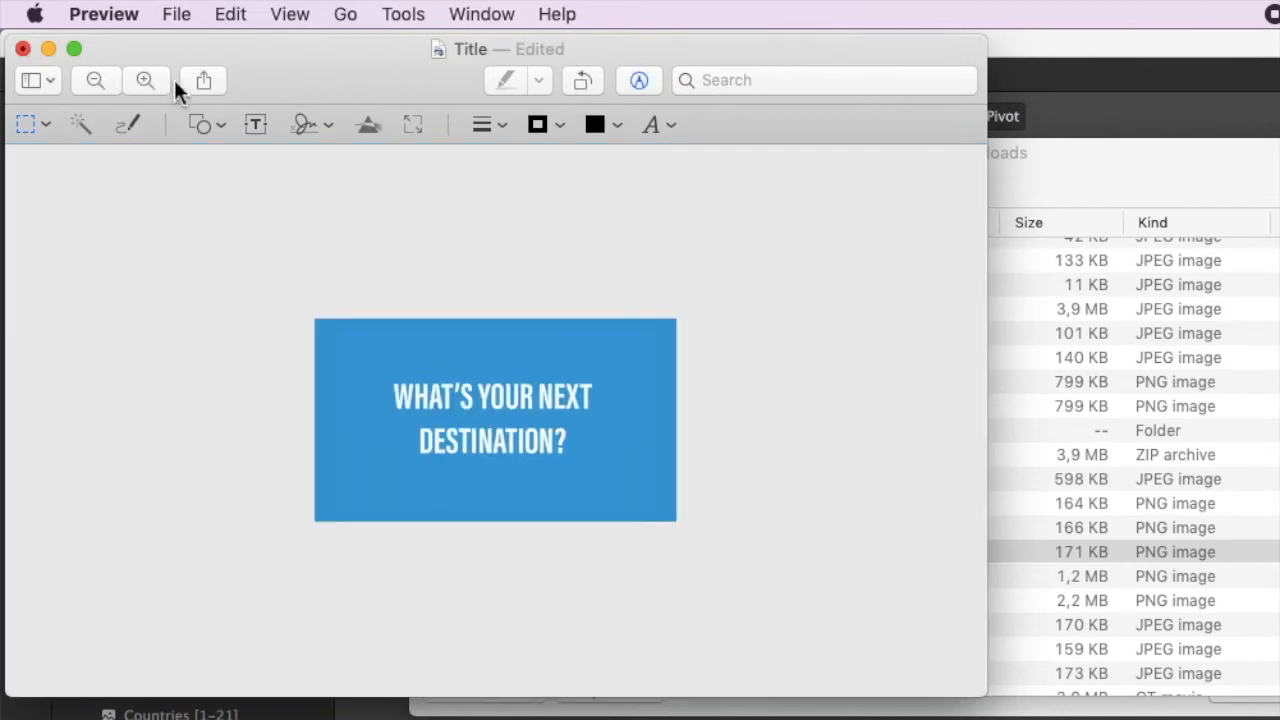
# - Close the resized Title image and save the changes
pyautogui.click(22, 48)
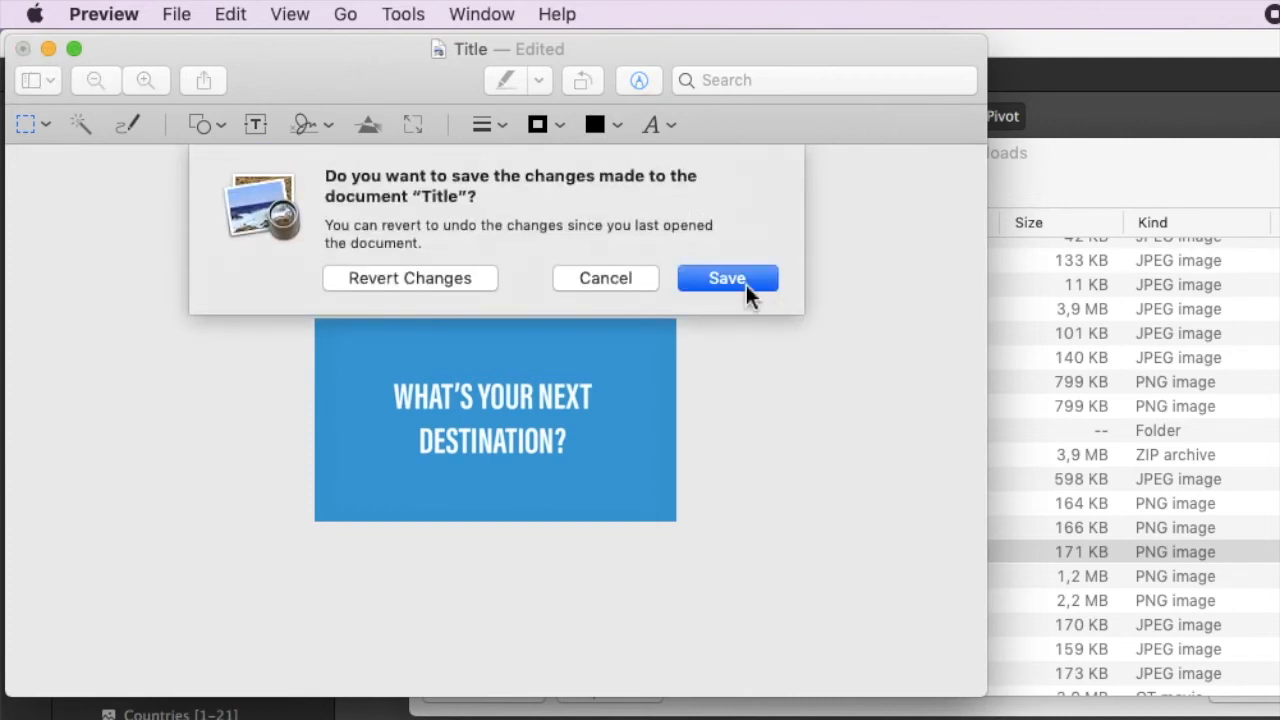
pyautogui.click(727, 278)
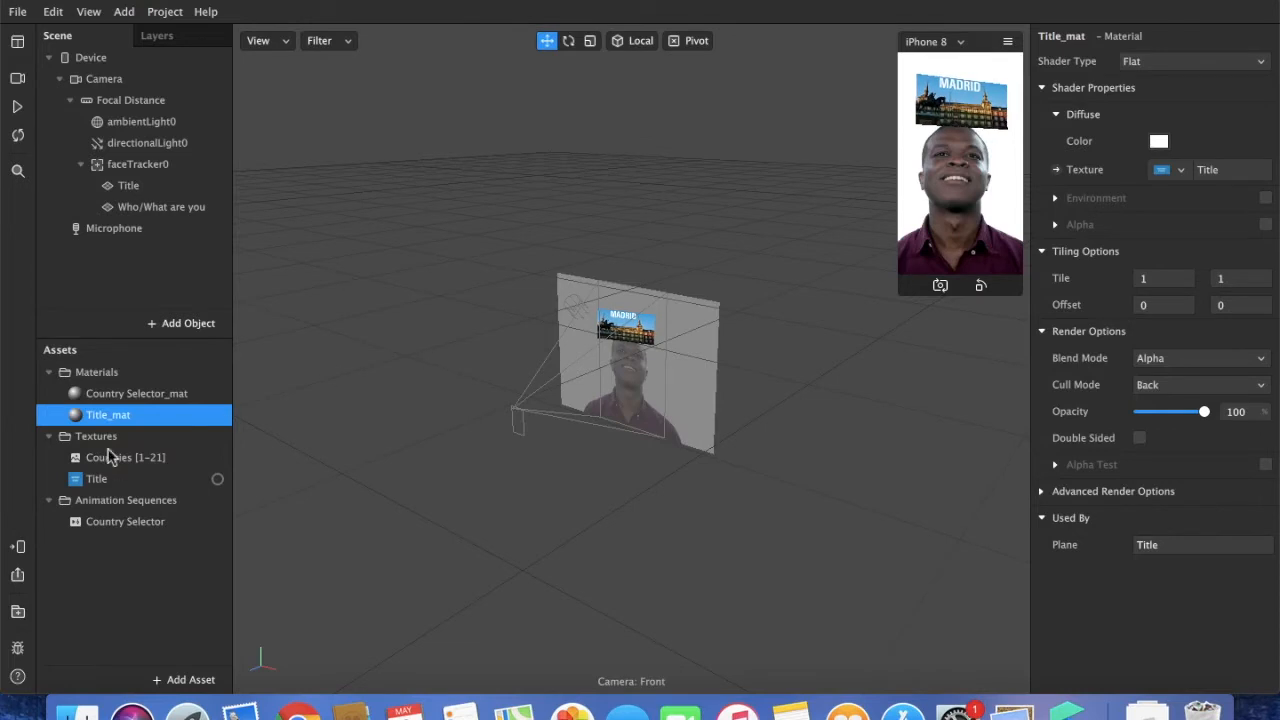
# - Show the Patch Editor and add Screen Tap, Switch and Not patches
pyautogui.click(88, 11)
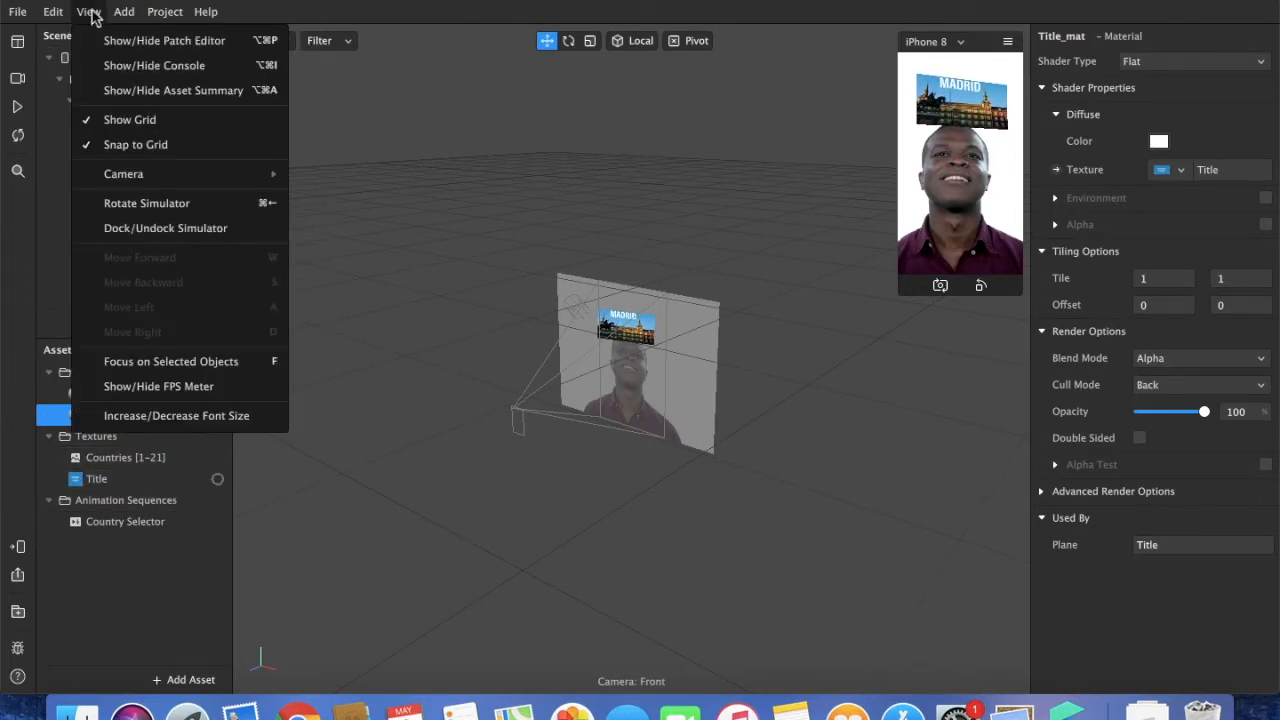
pyautogui.click(164, 40)
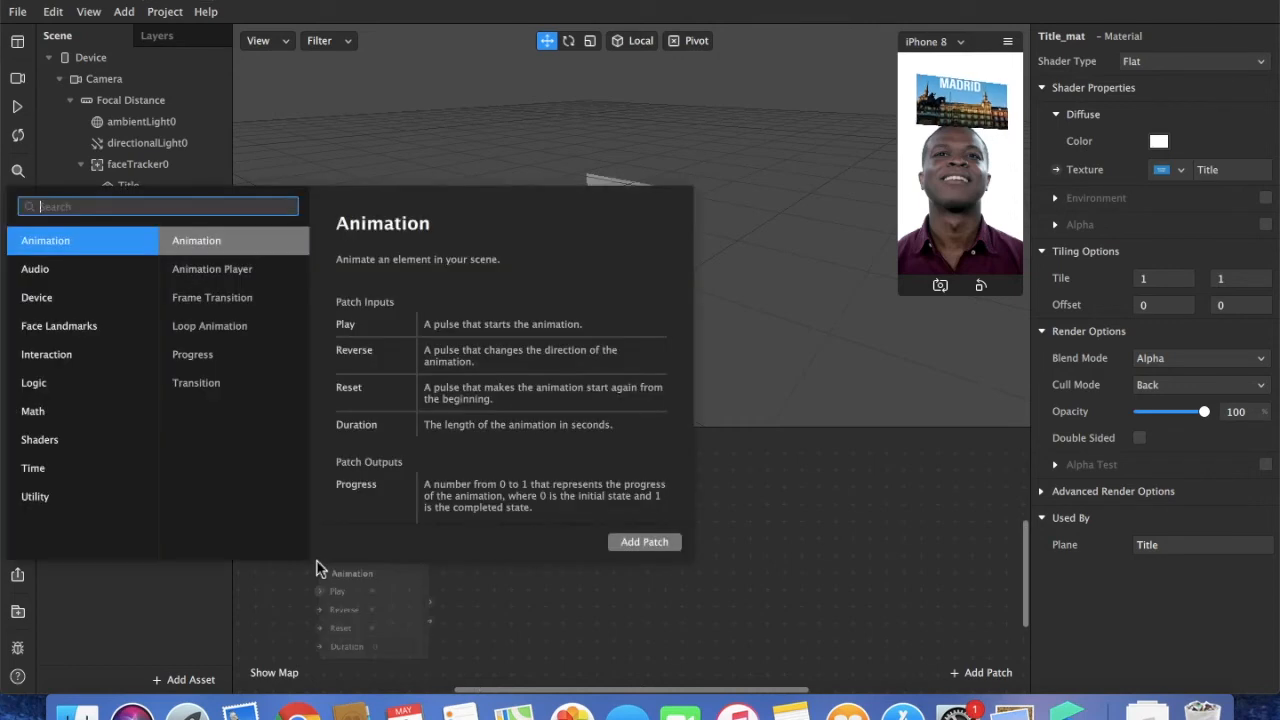
pyautogui.write('scree')
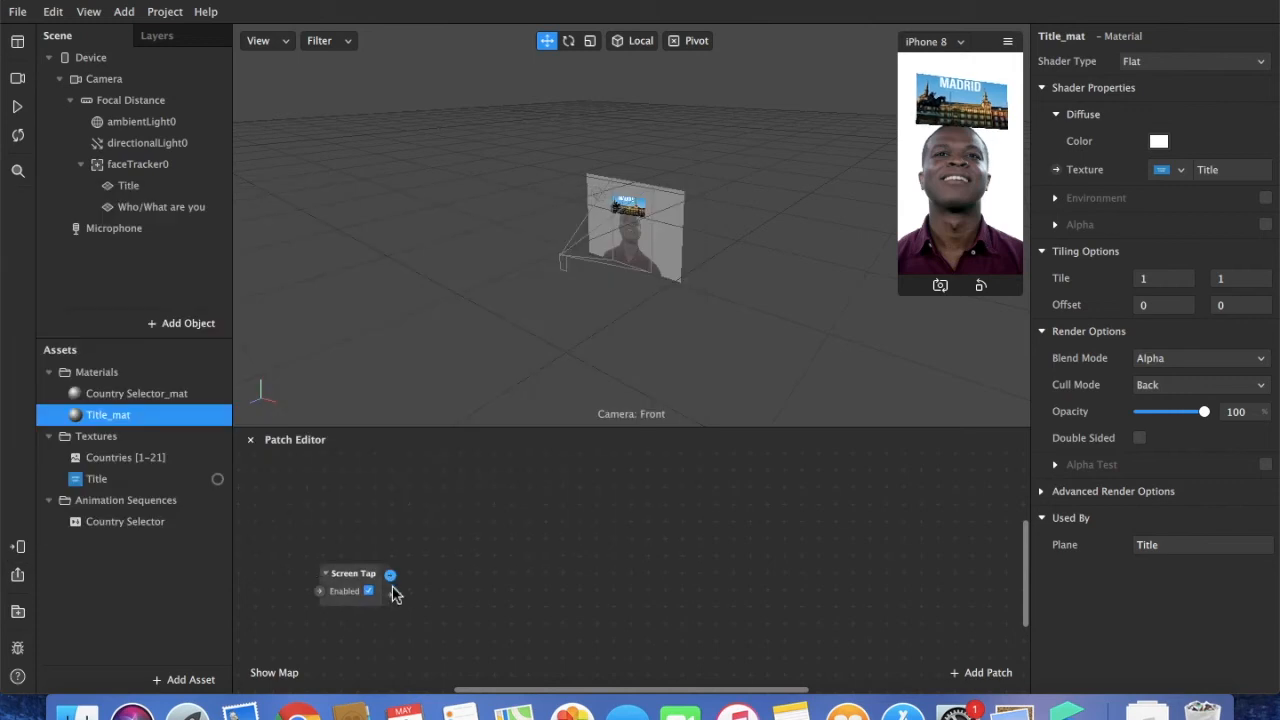
pyautogui.moveTo(390, 575)
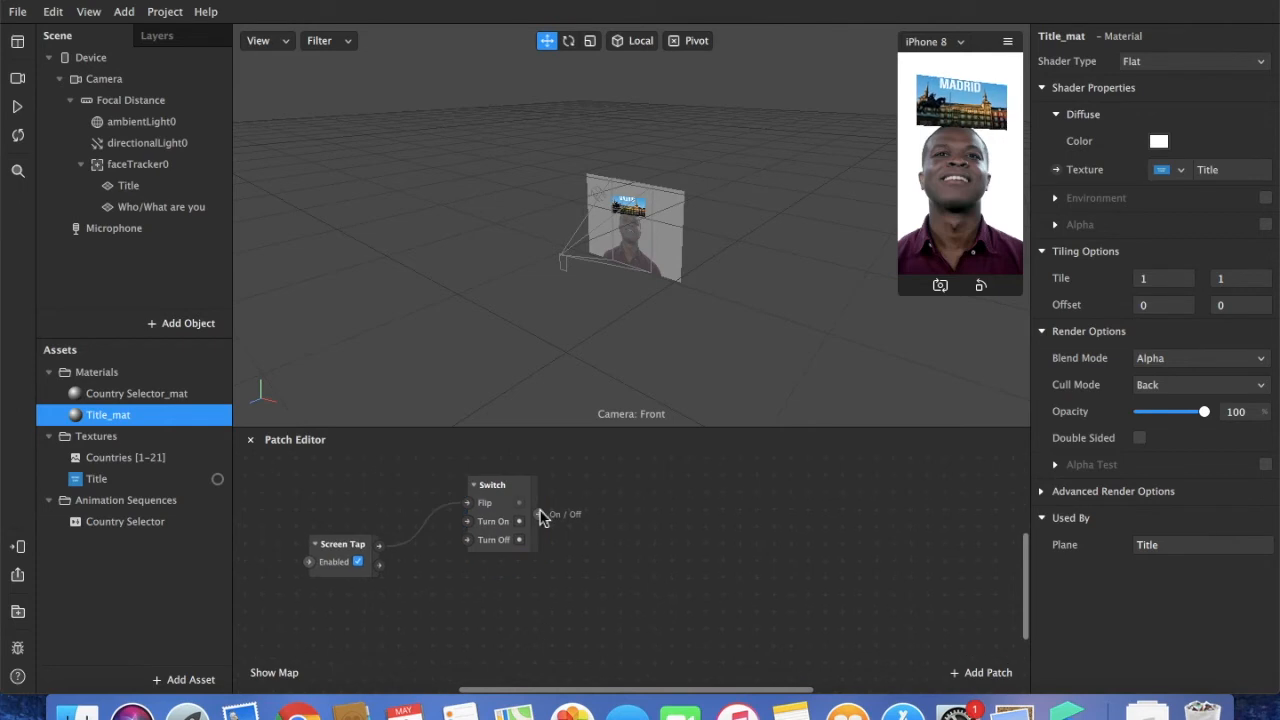
pyautogui.click(980, 672)
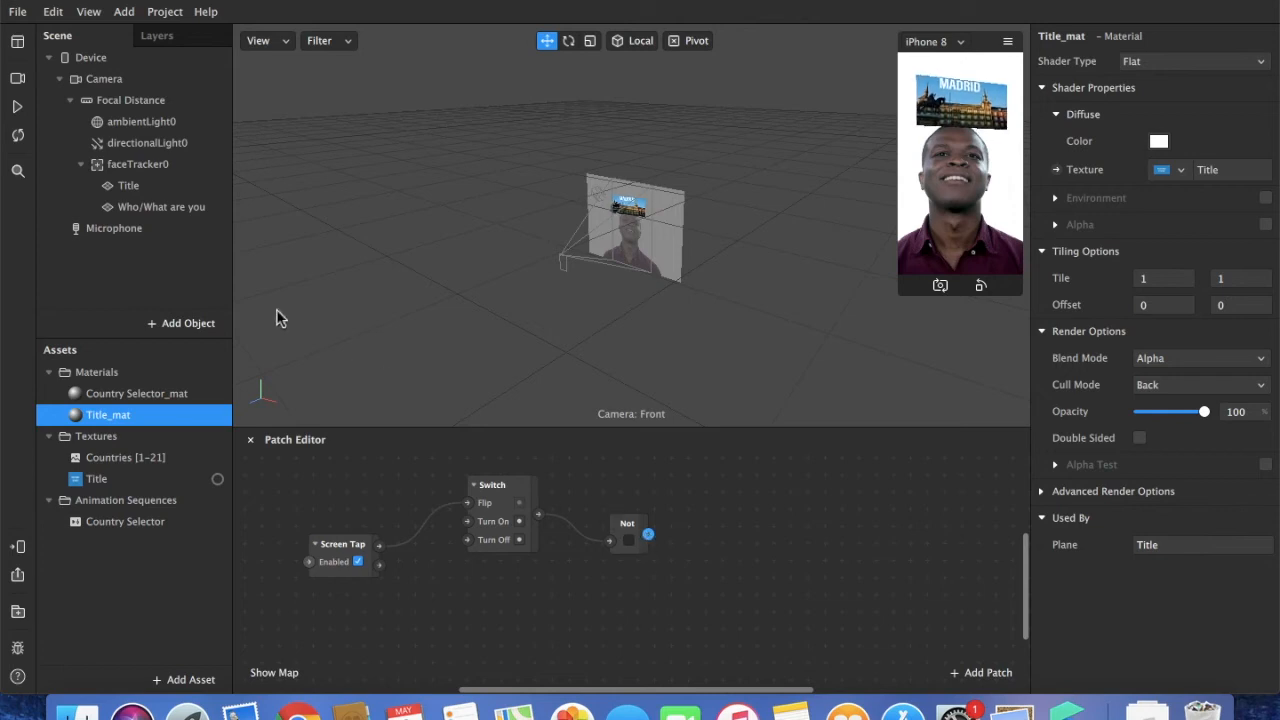
# - Wire Not to the Title plane's visibility and the Switch to Who/What are you's visibility
pyautogui.click(162, 207)
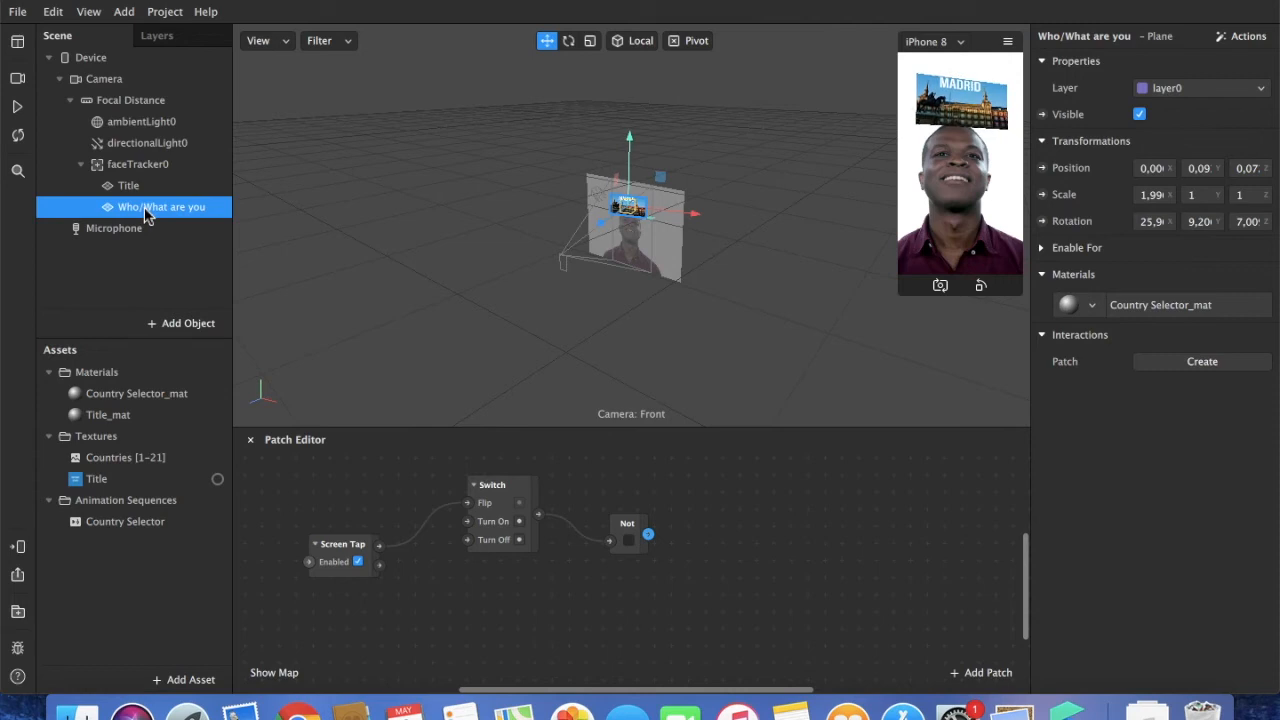
pyautogui.click(128, 185)
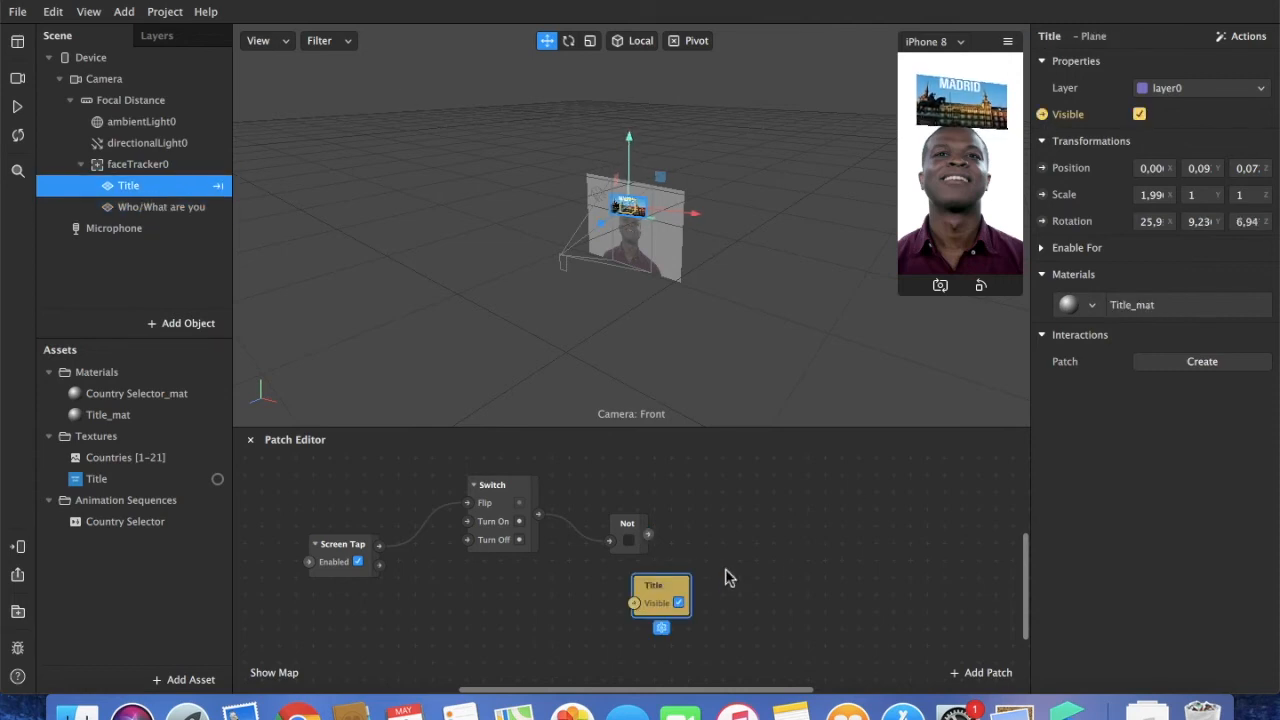
pyautogui.moveTo(660, 595); pyautogui.dragTo(730, 528)
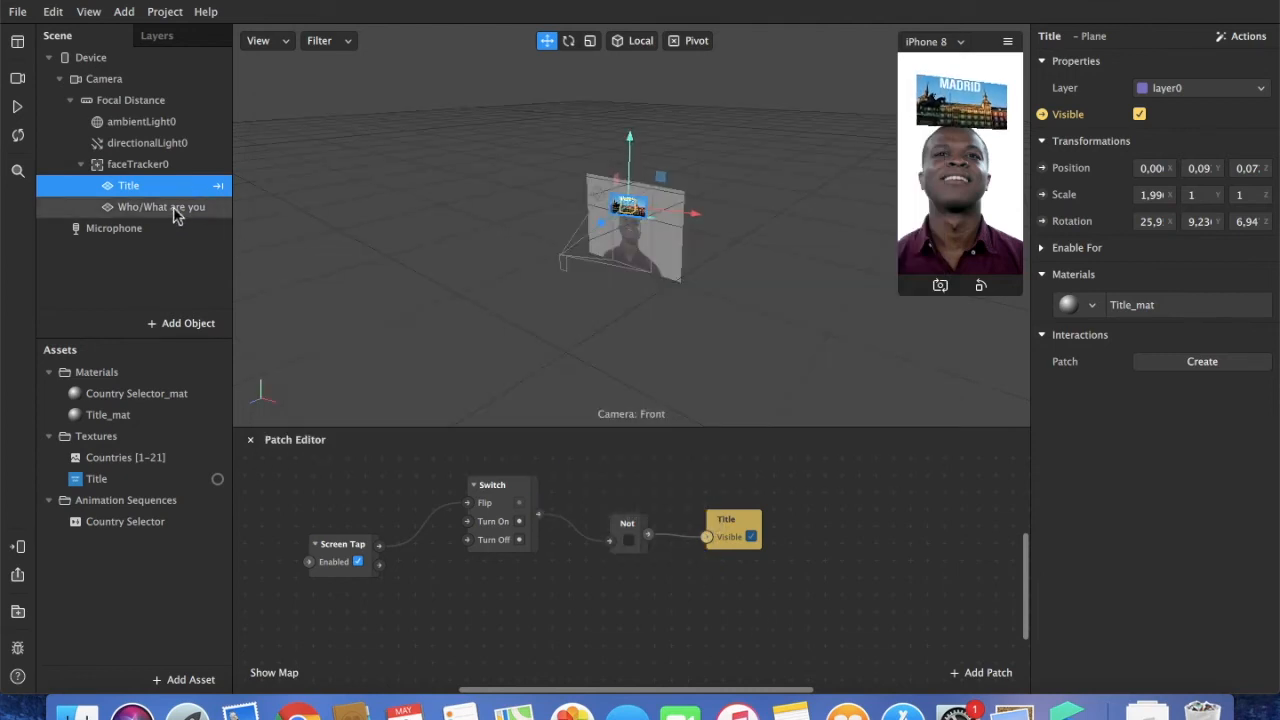
pyautogui.click(161, 207)
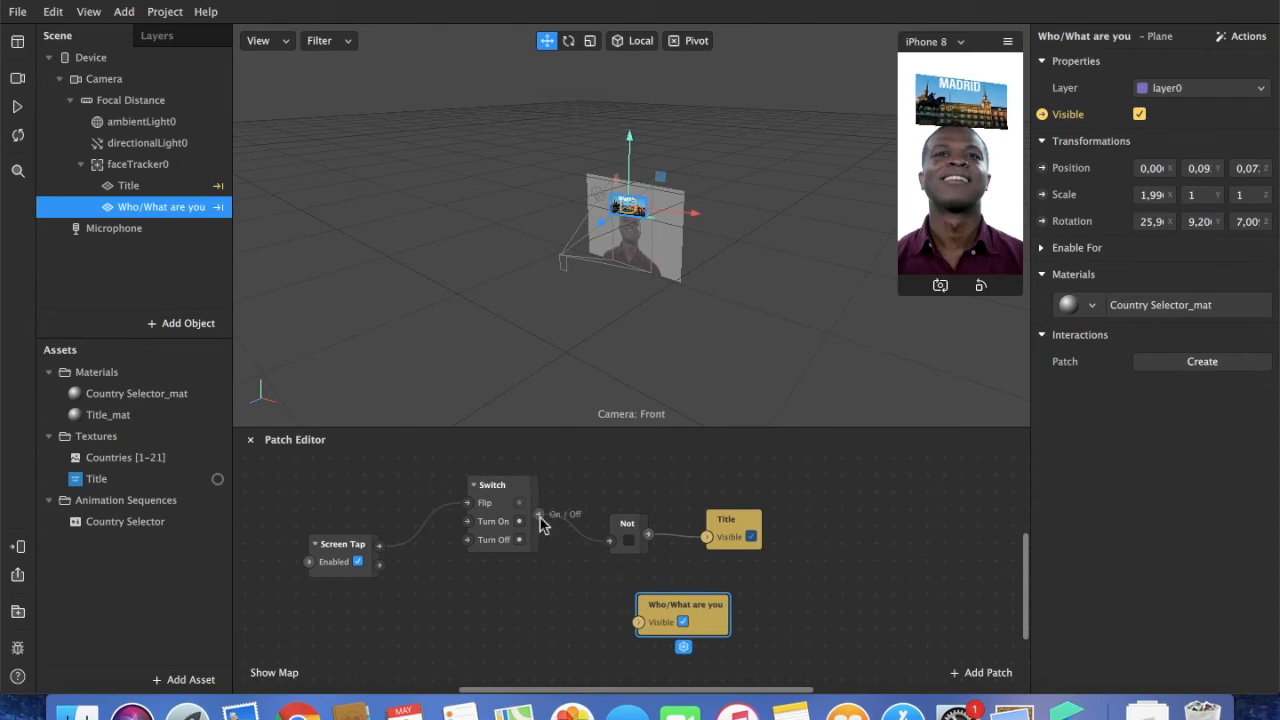
pyautogui.click(104, 78)
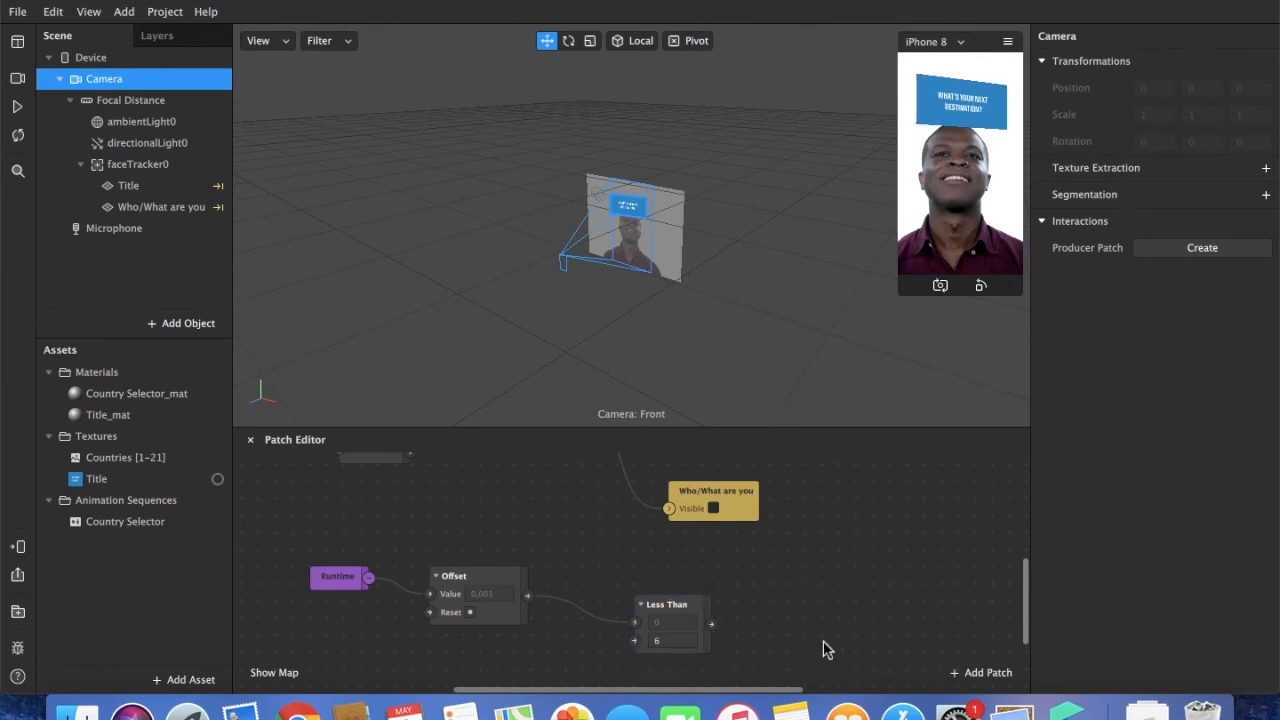
# - Add the Runtime-to-Round random chain and bring Country Selector's Current Frame into the graph
pyautogui.click(980, 672)
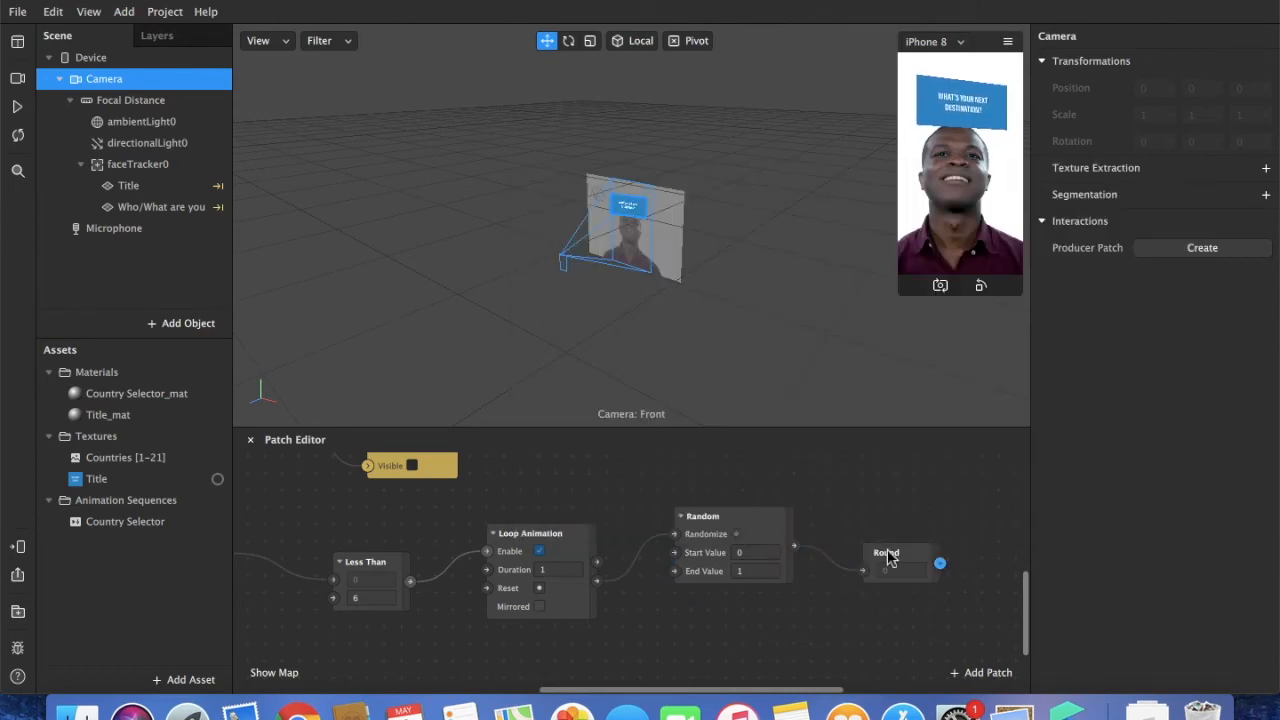
pyautogui.click(125, 521)
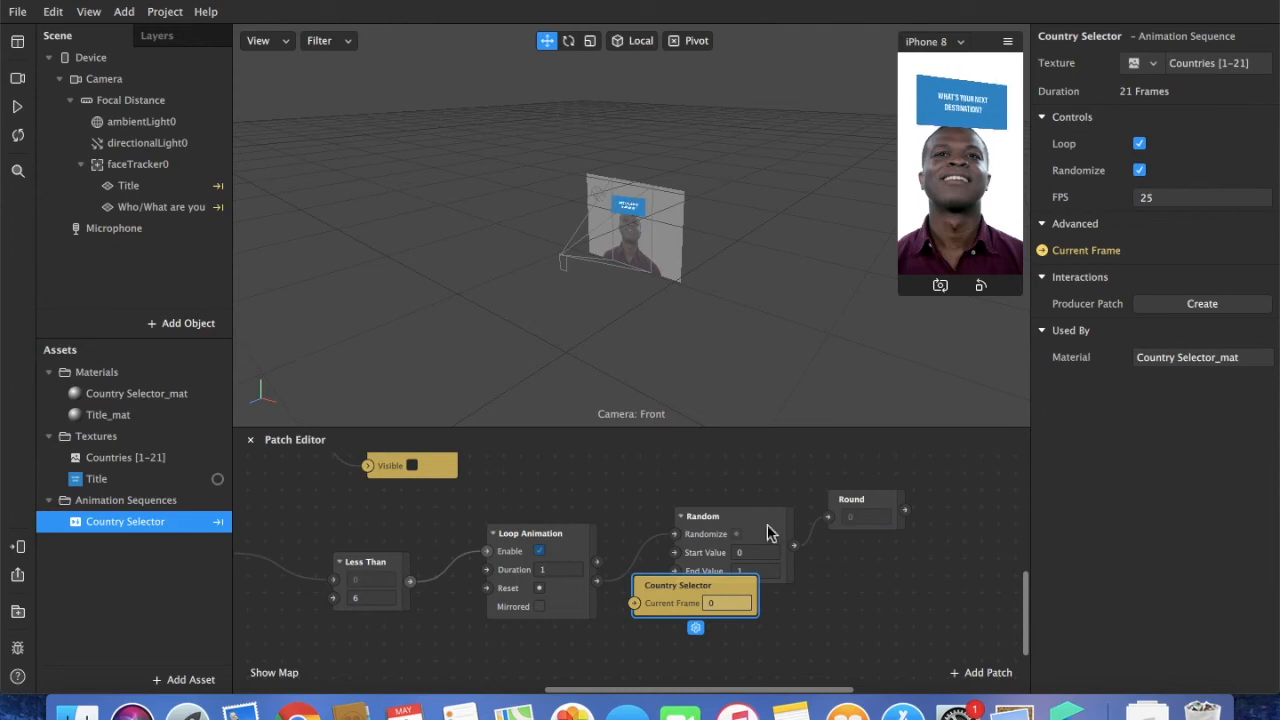
pyautogui.moveTo(695, 595); pyautogui.dragTo(990, 515)
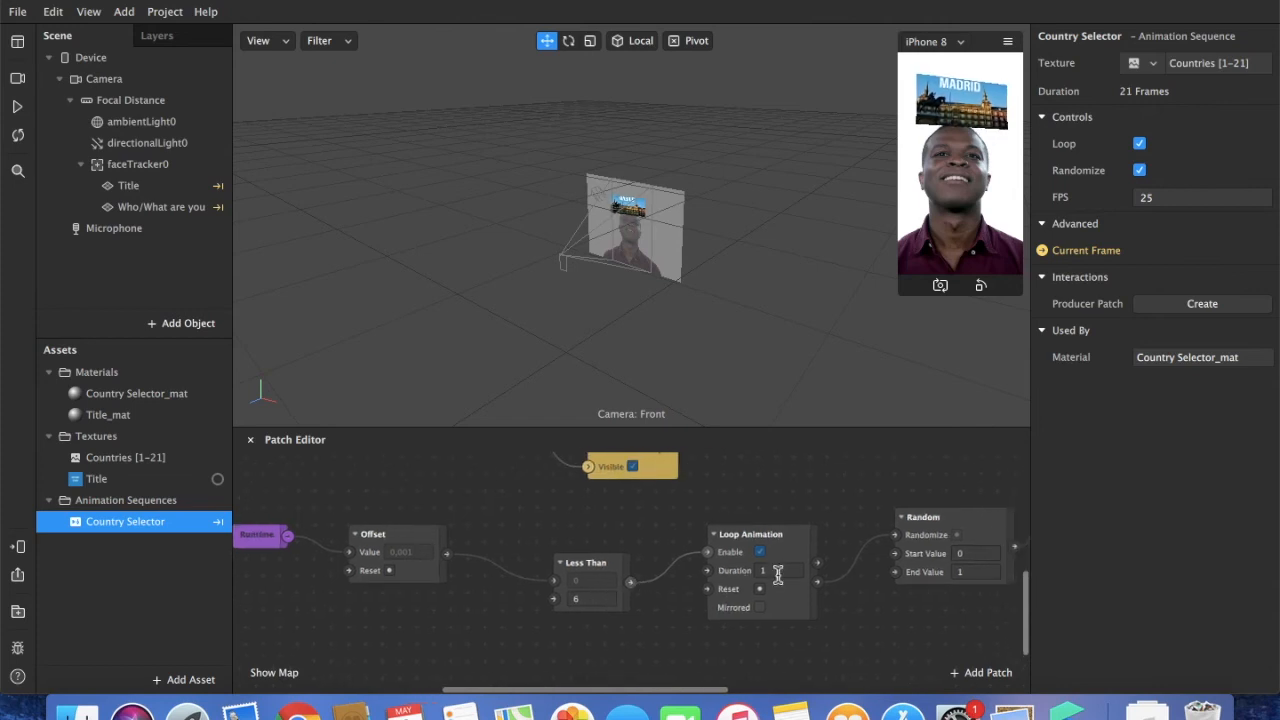
# - Set Loop Animation duration to 0.1 and the Random end value to 21
pyautogui.click(762, 570)
pyautogui.write('0,1')
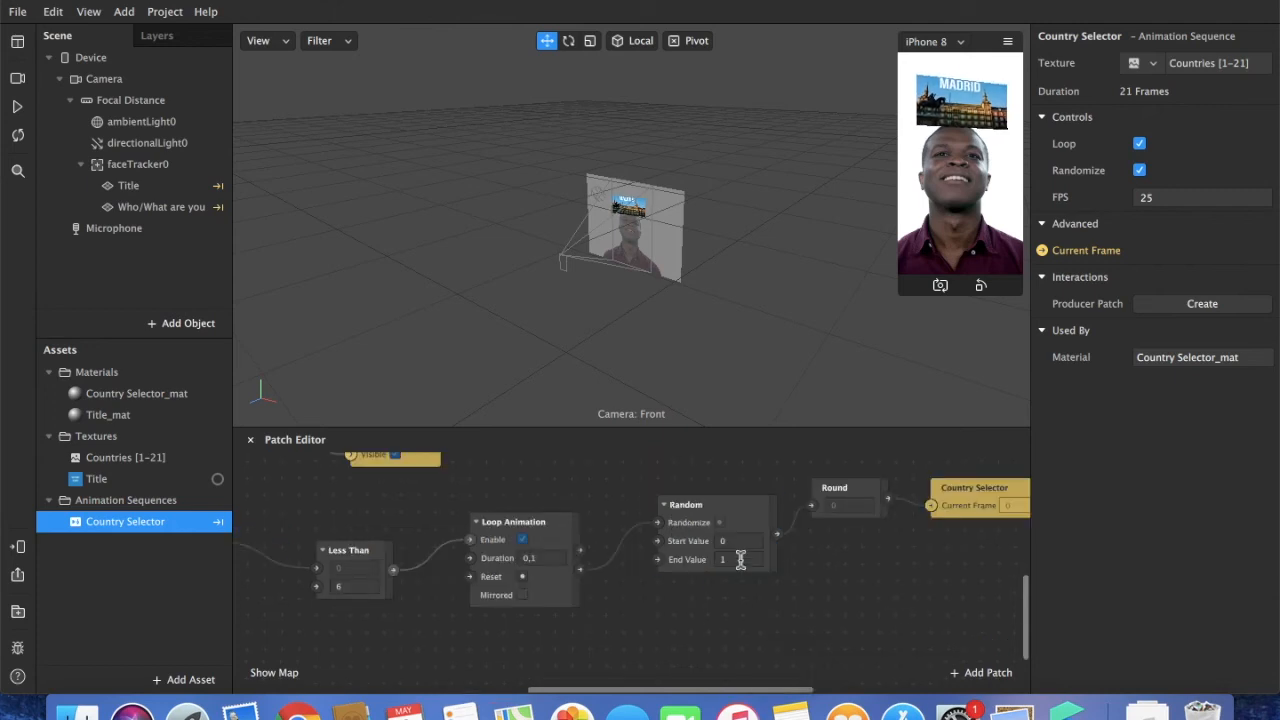
pyautogui.click(725, 559)
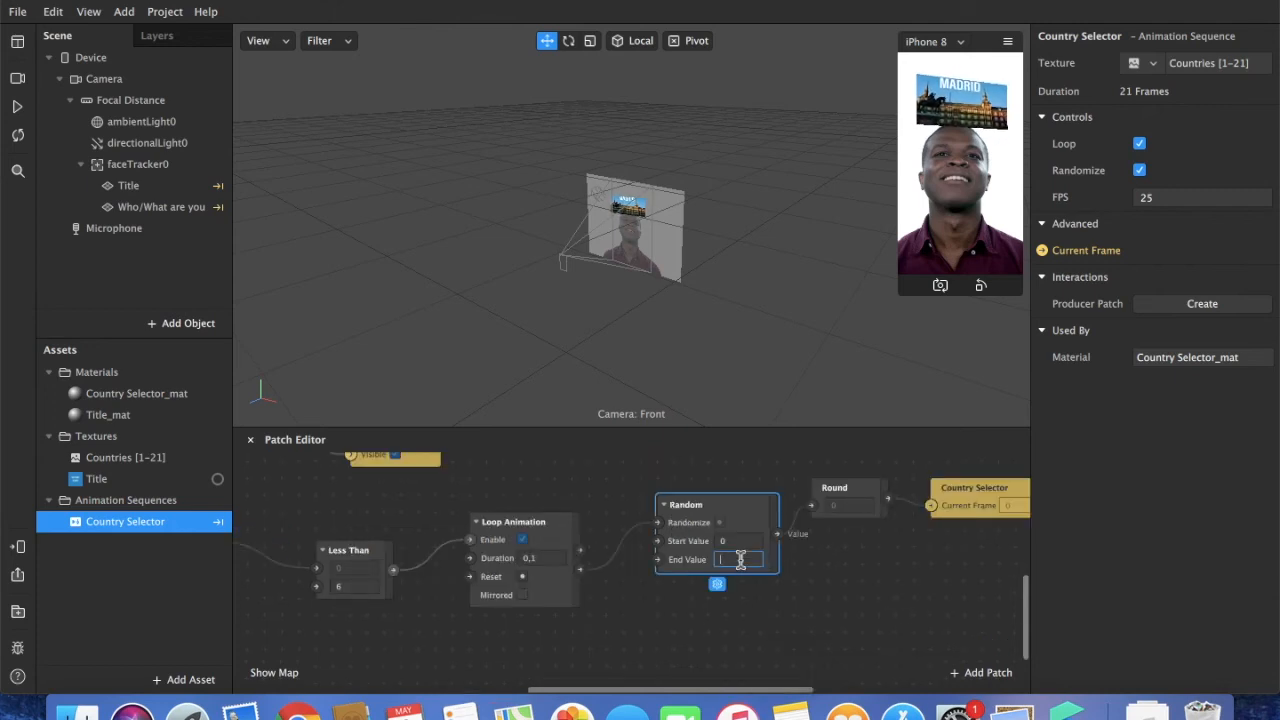
pyautogui.write('21')
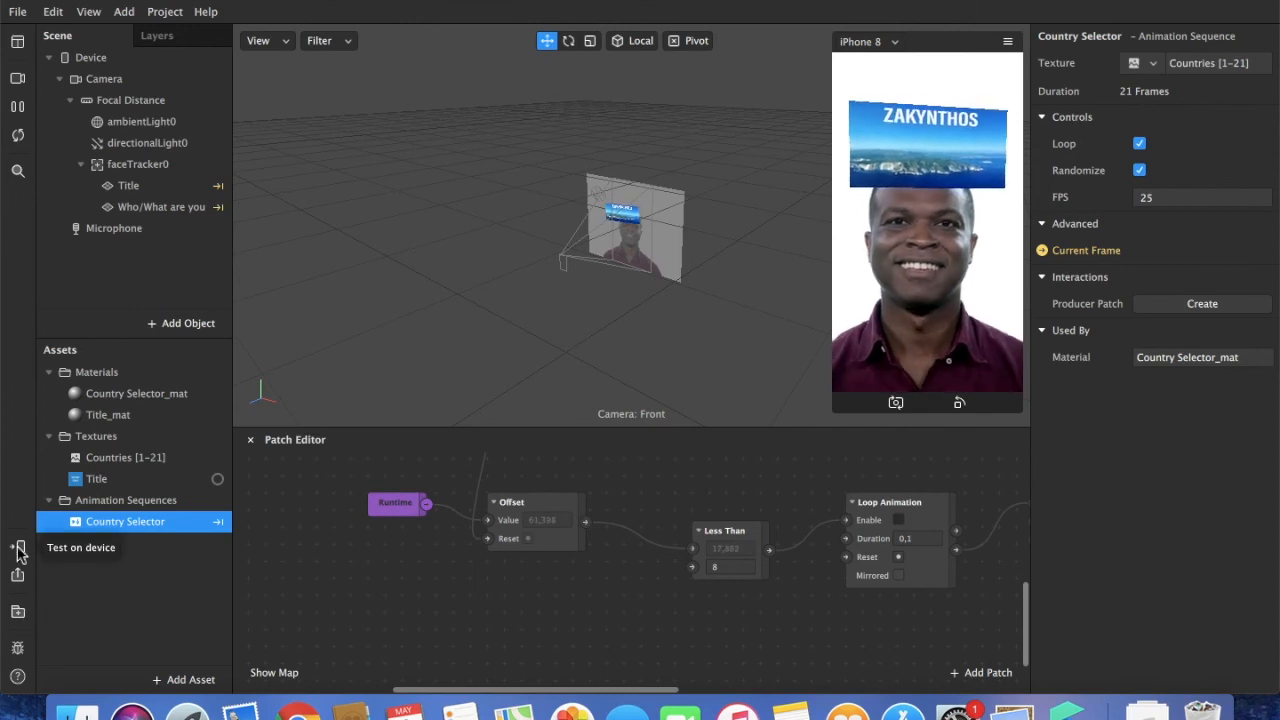
# - Show and dismiss the Test on device panel
pyautogui.click(17, 546)
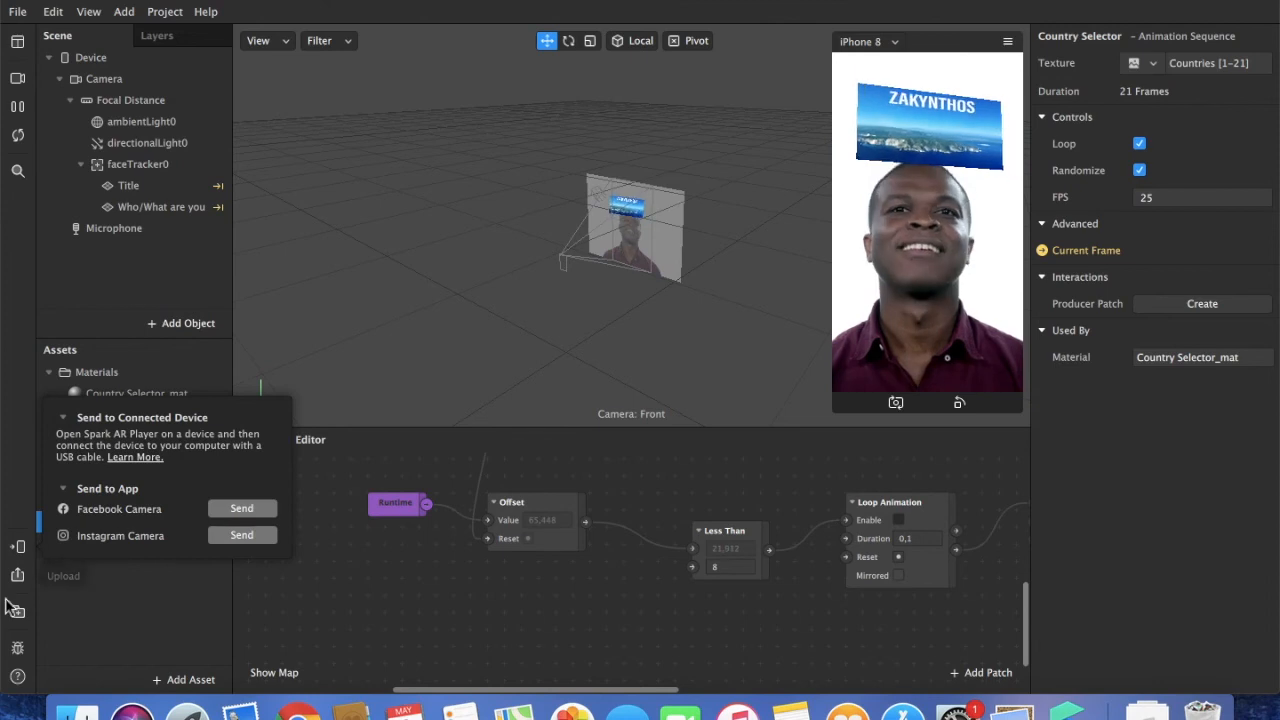
pyautogui.click(17, 575)
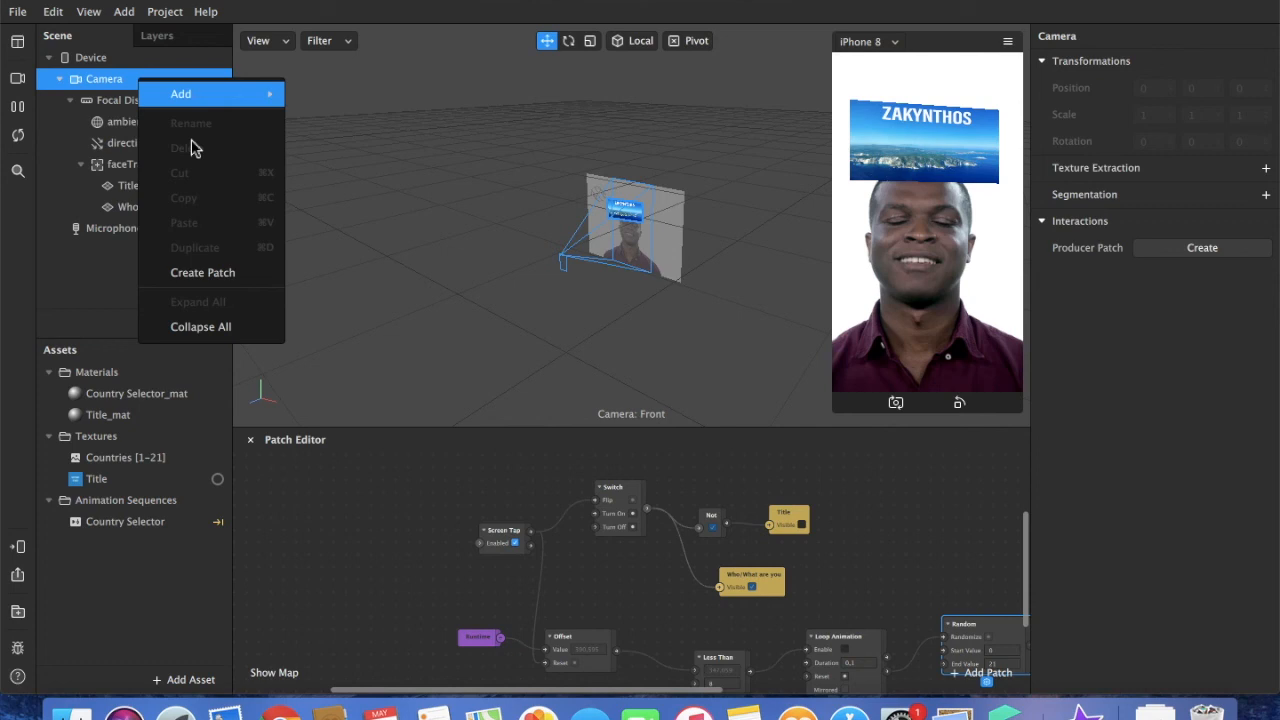
pyautogui.moveTo(202, 272)
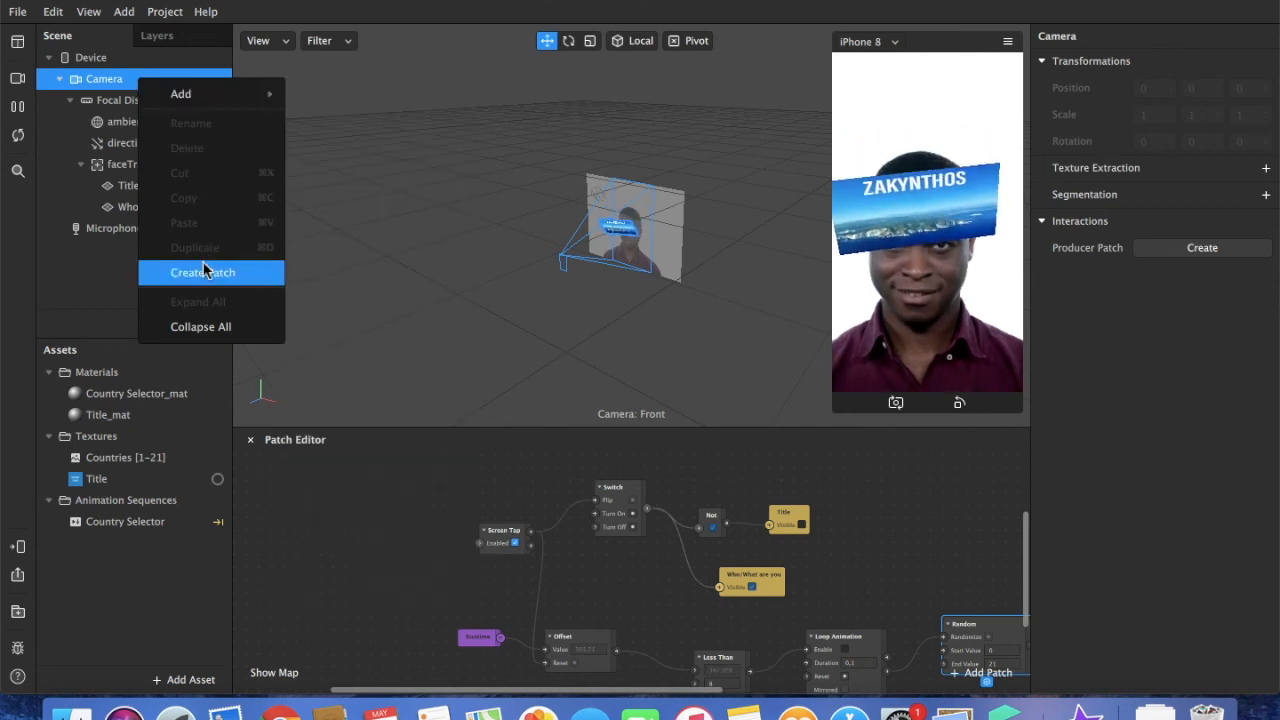
# - Create a Camera patch and start searching the patch library
pyautogui.click(202, 272)
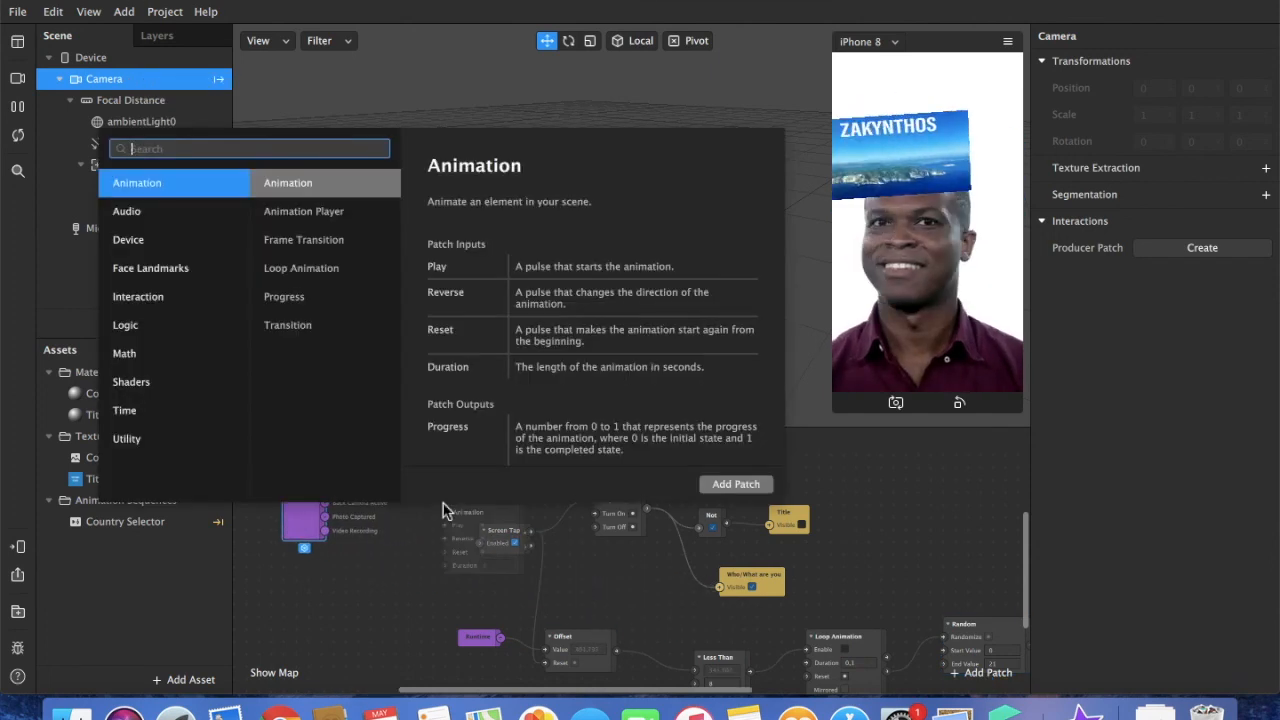
pyautogui.write('df')
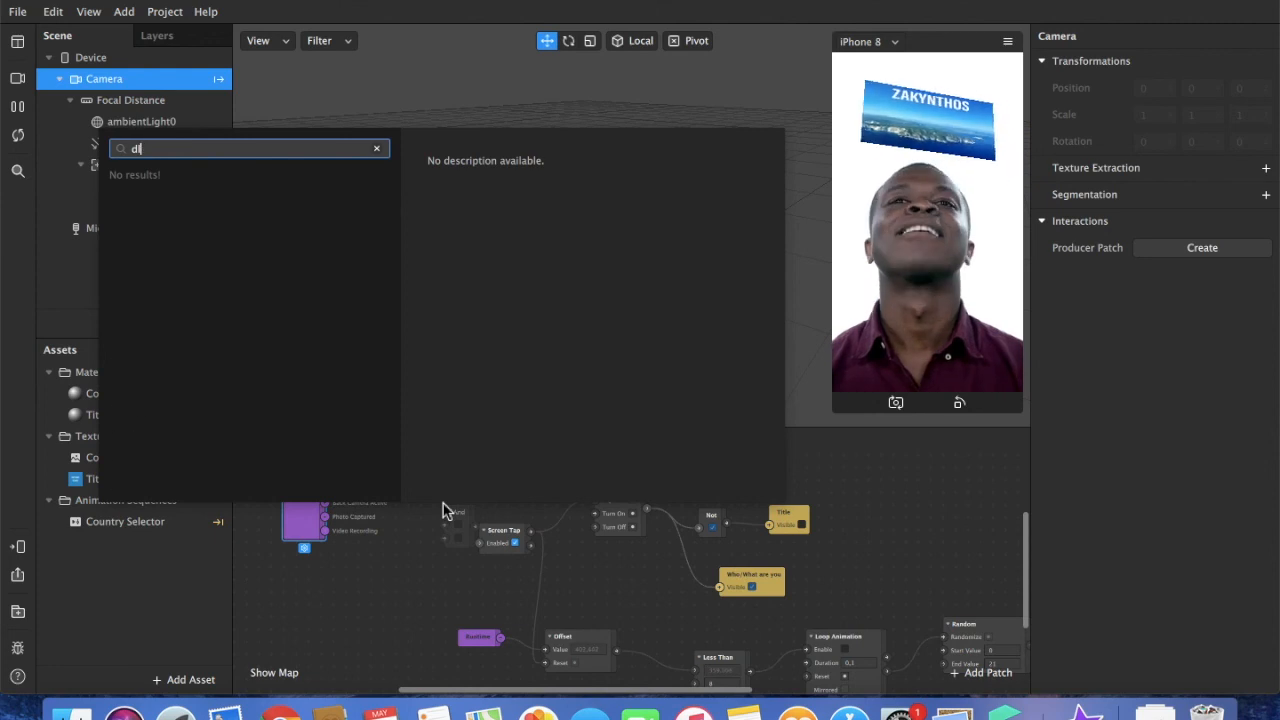